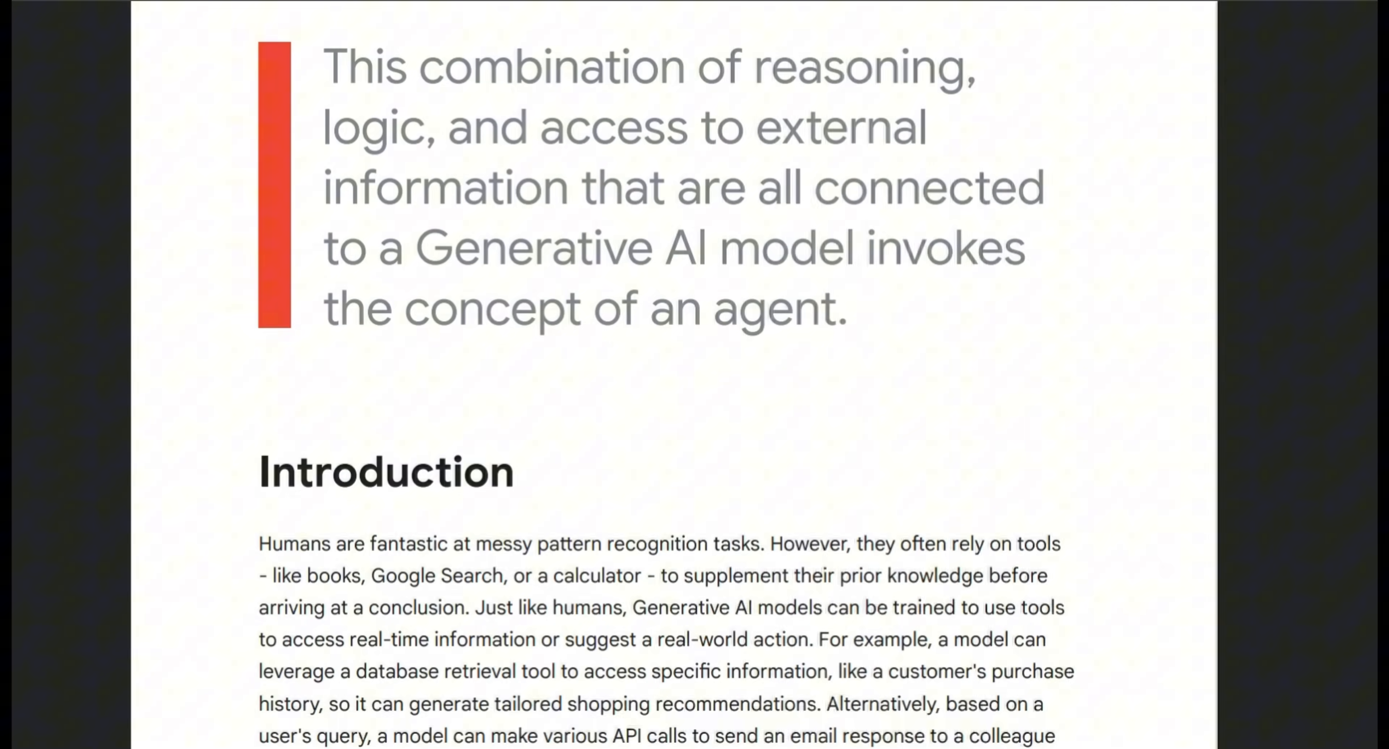
Step: Scroll from the Introduction down to the highlighted 'What is an agent?' section and Figure 1 caption
{"action": "scroll", "scroll_direction": "down", "scroll_amount": 3}
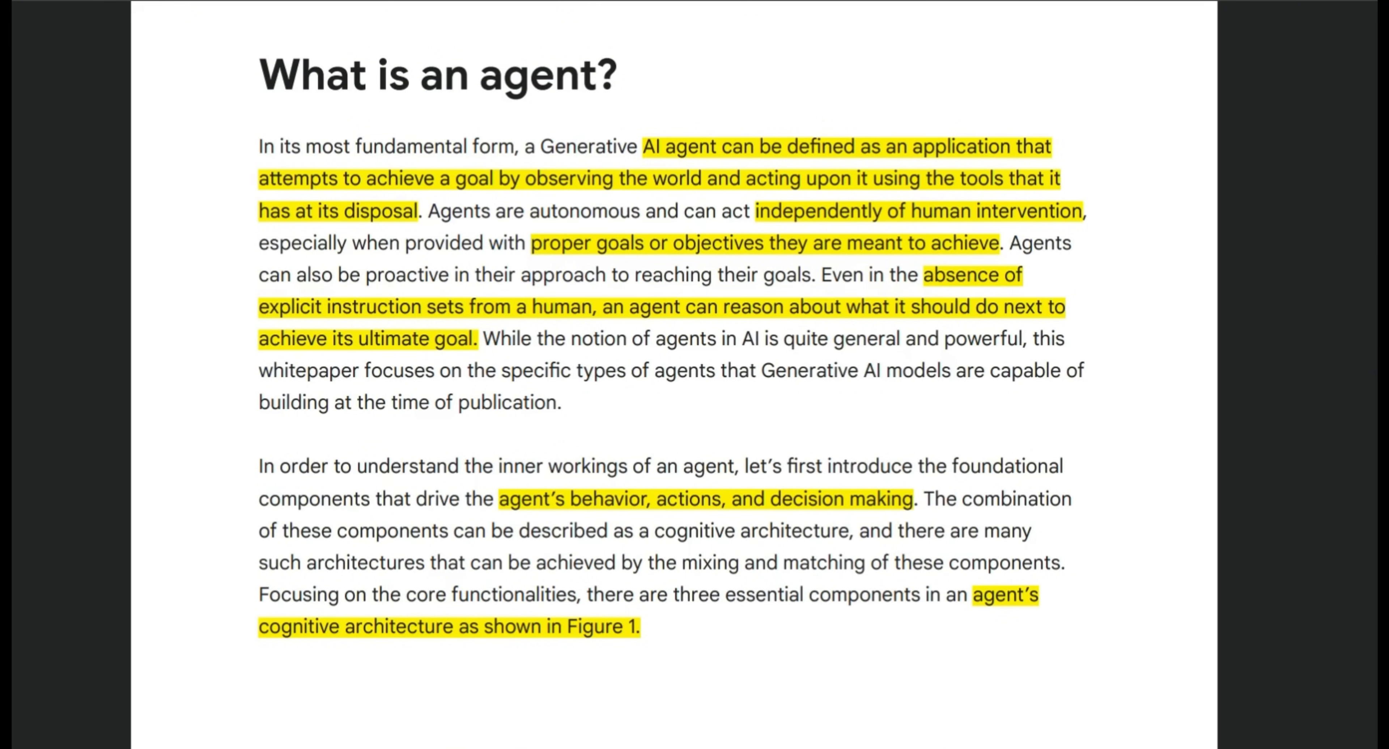
{"action": "scroll", "scroll_direction": "down", "scroll_amount": 3}
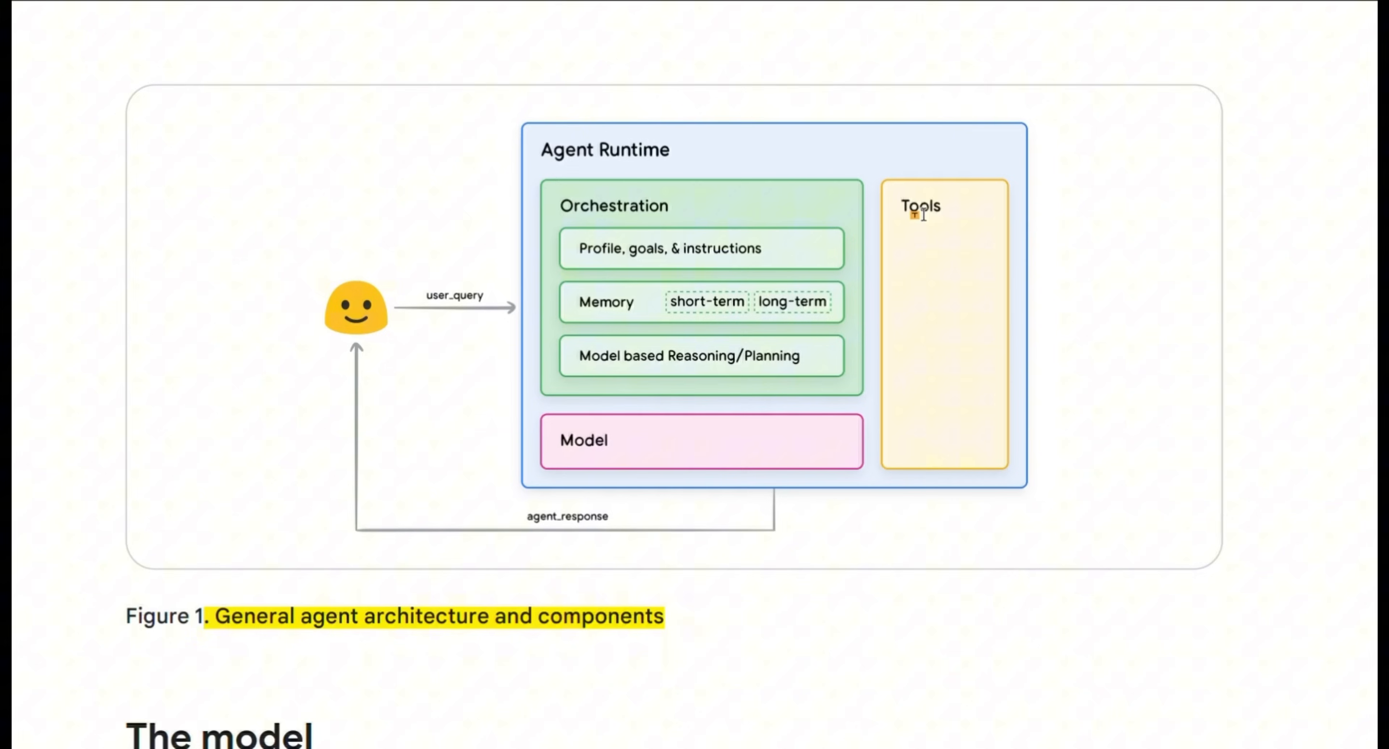
{"action": "mouse_move", "coordinate": [893, 216]}
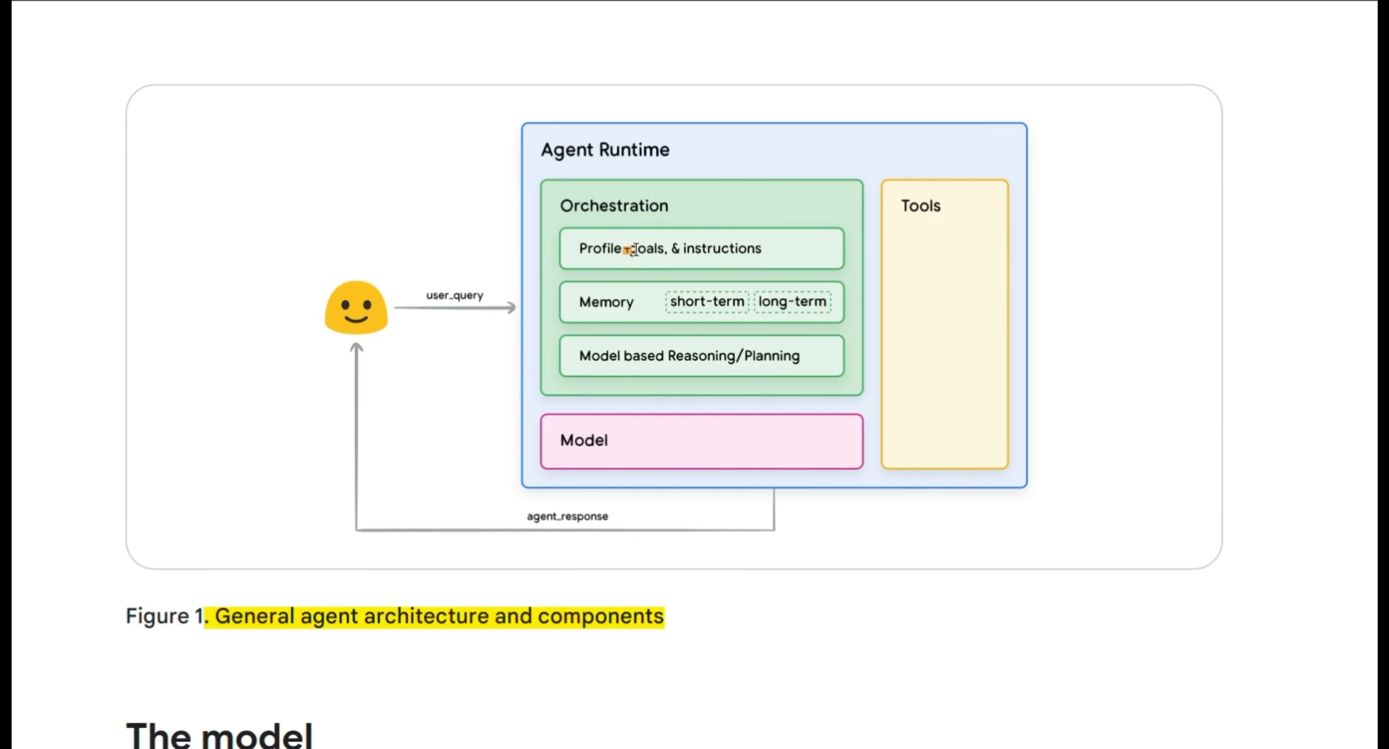
{"action": "mouse_move", "coordinate": [603, 356]}
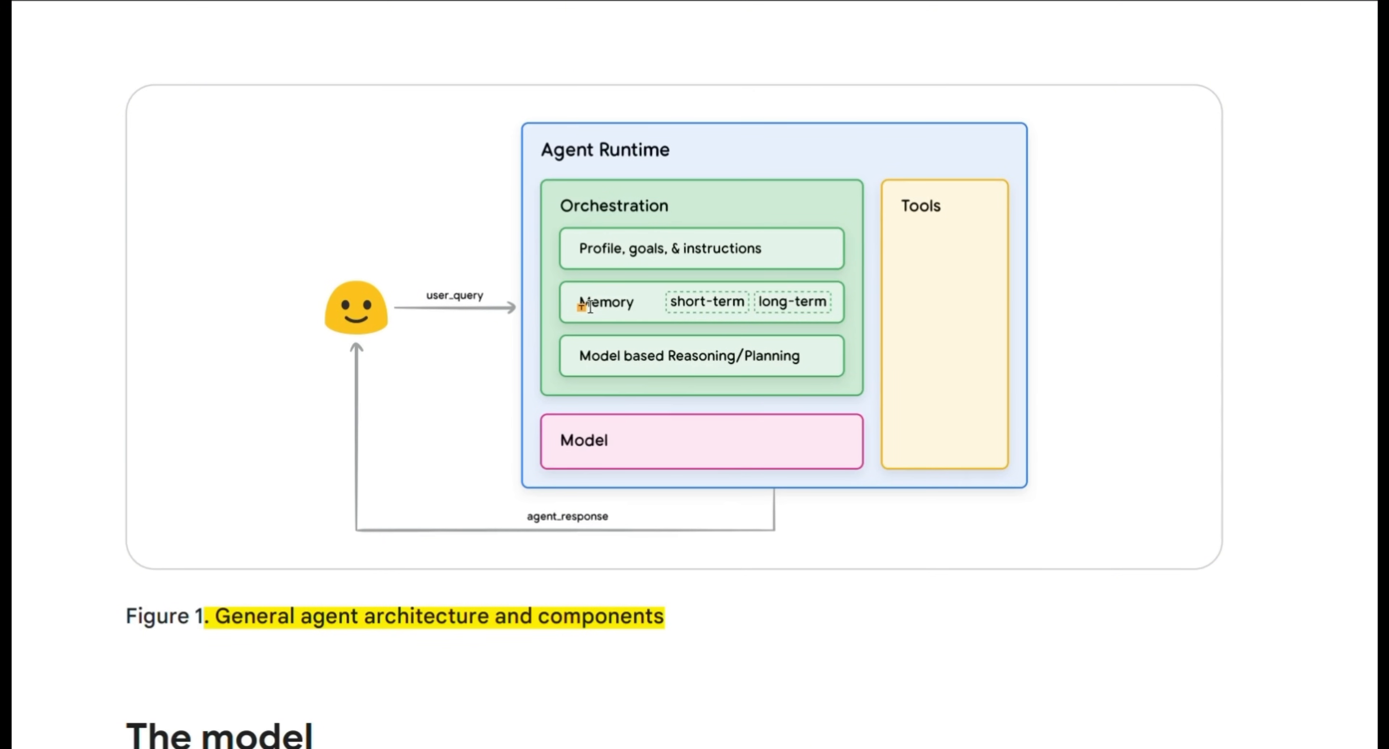
{"action": "mouse_move", "coordinate": [702, 300]}
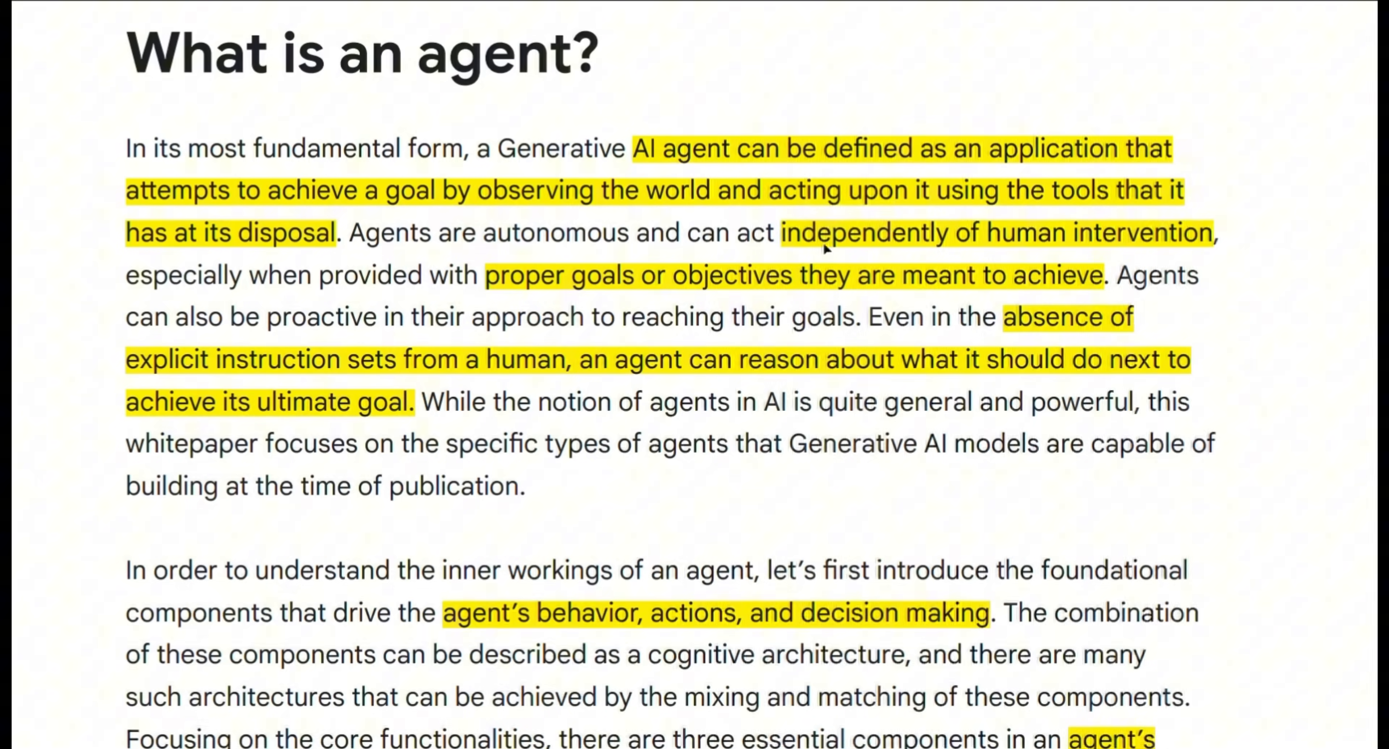
{"action": "mouse_move", "coordinate": [389, 274]}
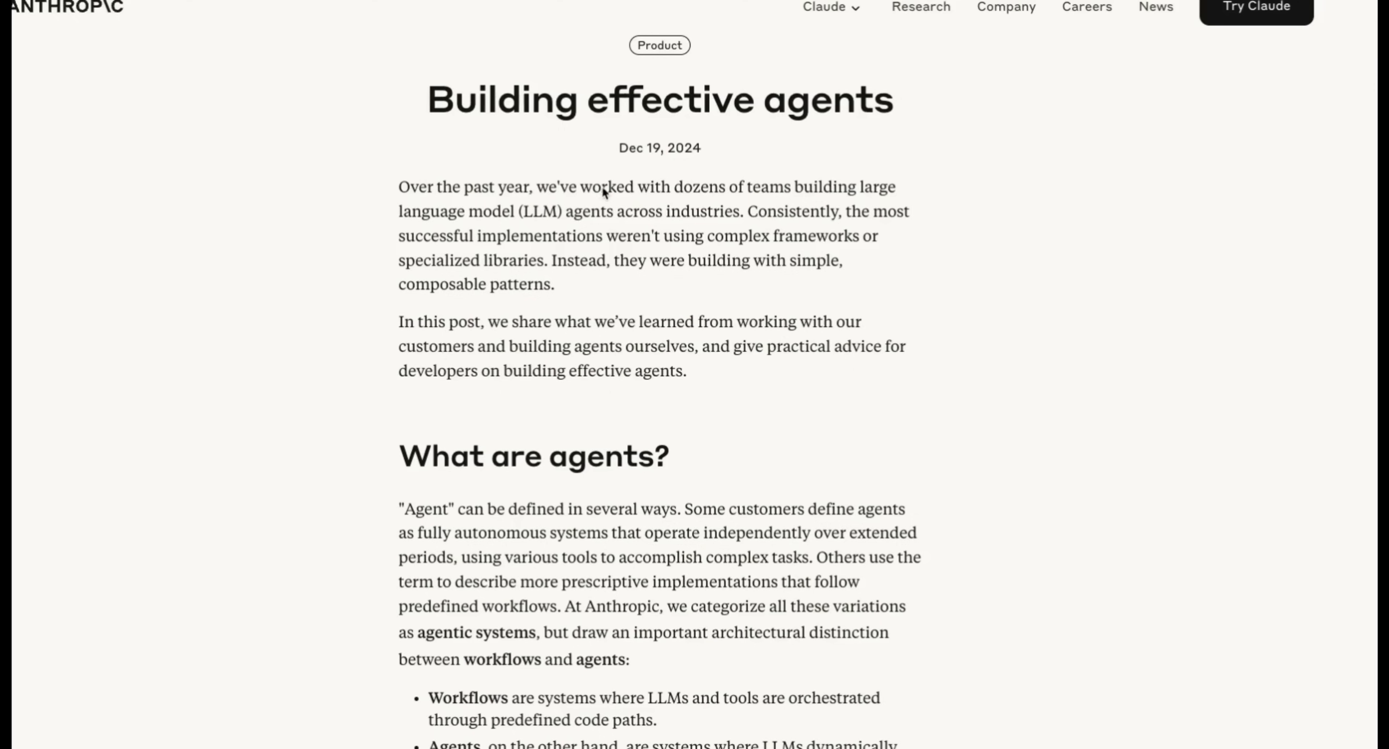
Step: Skim the Anthropic article from 'What are agents?' down to the 'Workflow: Prompt chaining' diagram
{"action": "left_click", "coordinate": [885, 99]}
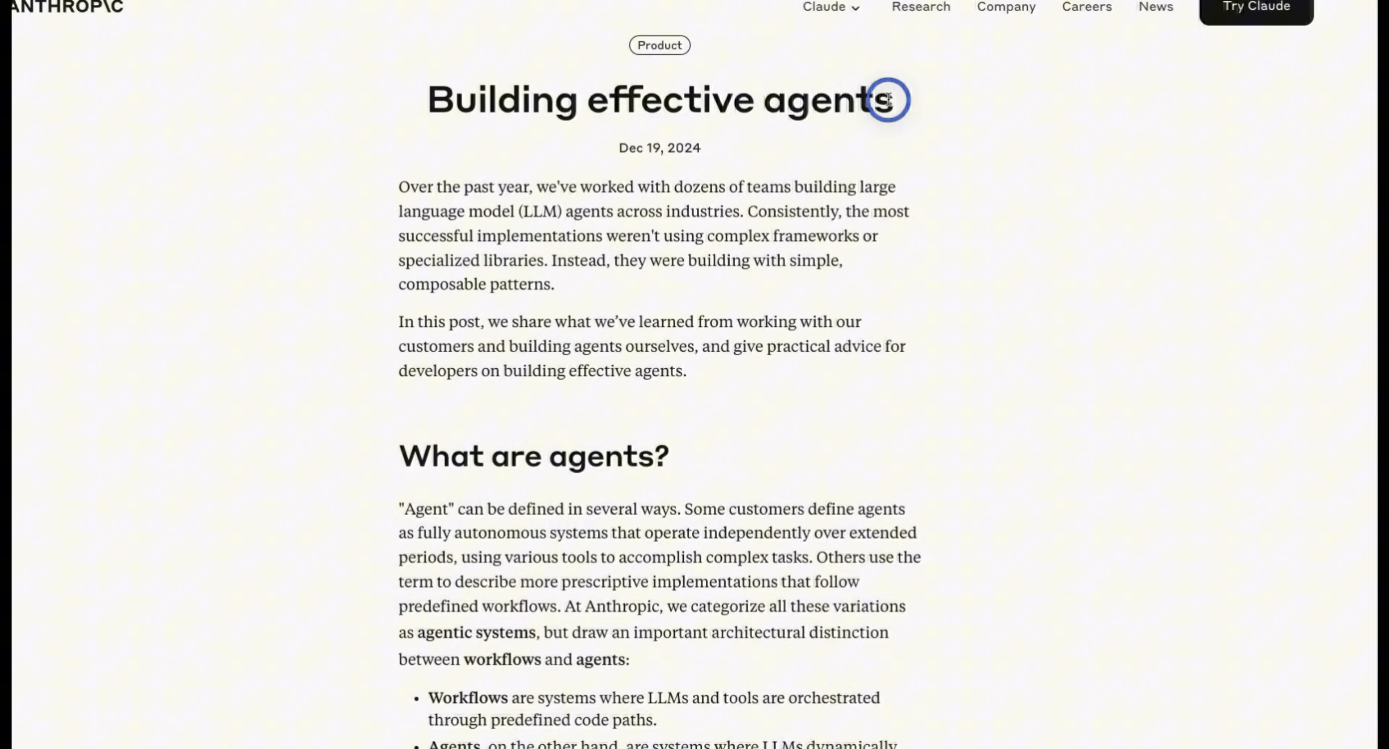
{"action": "scroll", "scroll_direction": "down", "scroll_amount": 3}
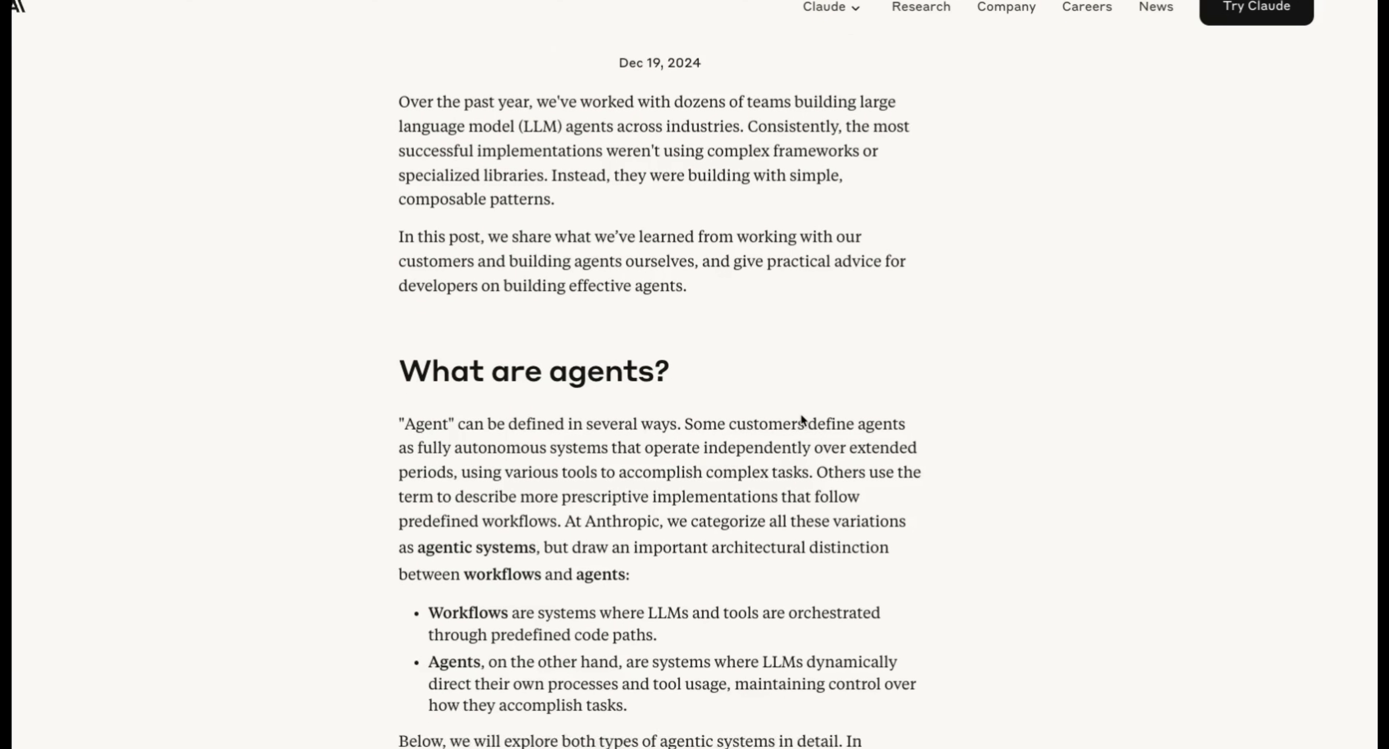
{"action": "scroll", "scroll_direction": "down", "scroll_amount": 3}
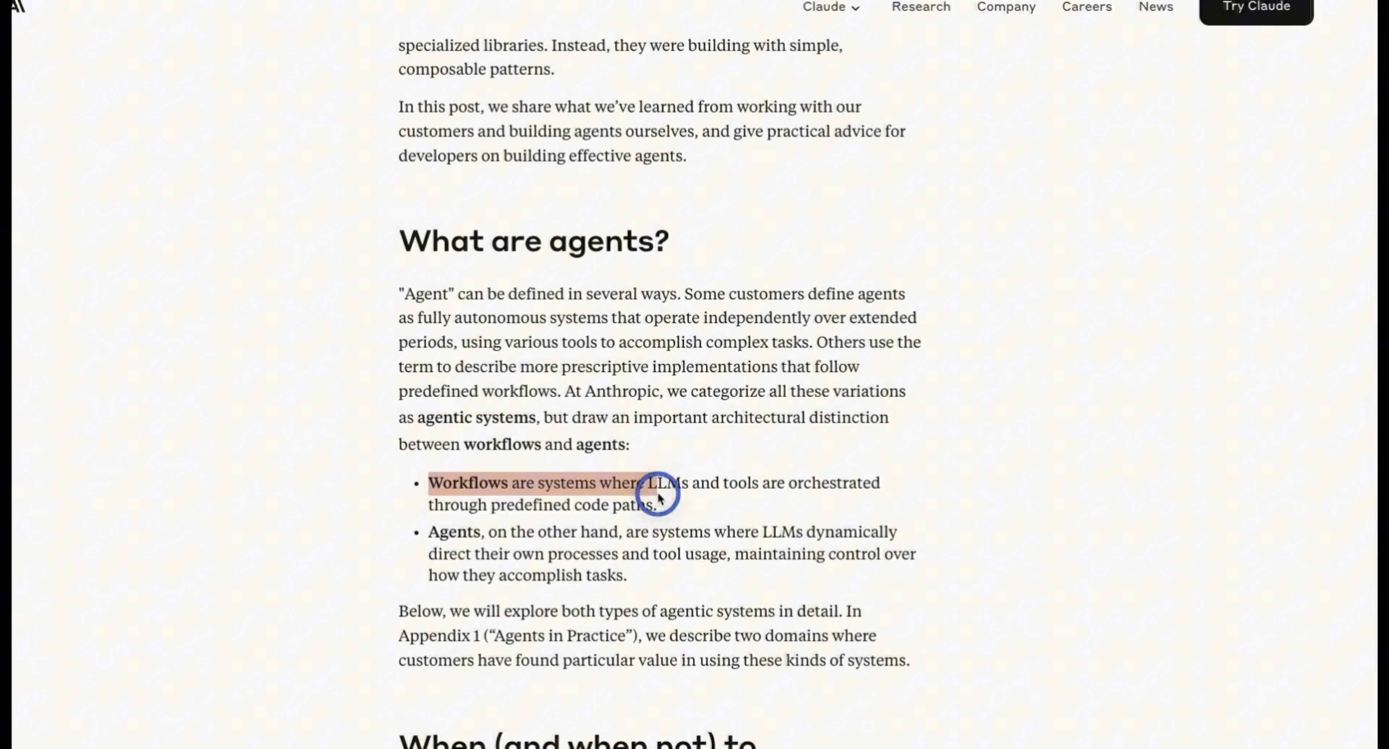
{"action": "scroll", "scroll_direction": "down", "scroll_amount": 3}
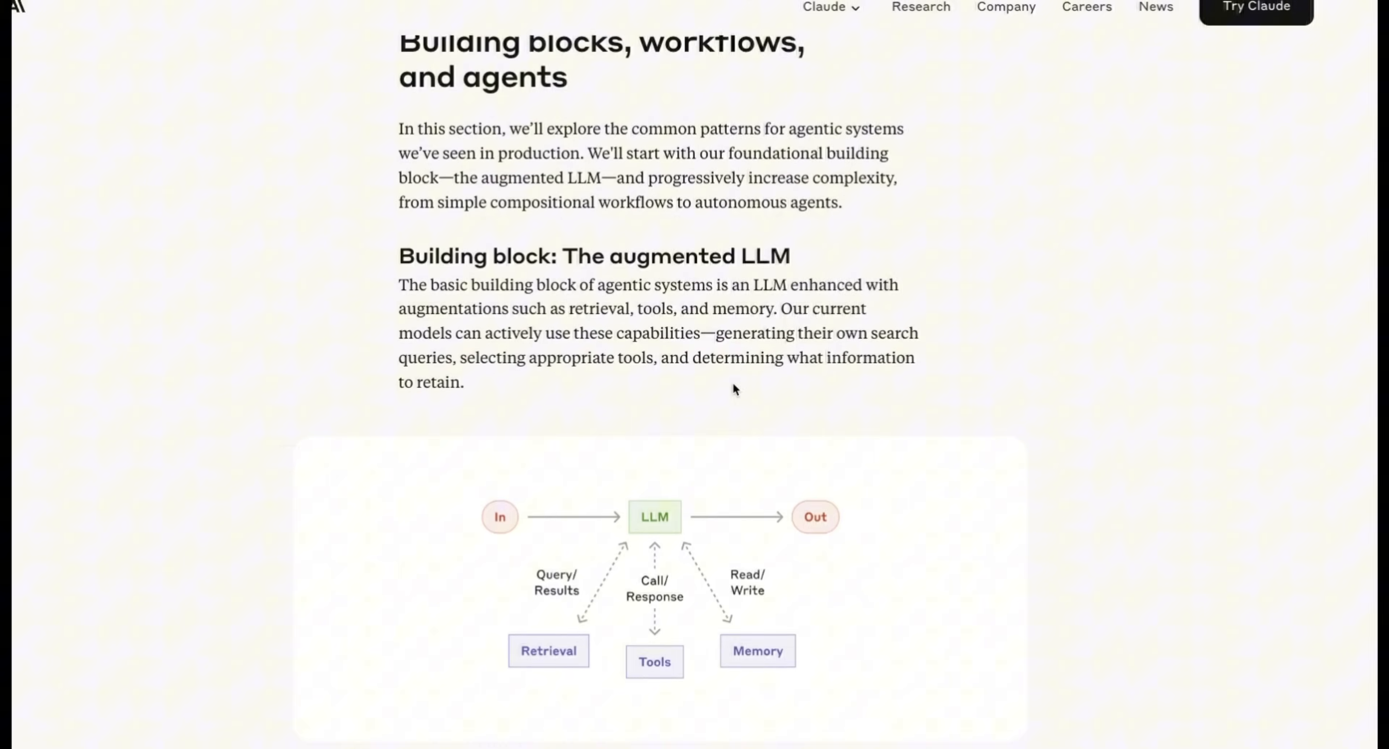
{"action": "scroll", "scroll_direction": "down", "scroll_amount": 3}
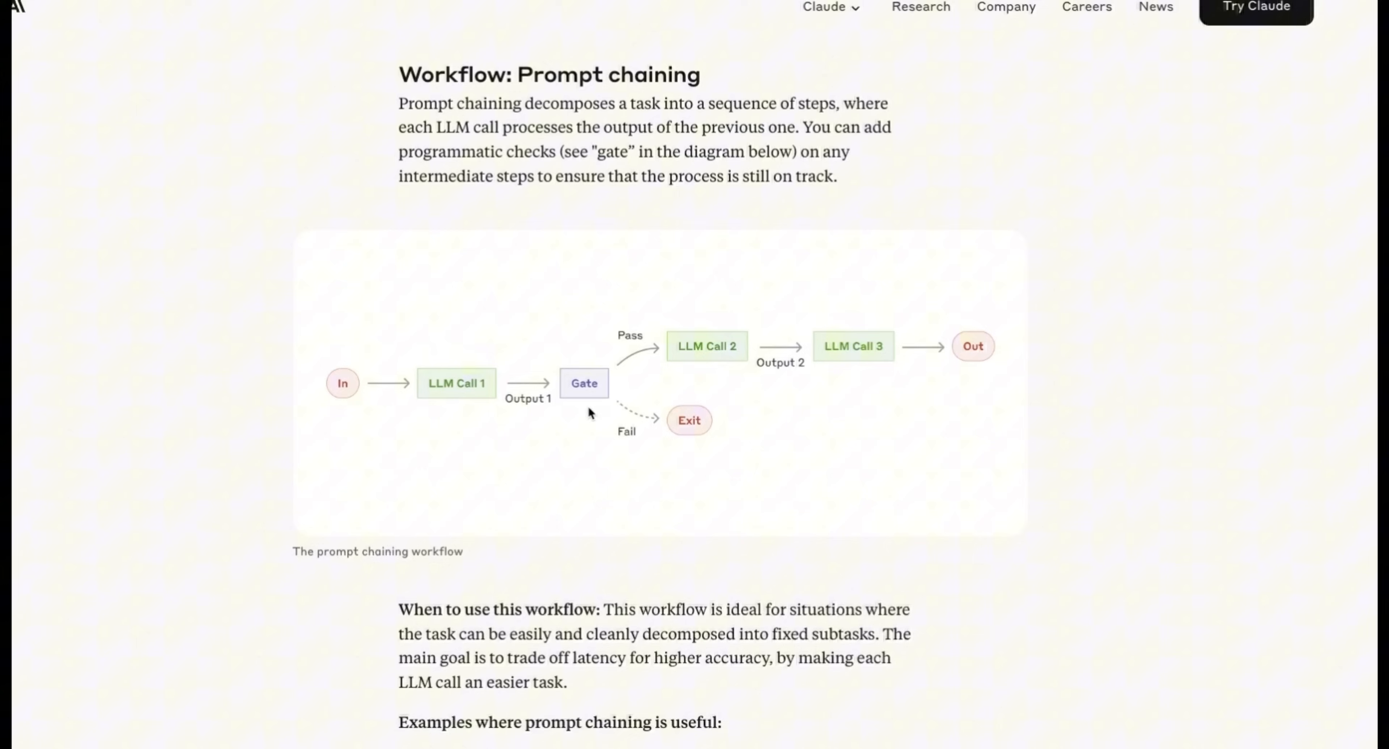
{"action": "mouse_move", "coordinate": [703, 388]}
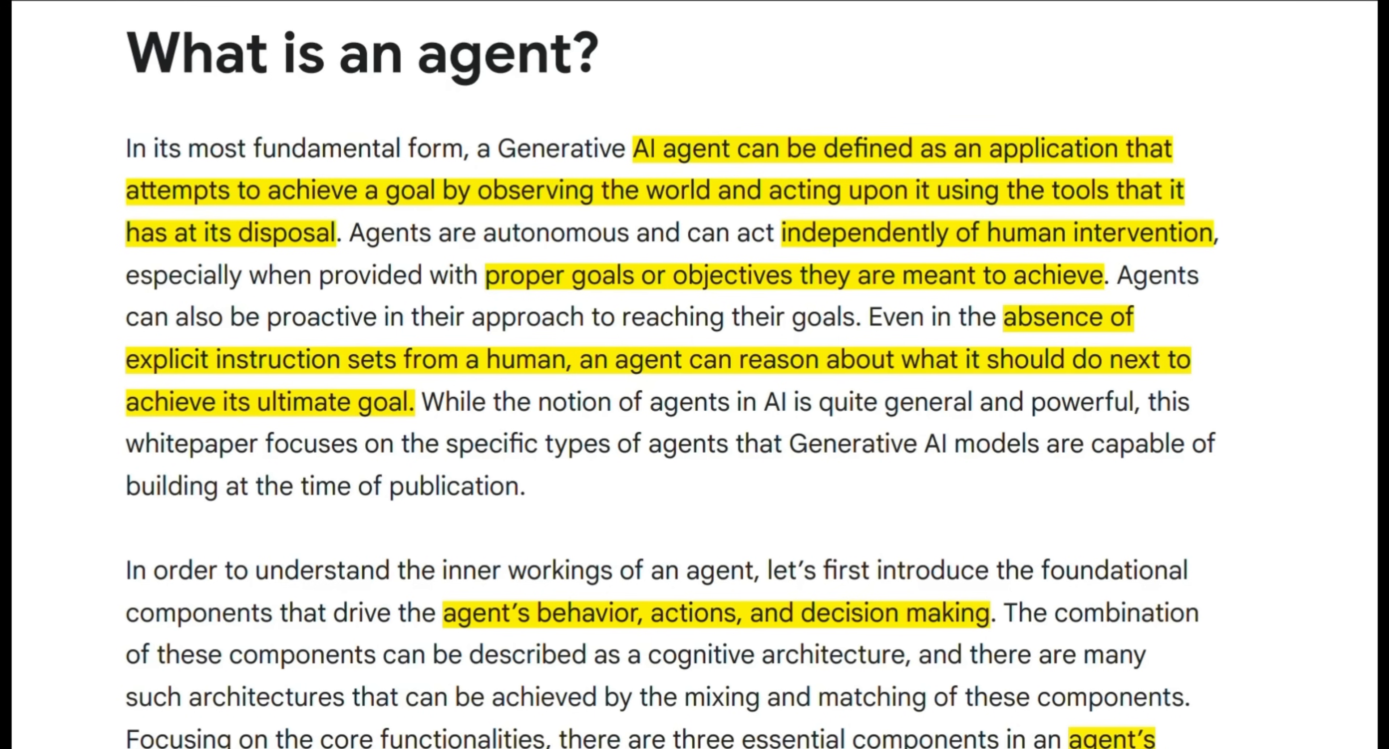
Step: Scroll down until all four rows of the highlighted 'Agents vs. models' table are visible
{"action": "scroll", "scroll_direction": "down", "scroll_amount": 3}
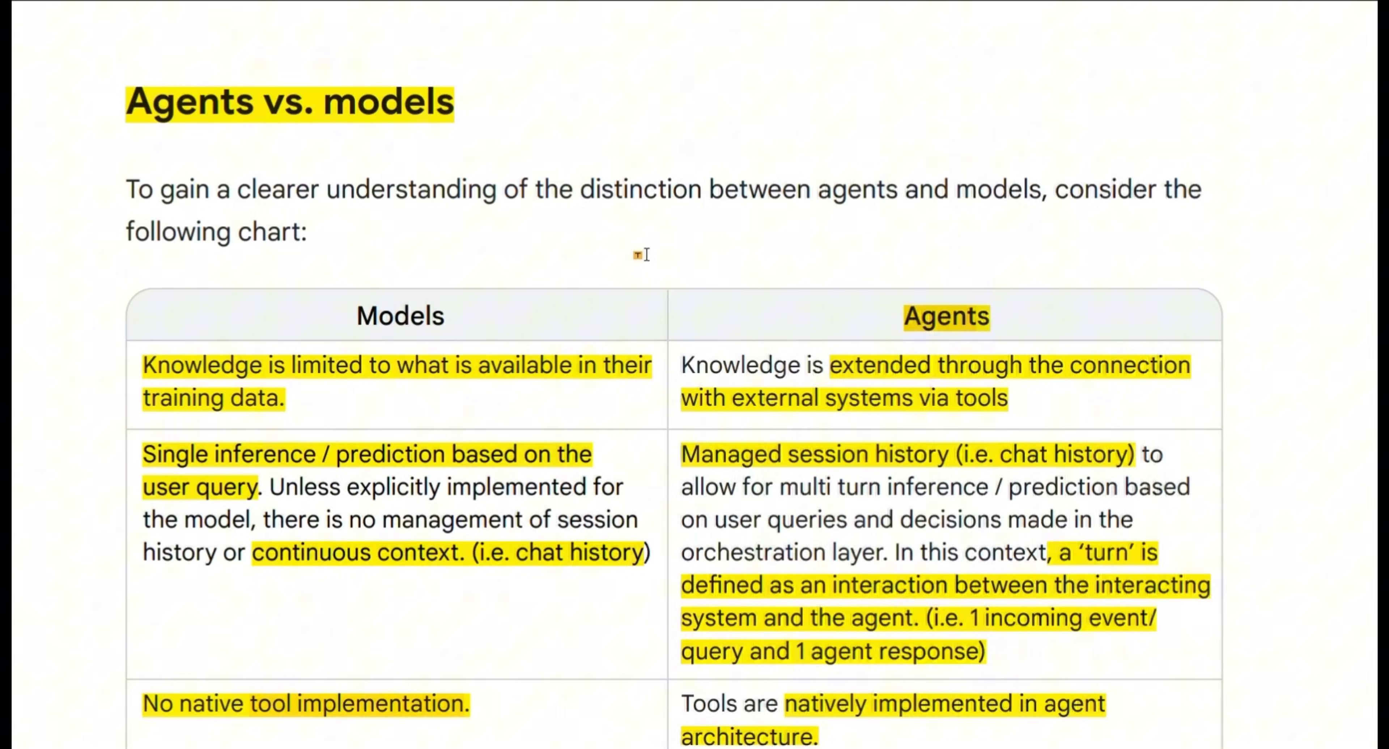
{"action": "scroll", "scroll_direction": "down", "scroll_amount": 3}
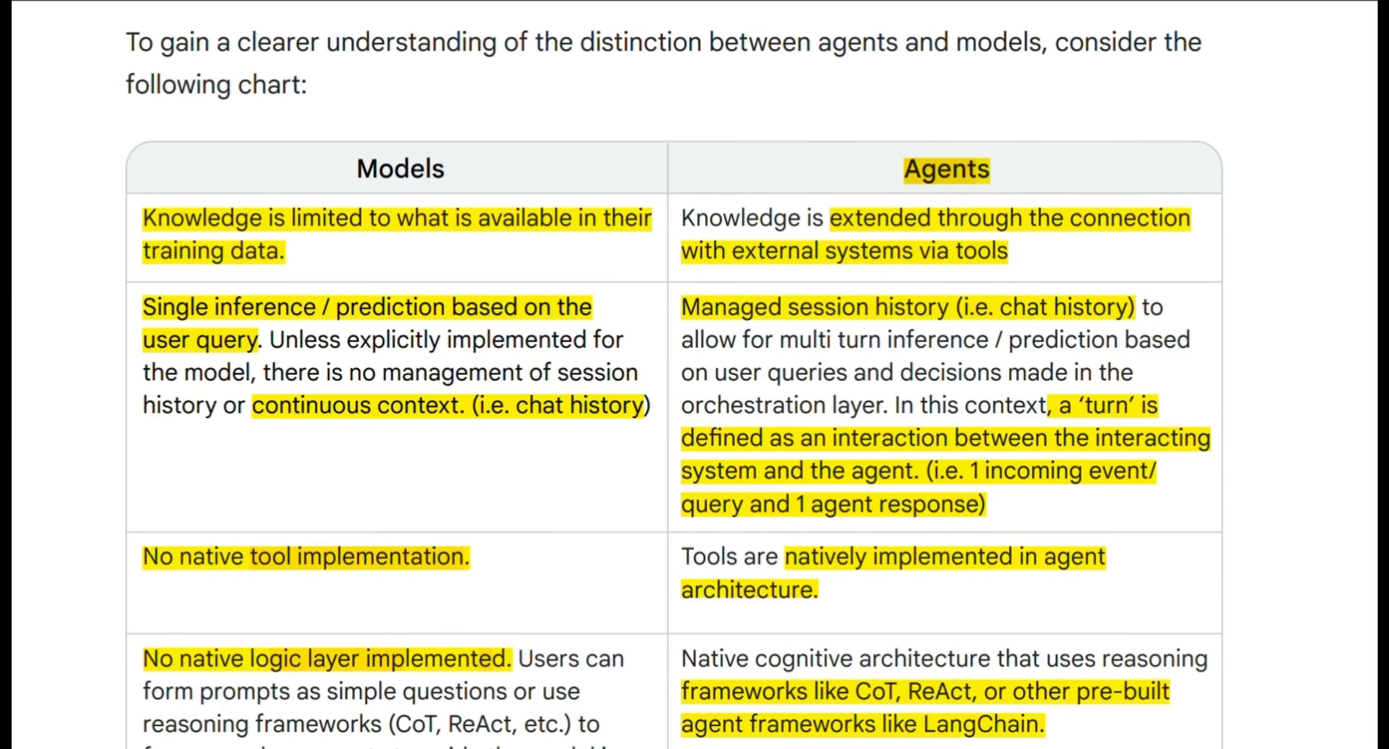
{"action": "scroll", "scroll_direction": "down", "scroll_amount": 3}
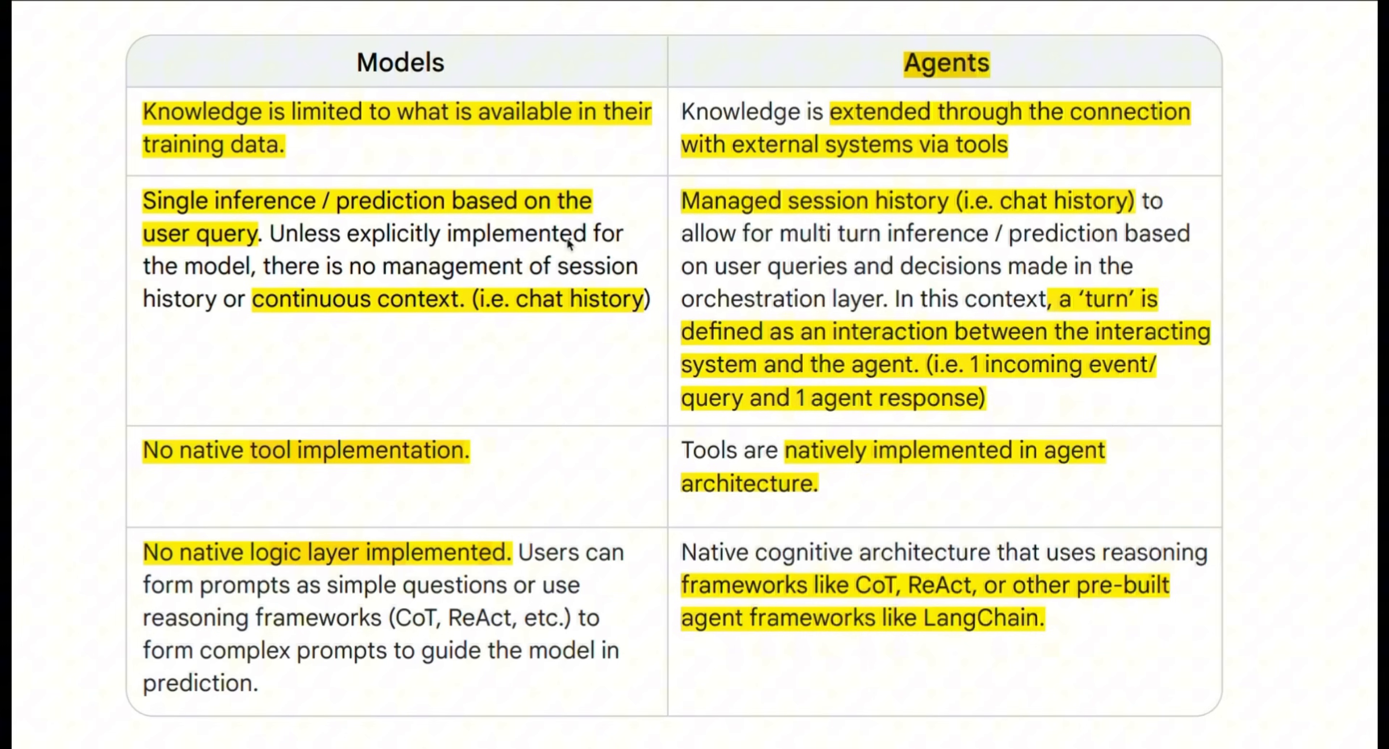
{"action": "mouse_move", "coordinate": [301, 123]}
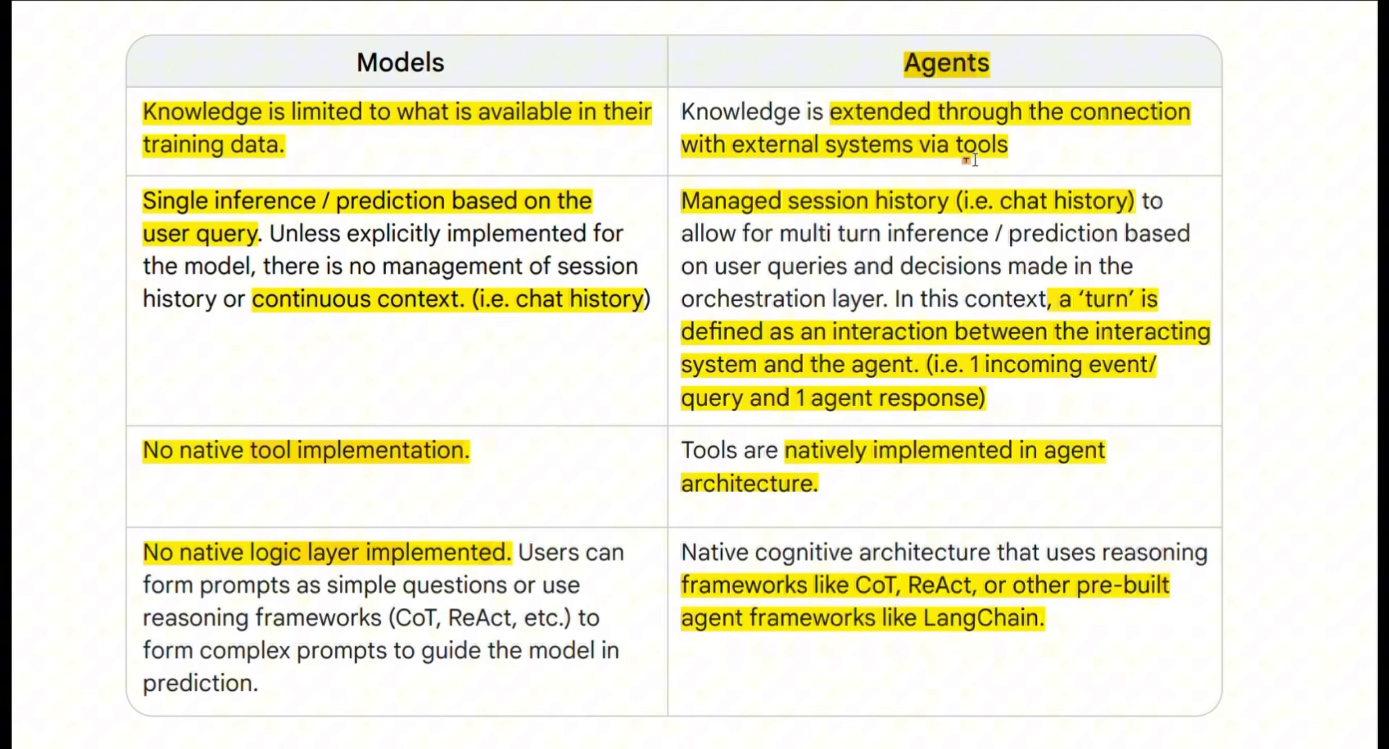
{"action": "scroll", "scroll_direction": "down", "scroll_amount": 3}
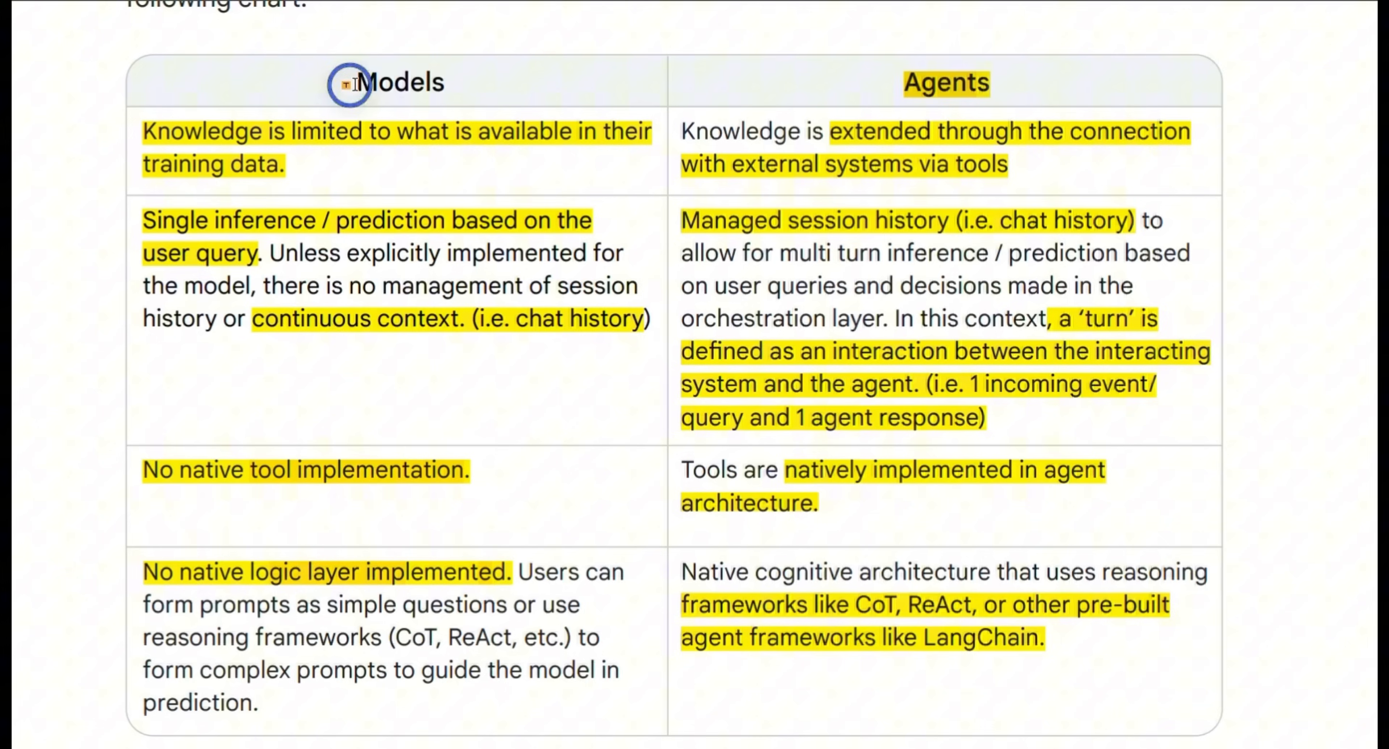
Step: Highlight the Models column heading and 'multi turn inference / prediction' in yellow
{"action": "double_click", "coordinate": [400, 82]}
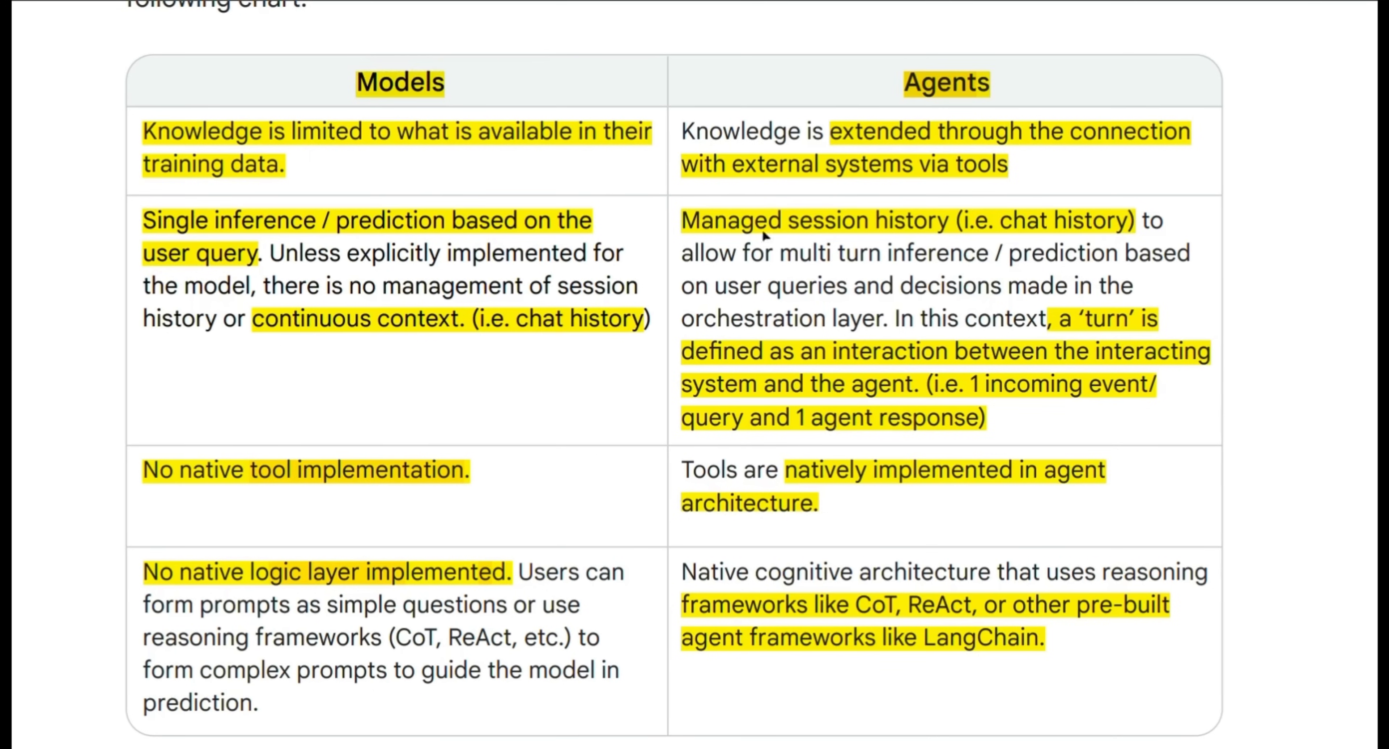
{"action": "mouse_move", "coordinate": [978, 288]}
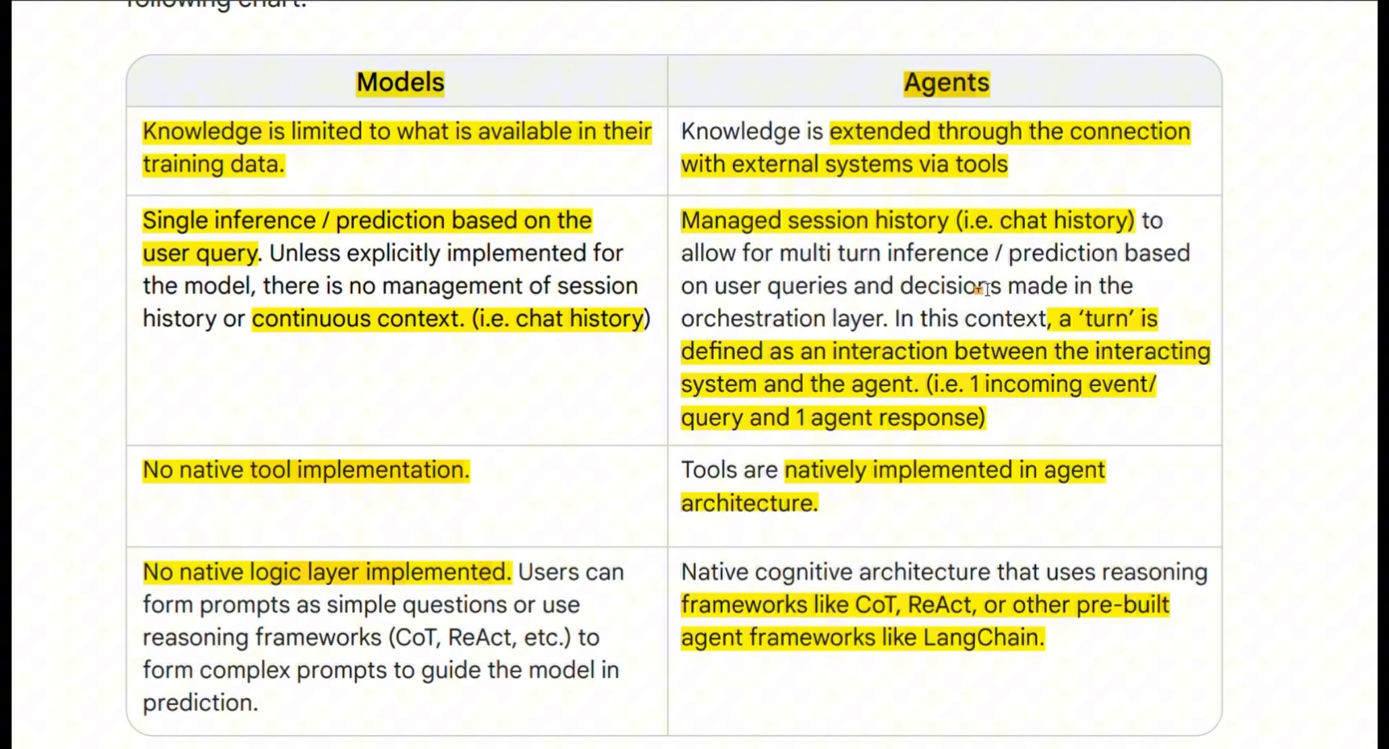
{"action": "left_click_drag", "start_coordinate": [789, 253], "coordinate": [1089, 252]}
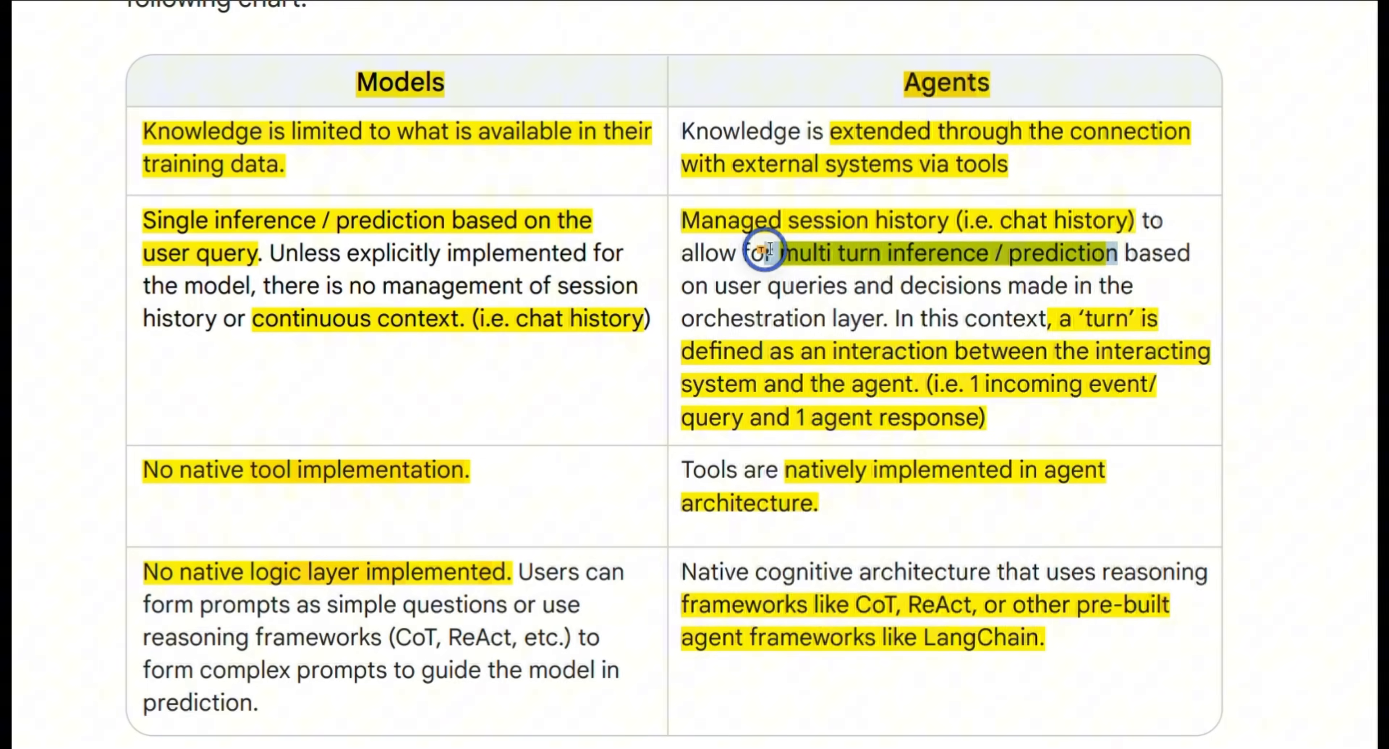
{"action": "scroll", "scroll_direction": "down", "scroll_amount": 3}
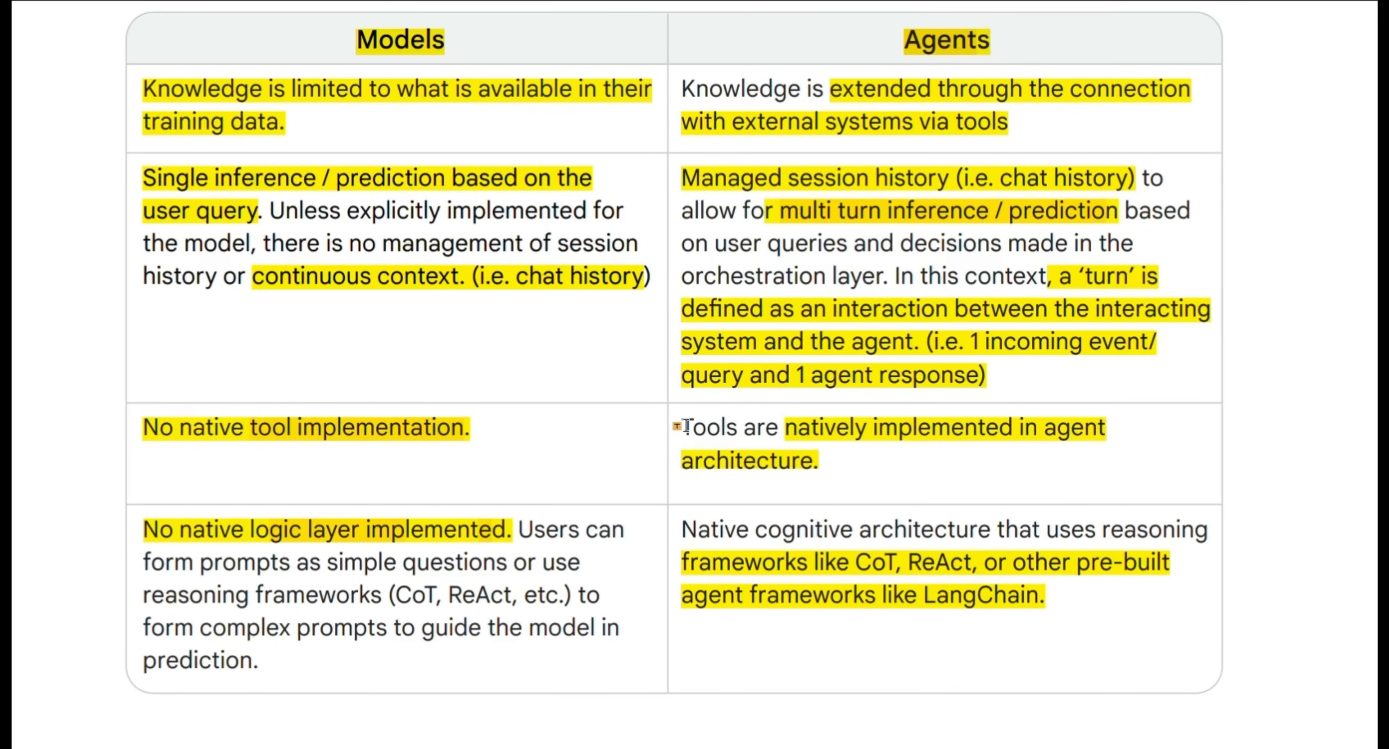
Step: Highlight 'Tools are', the '(CoT, ReAct, etc.)' list and the 'prompts to guide' phrase in yellow
{"action": "double_click", "coordinate": [767, 427]}
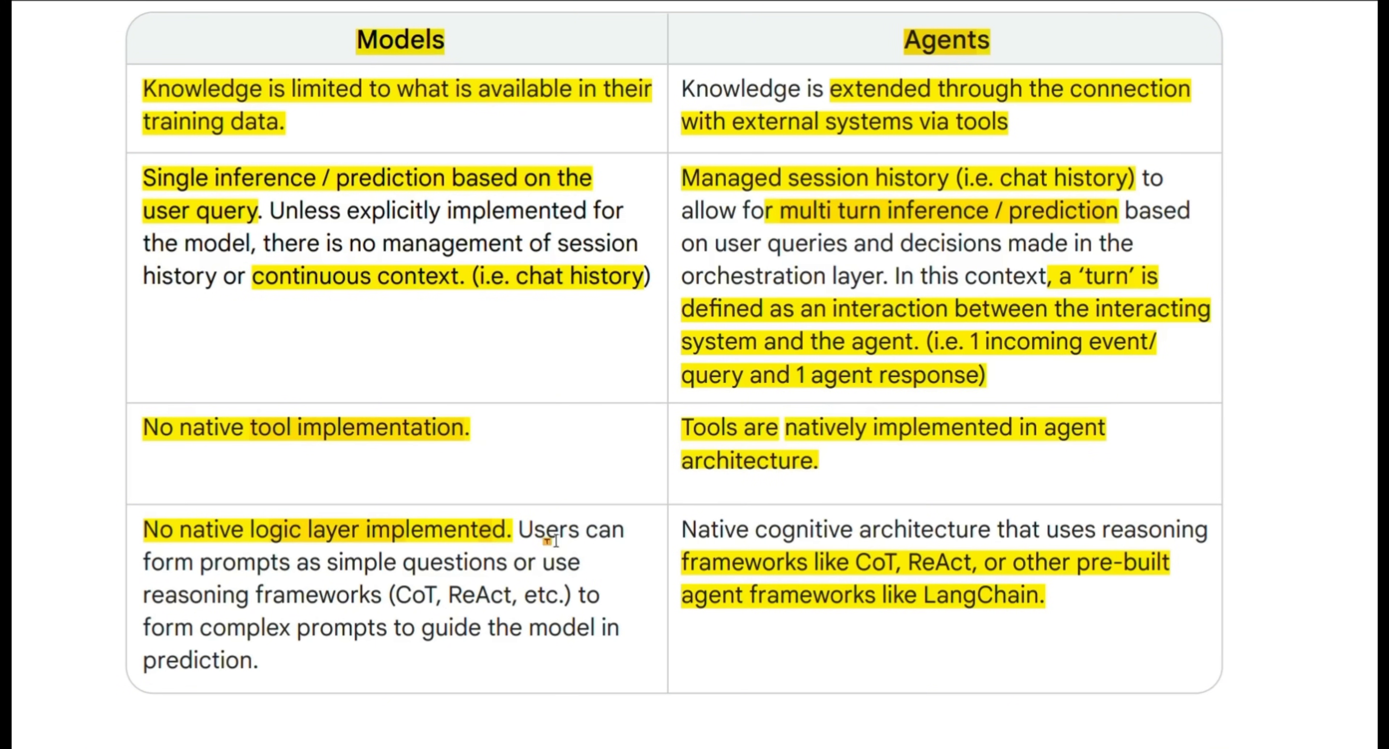
{"action": "mouse_move", "coordinate": [387, 596]}
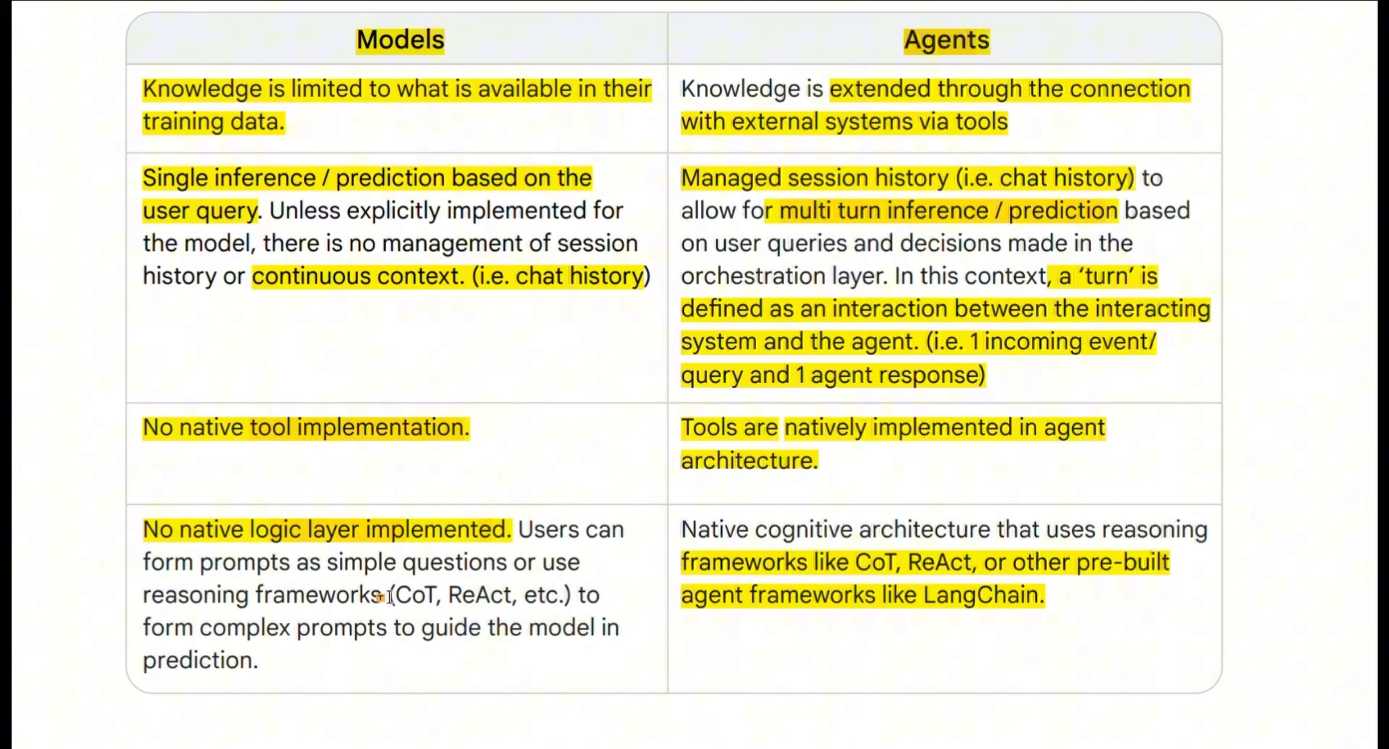
{"action": "double_click", "coordinate": [452, 595]}
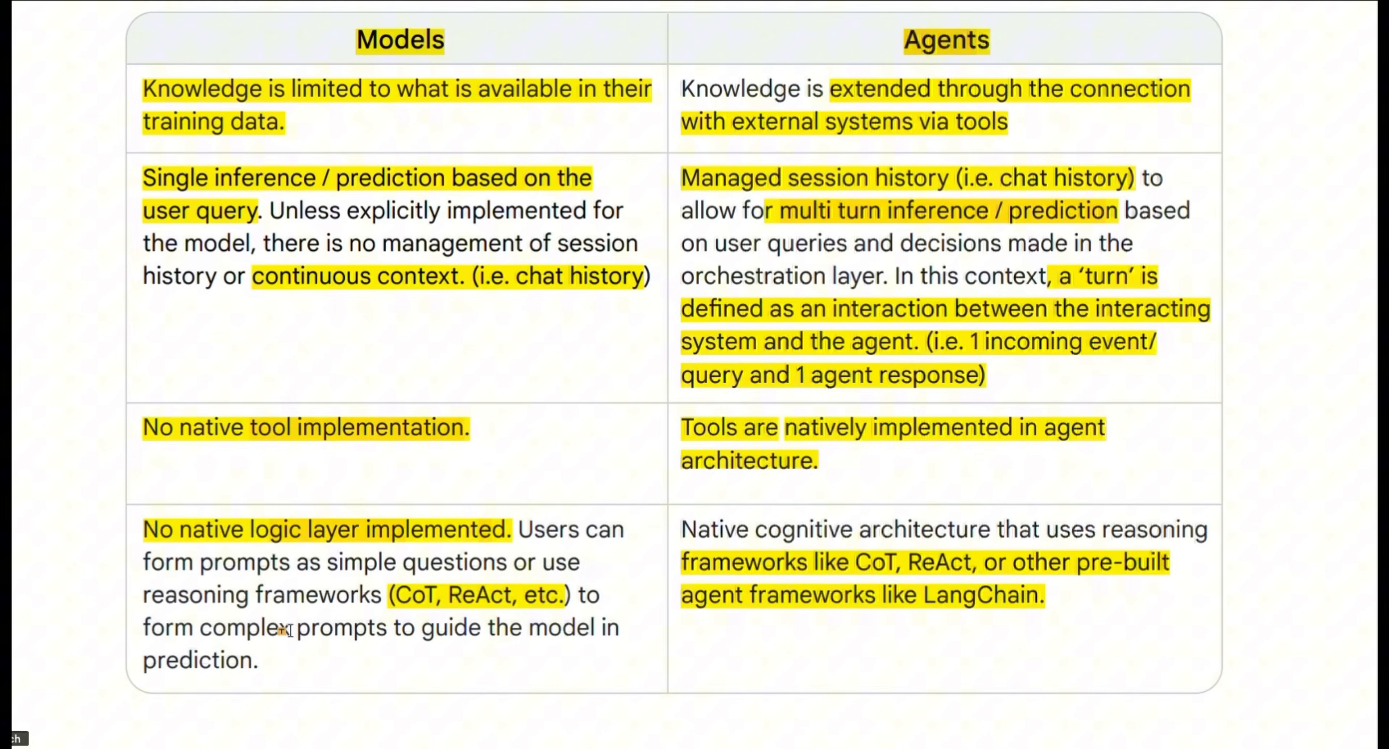
{"action": "left_click_drag", "start_coordinate": [296, 627], "coordinate": [509, 627]}
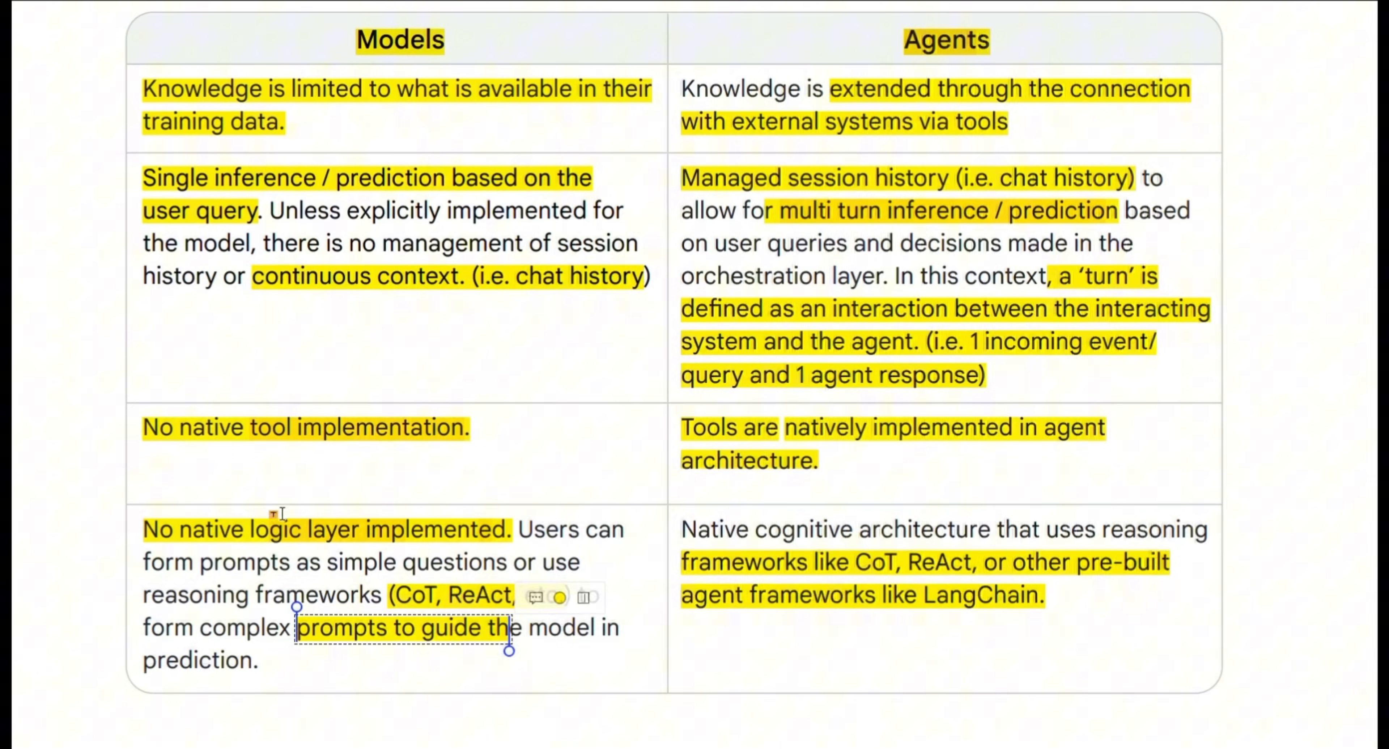
{"action": "type", "text": "etc.) to"}
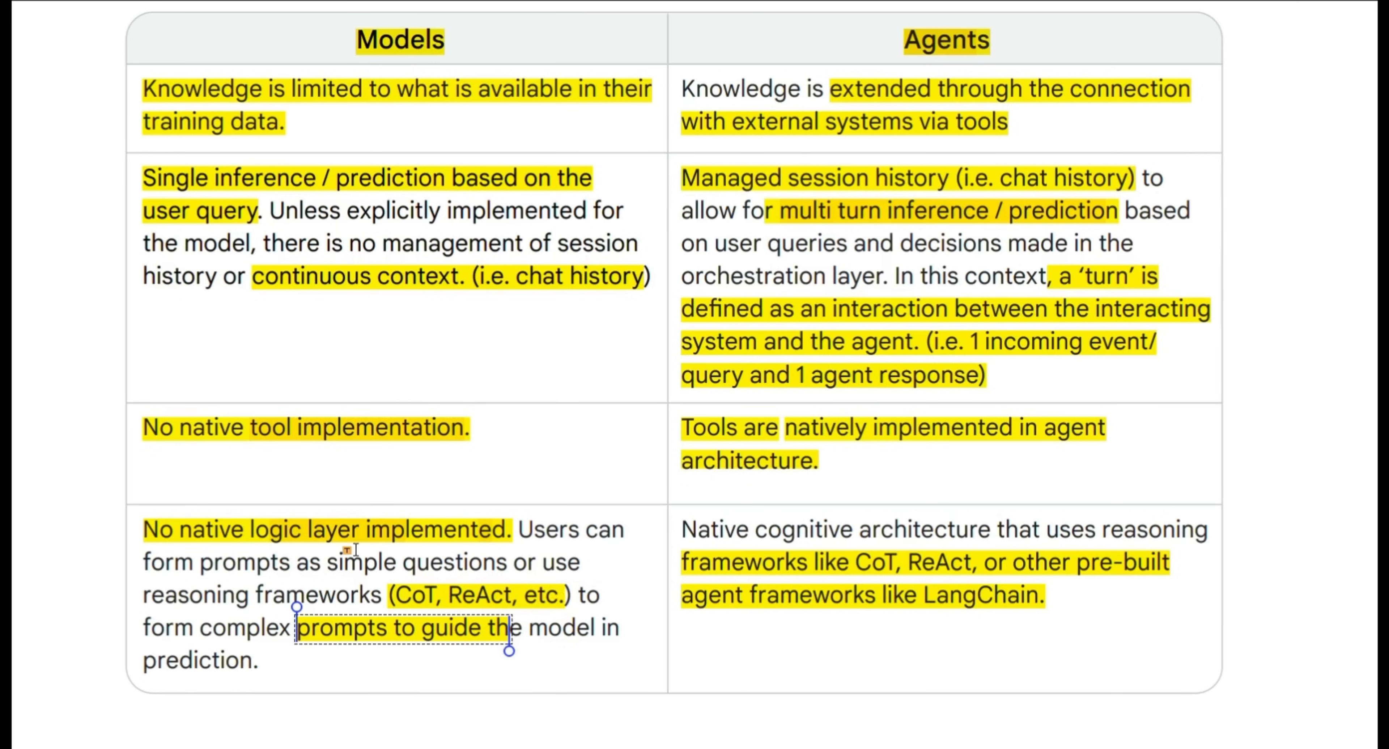
{"action": "left_click", "coordinate": [934, 509]}
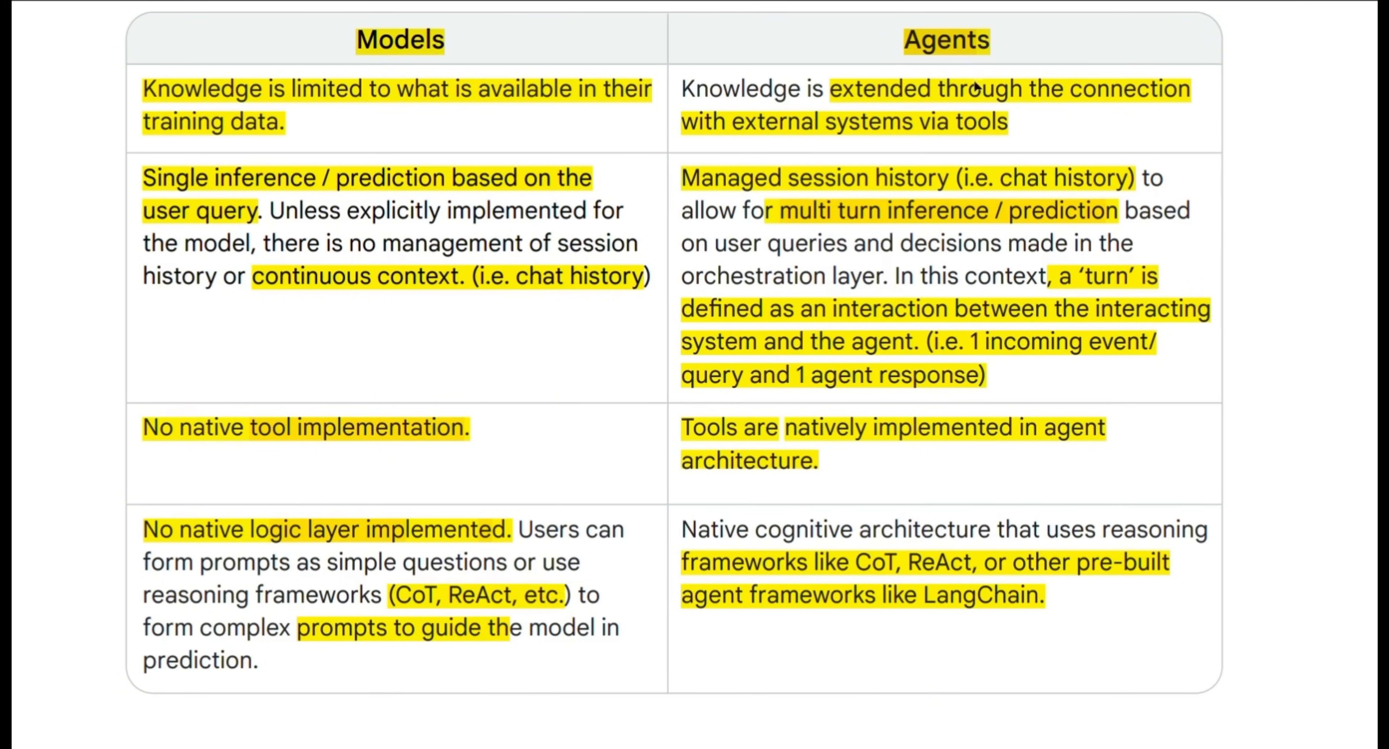
{"action": "mouse_move", "coordinate": [957, 594]}
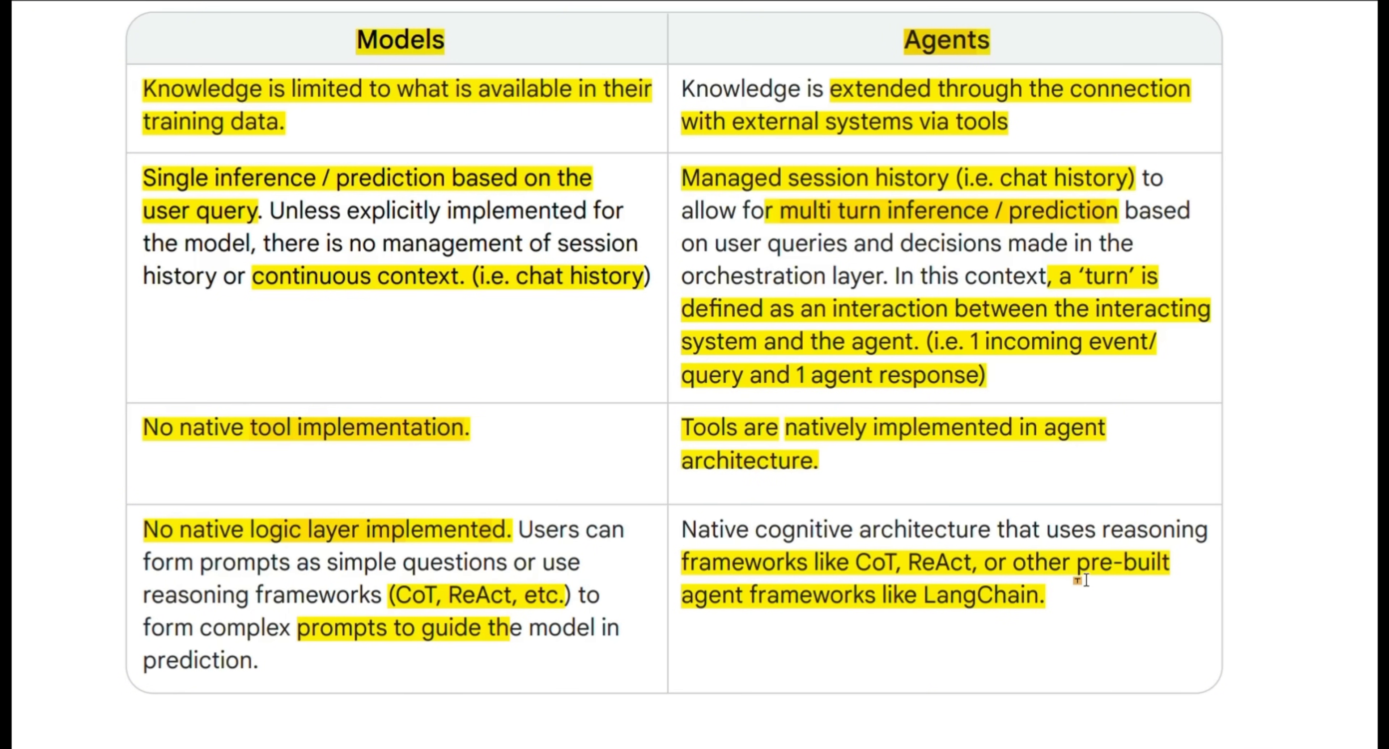
{"action": "mouse_move", "coordinate": [1098, 586]}
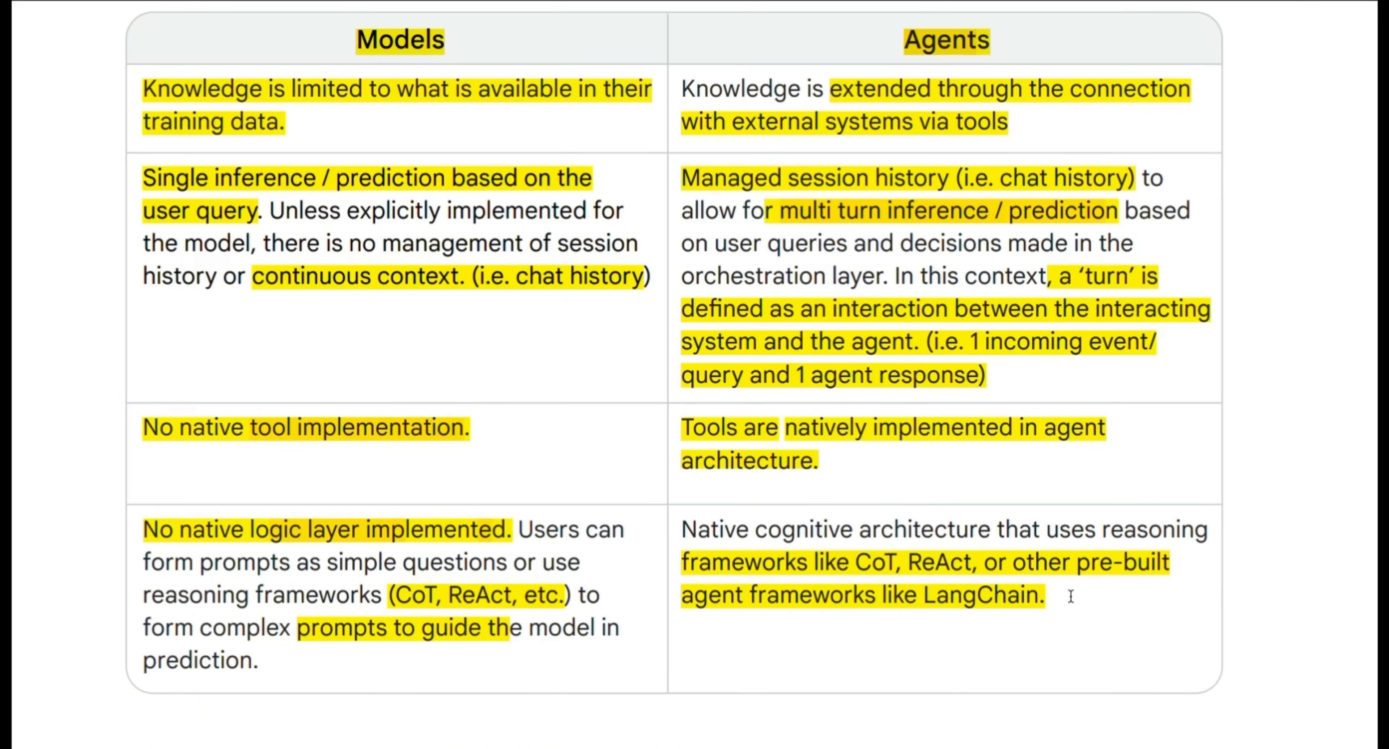
Step: Review Figure 2's ReAct diagram and move to the highlighted orchestration-layer passage and ReAct bullet
{"action": "scroll", "scroll_direction": "down", "scroll_amount": 3}
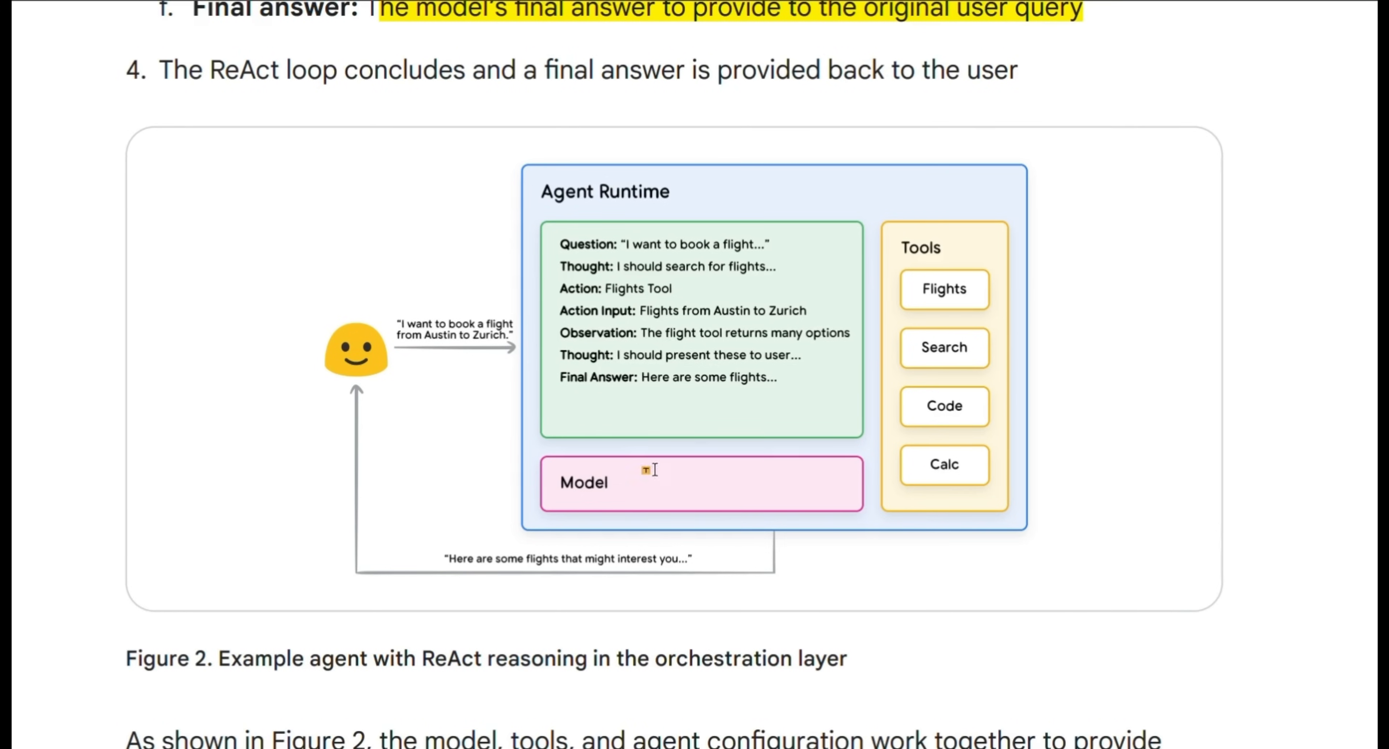
{"action": "mouse_move", "coordinate": [986, 283]}
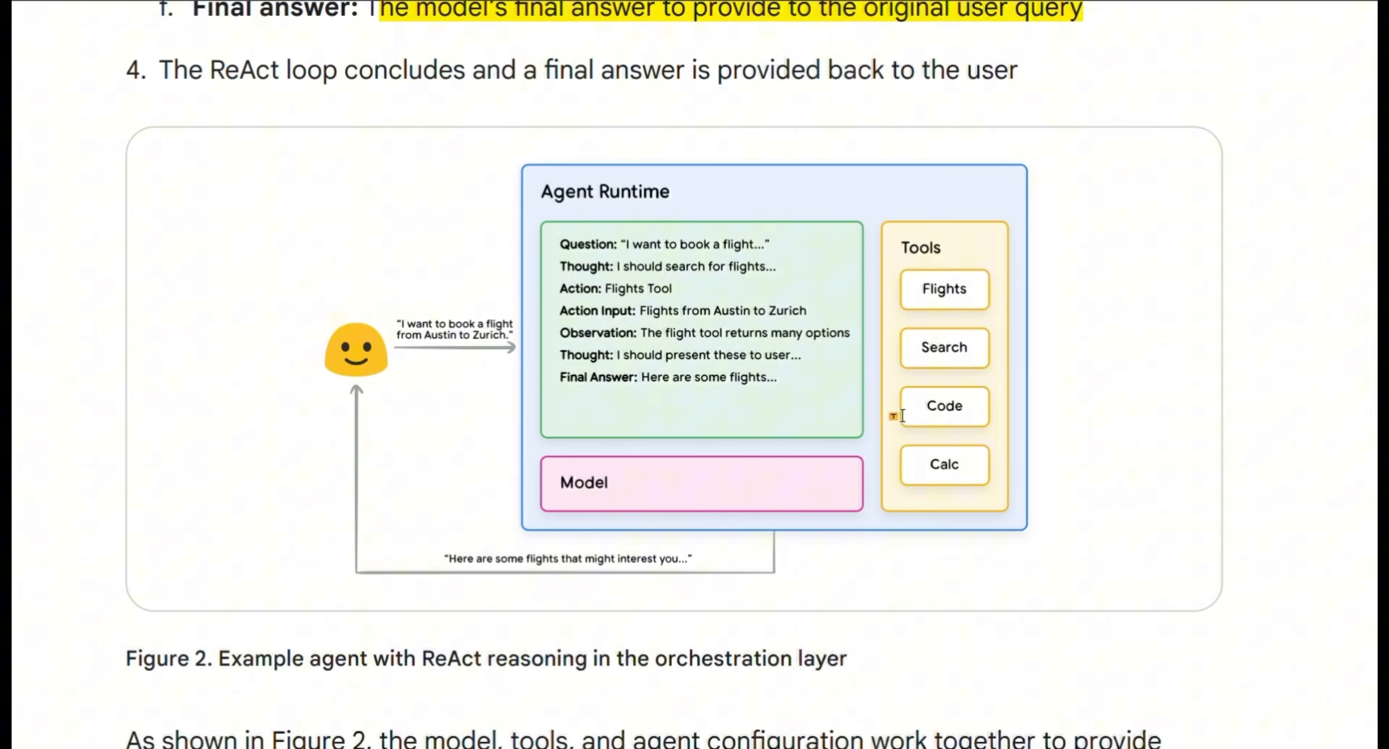
{"action": "mouse_move", "coordinate": [989, 455]}
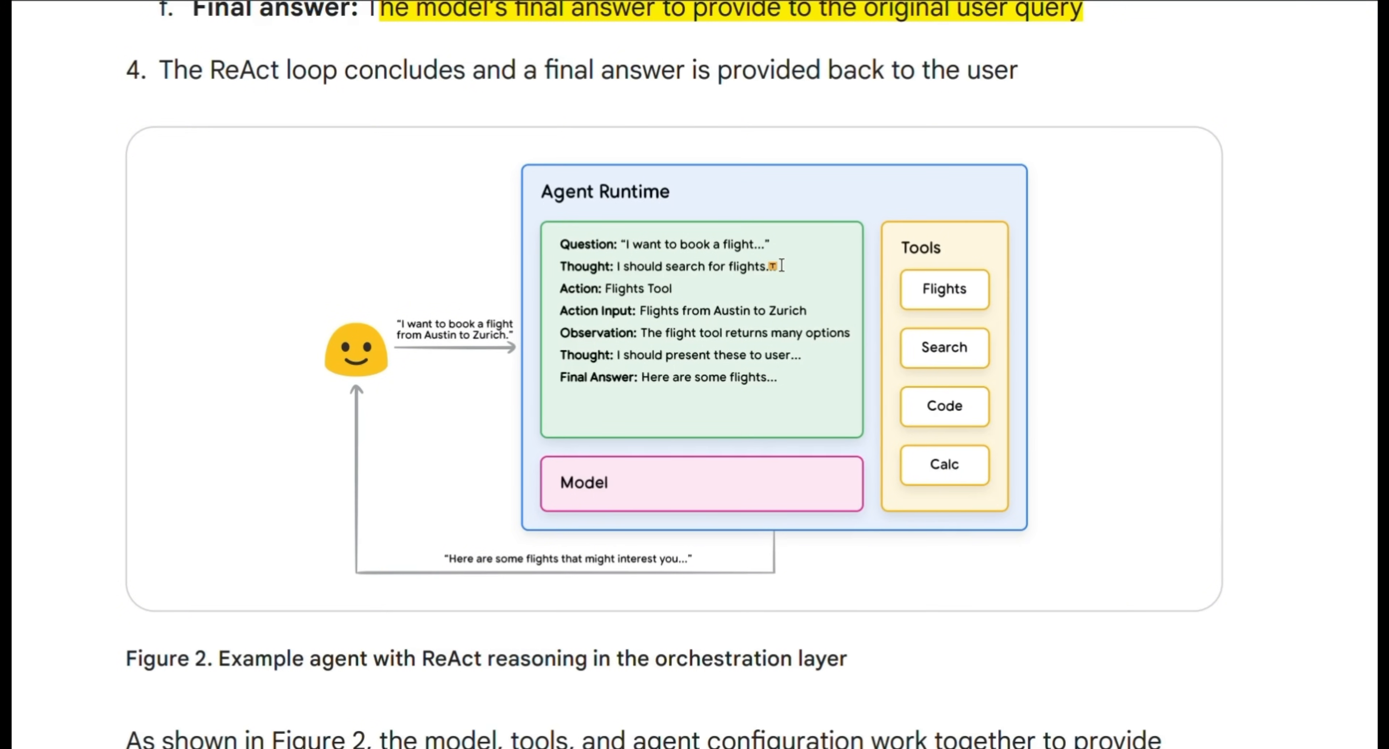
{"action": "mouse_move", "coordinate": [890, 283]}
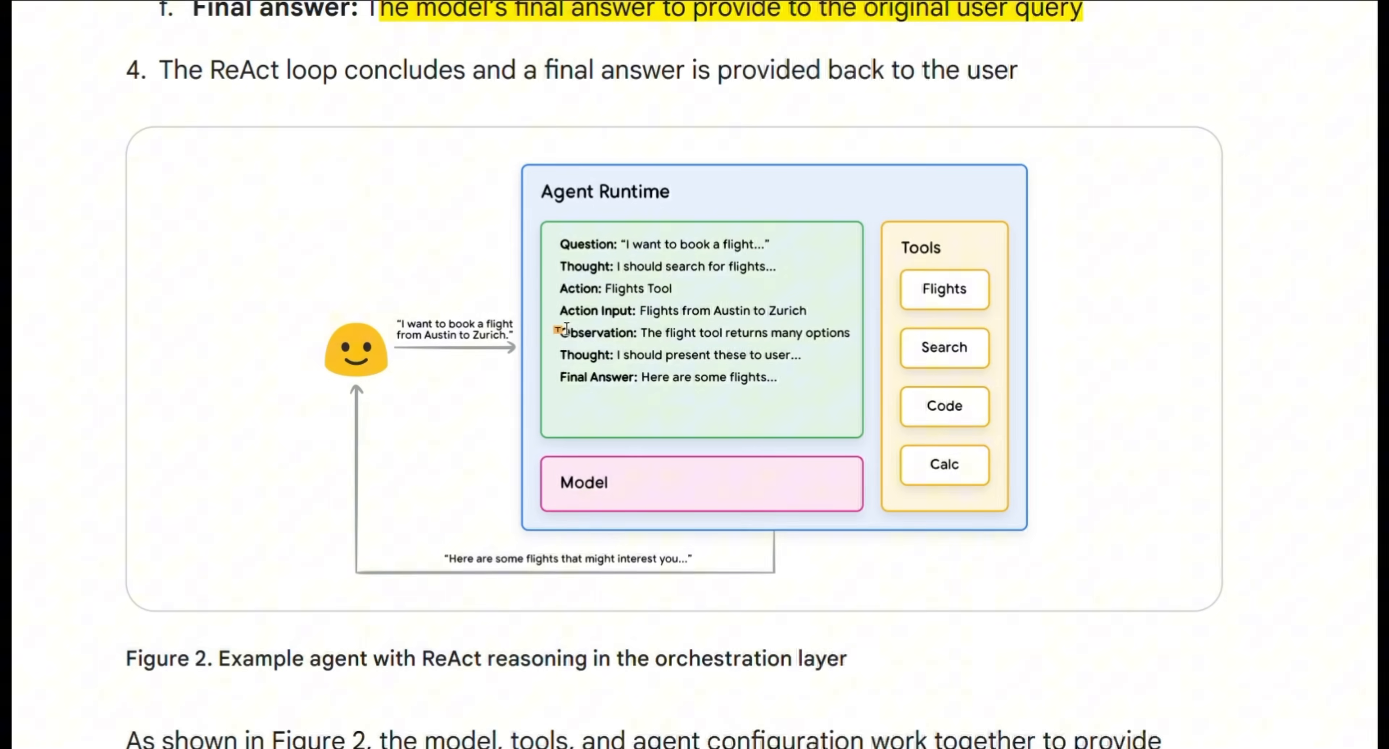
{"action": "left_click_drag", "start_coordinate": [640, 370], "coordinate": [774, 370]}
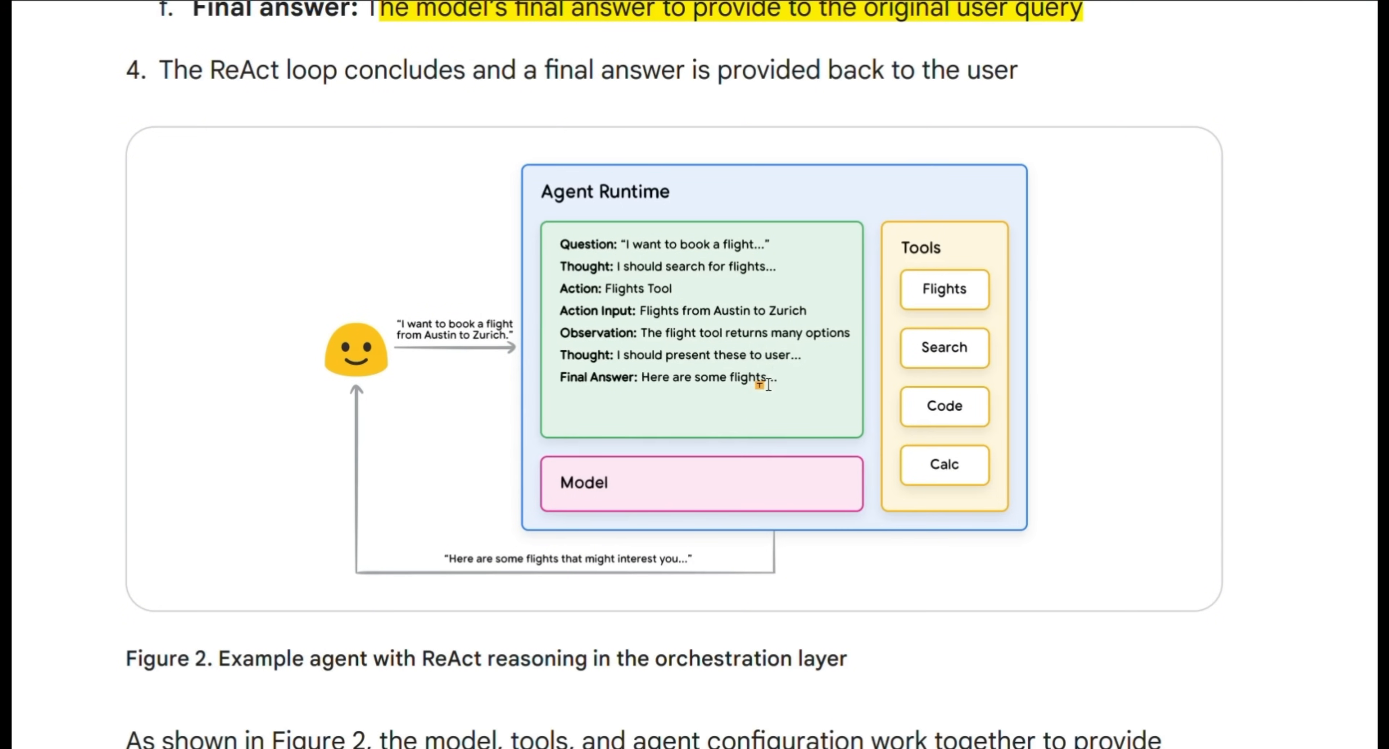
{"action": "scroll", "scroll_direction": "down", "scroll_amount": 3}
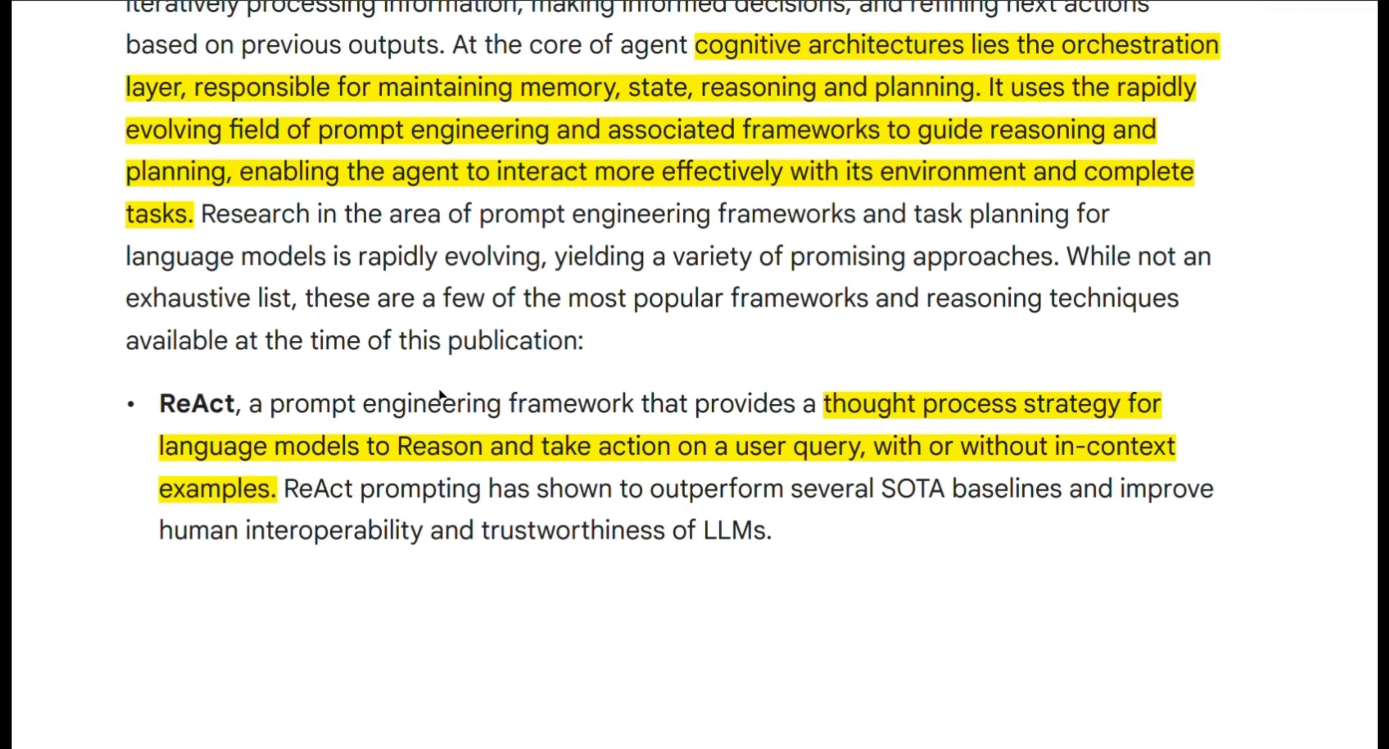
{"action": "mouse_move", "coordinate": [939, 301]}
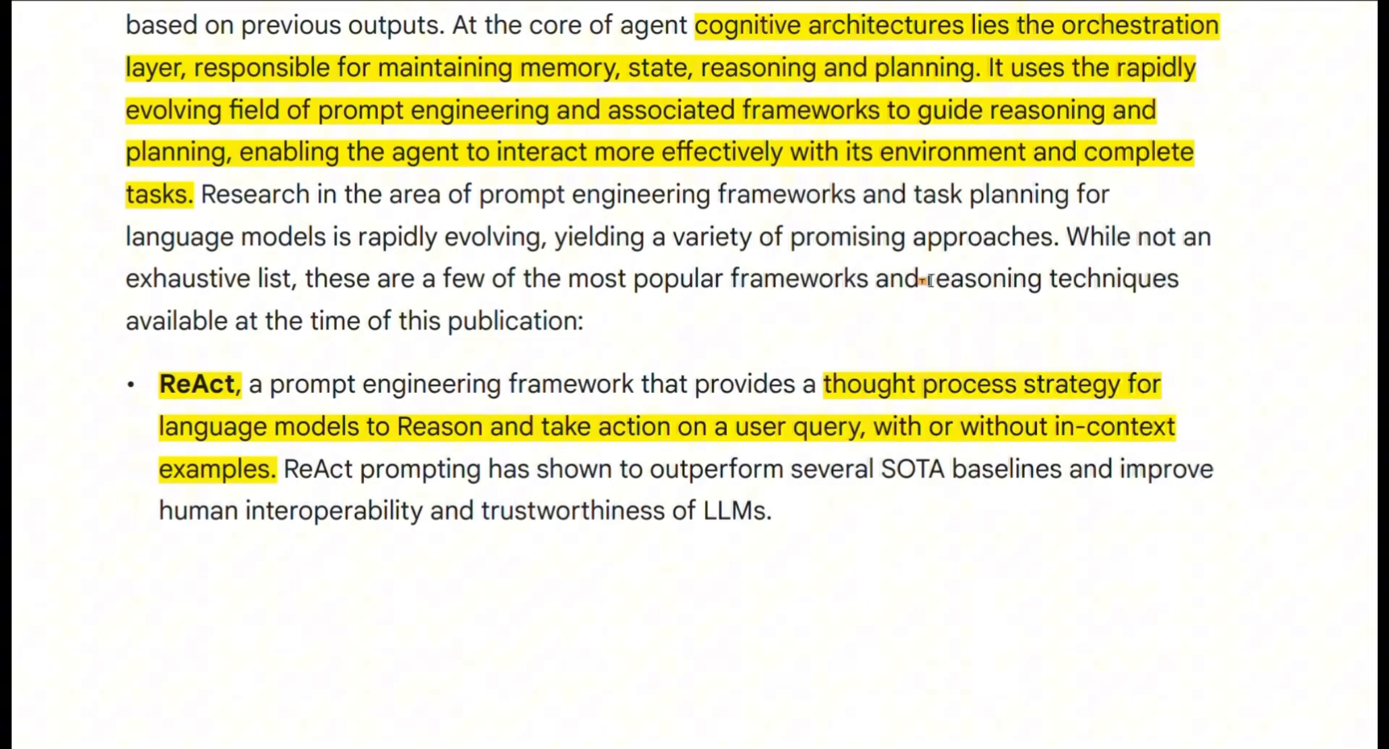
Step: Highlight 'reasoning techniques' and 'prompt engineering framework' in the ReAct bullet in yellow
{"action": "left_click_drag", "start_coordinate": [925, 277], "coordinate": [1179, 278]}
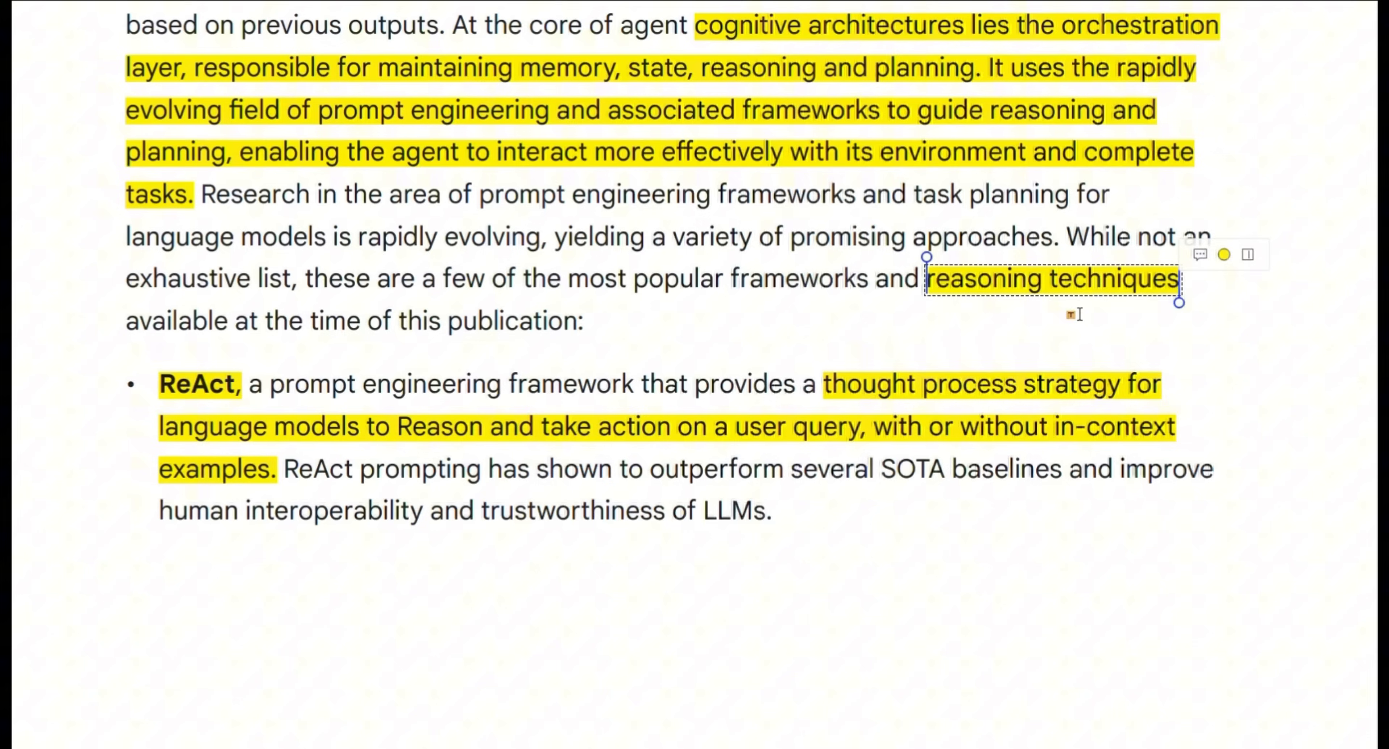
{"action": "scroll", "scroll_direction": "down", "scroll_amount": 3}
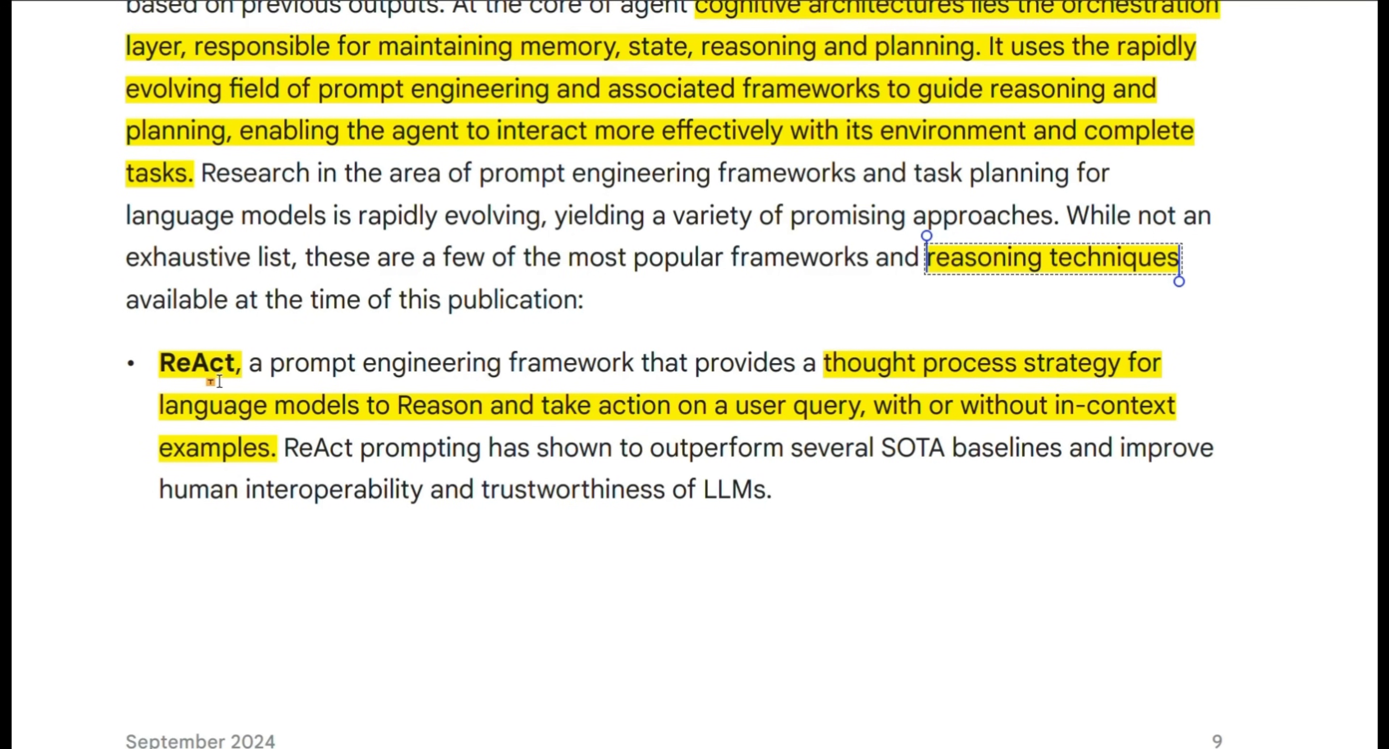
{"action": "mouse_move", "coordinate": [540, 352]}
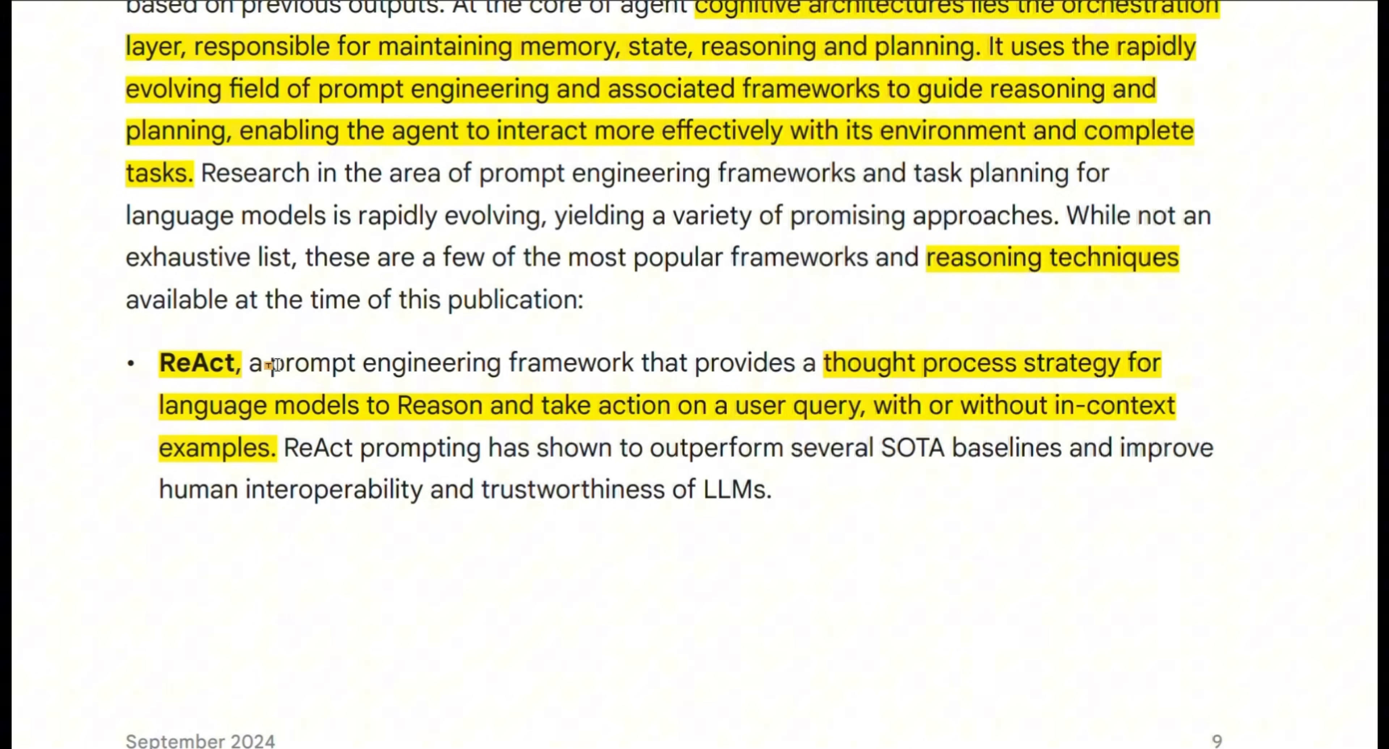
{"action": "left_click_drag", "start_coordinate": [269, 362], "coordinate": [620, 363]}
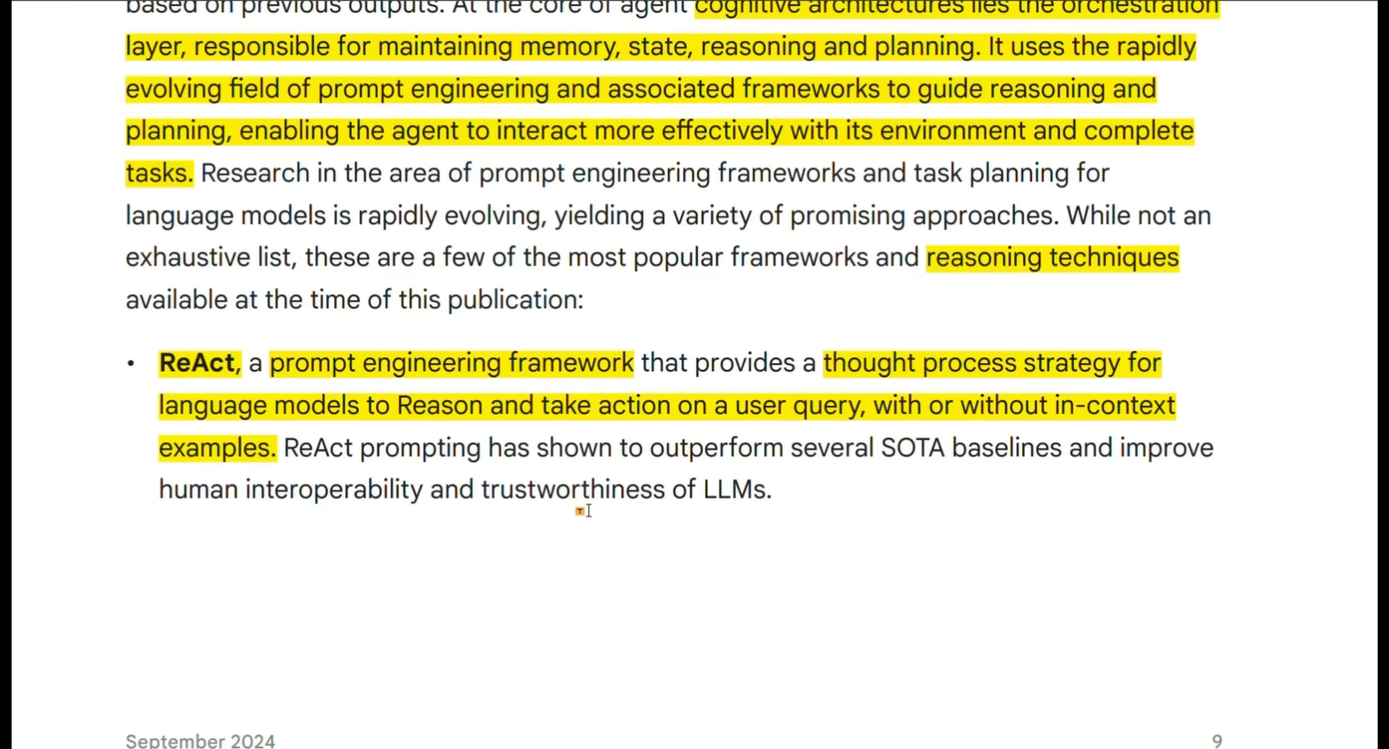
{"action": "scroll", "scroll_direction": "down", "scroll_amount": 3}
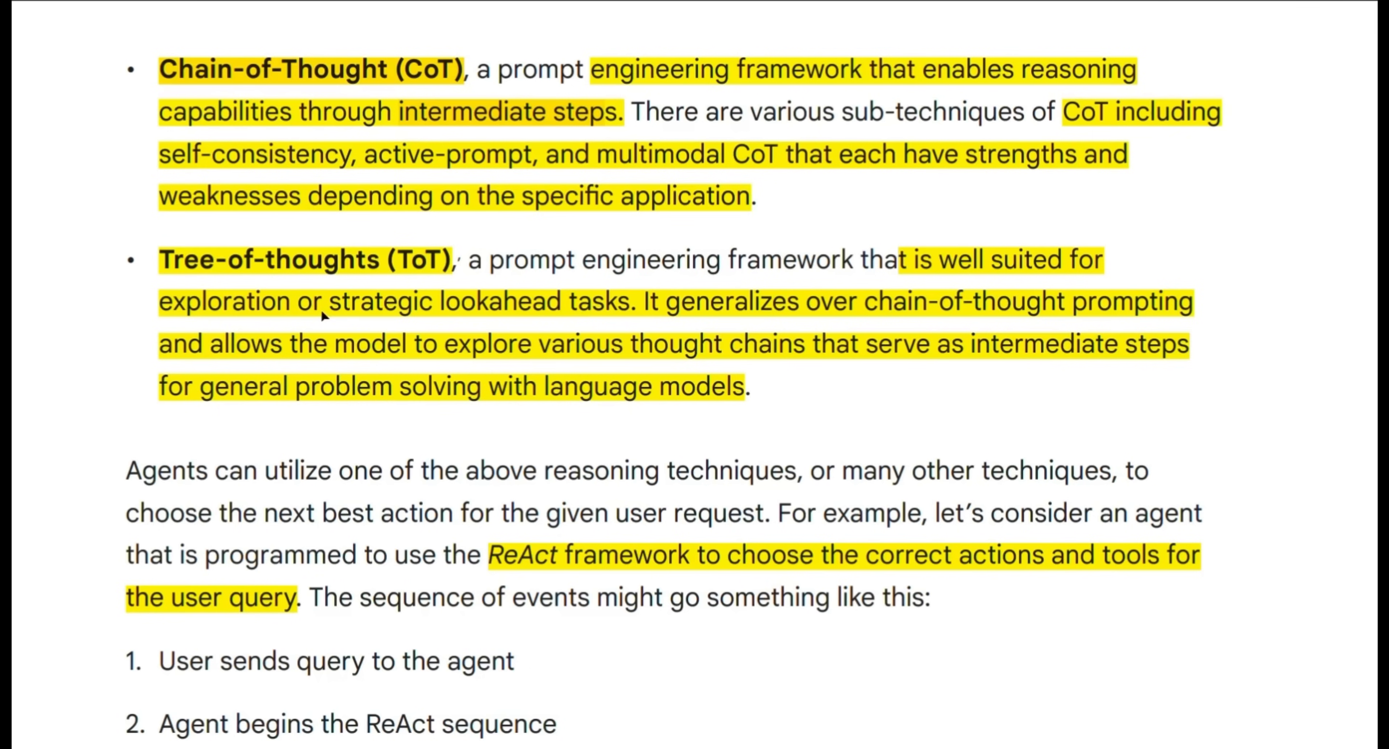
{"action": "mouse_move", "coordinate": [607, 316]}
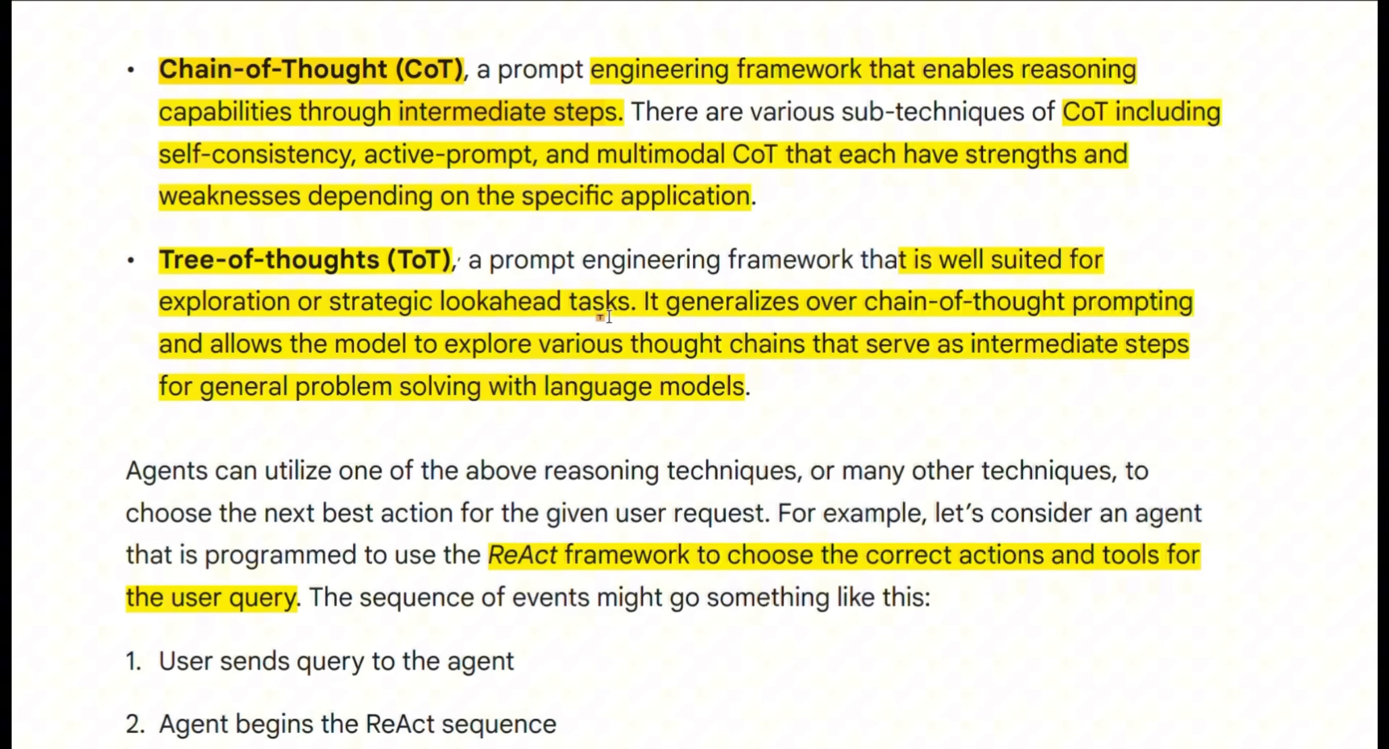
{"action": "mouse_move", "coordinate": [541, 283]}
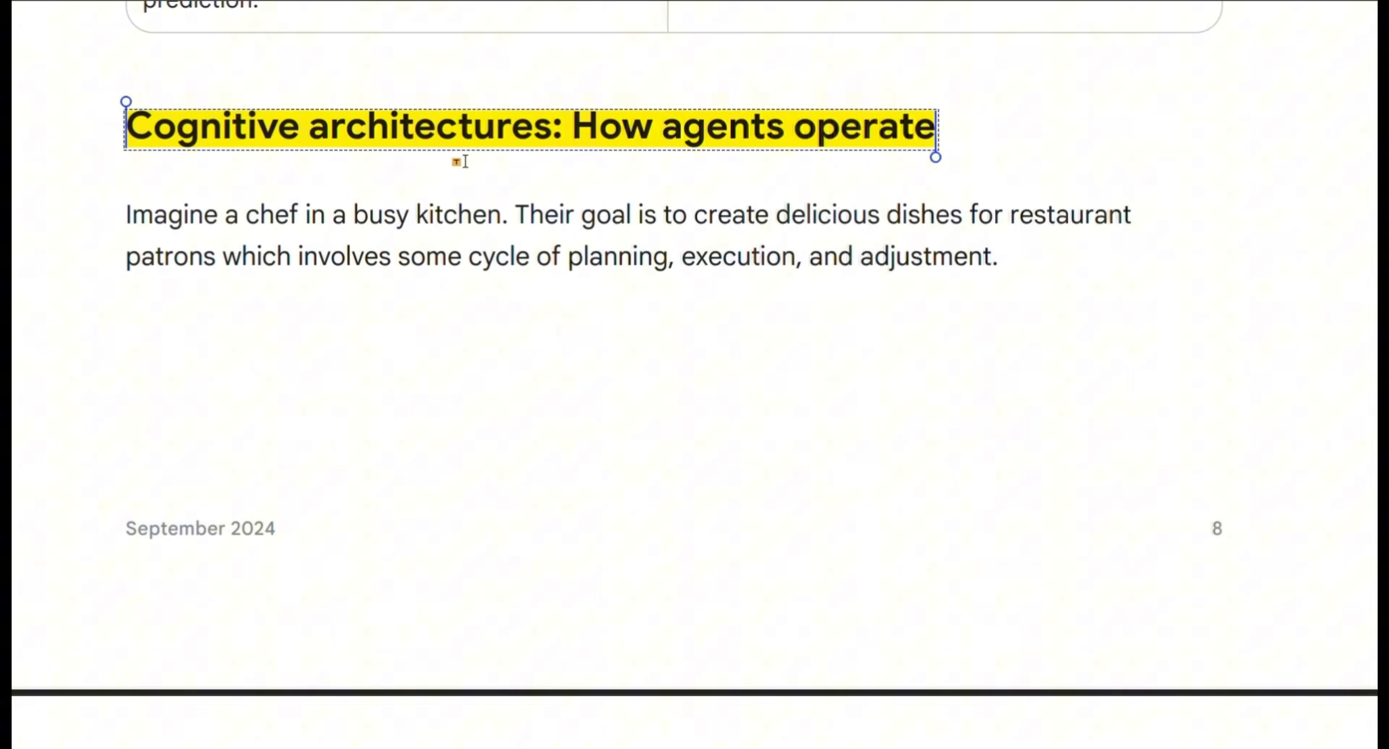
{"action": "mouse_move", "coordinate": [1354, 405]}
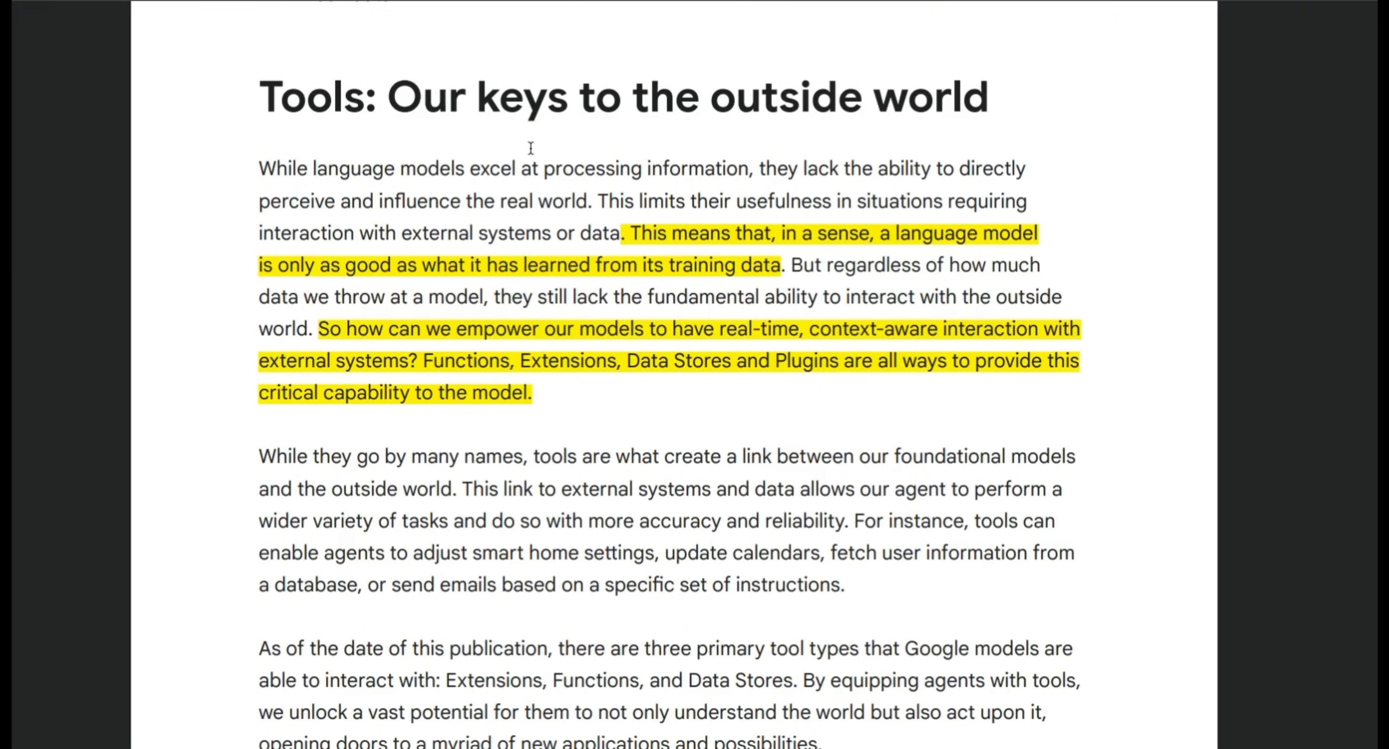
Step: Highlight 'Tools:' in the heading and the sentence naming Extensions, Functions and Data Stores
{"action": "double_click", "coordinate": [312, 97]}
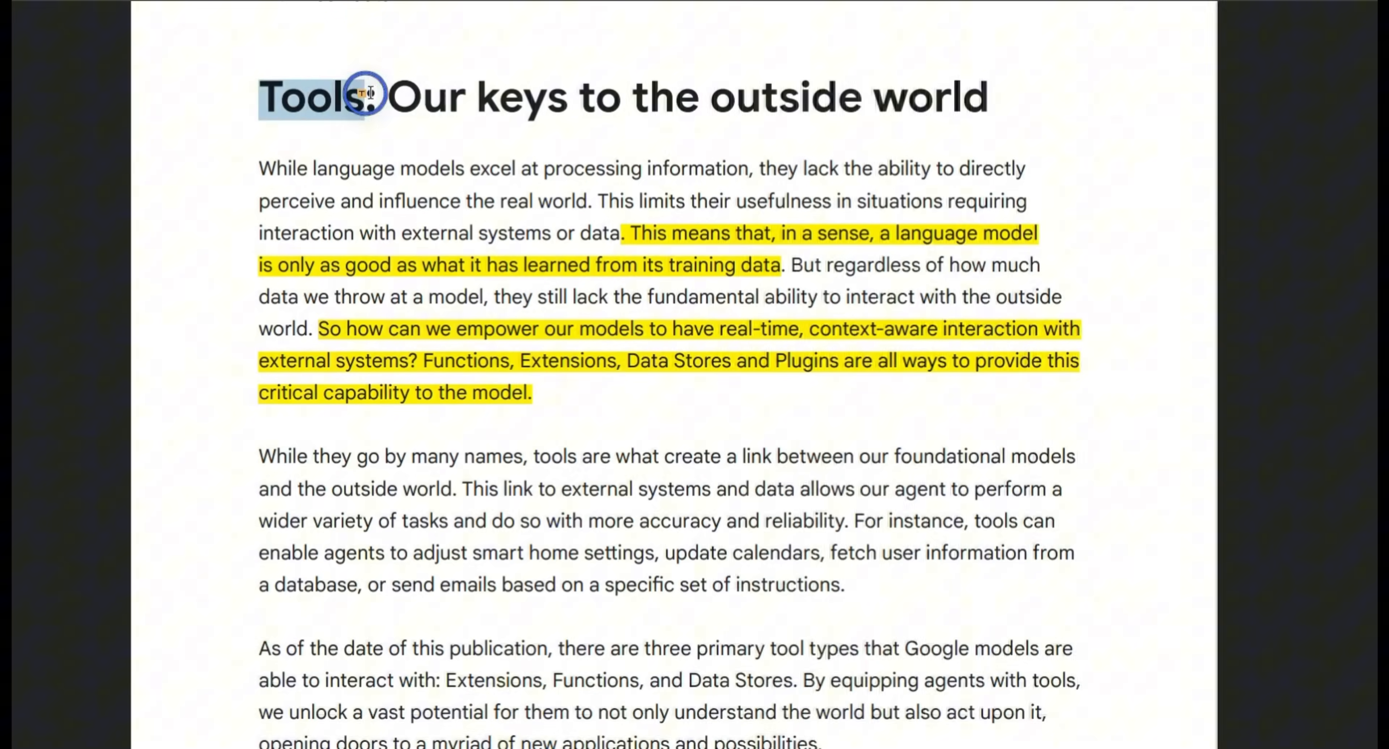
{"action": "double_click", "coordinate": [315, 95]}
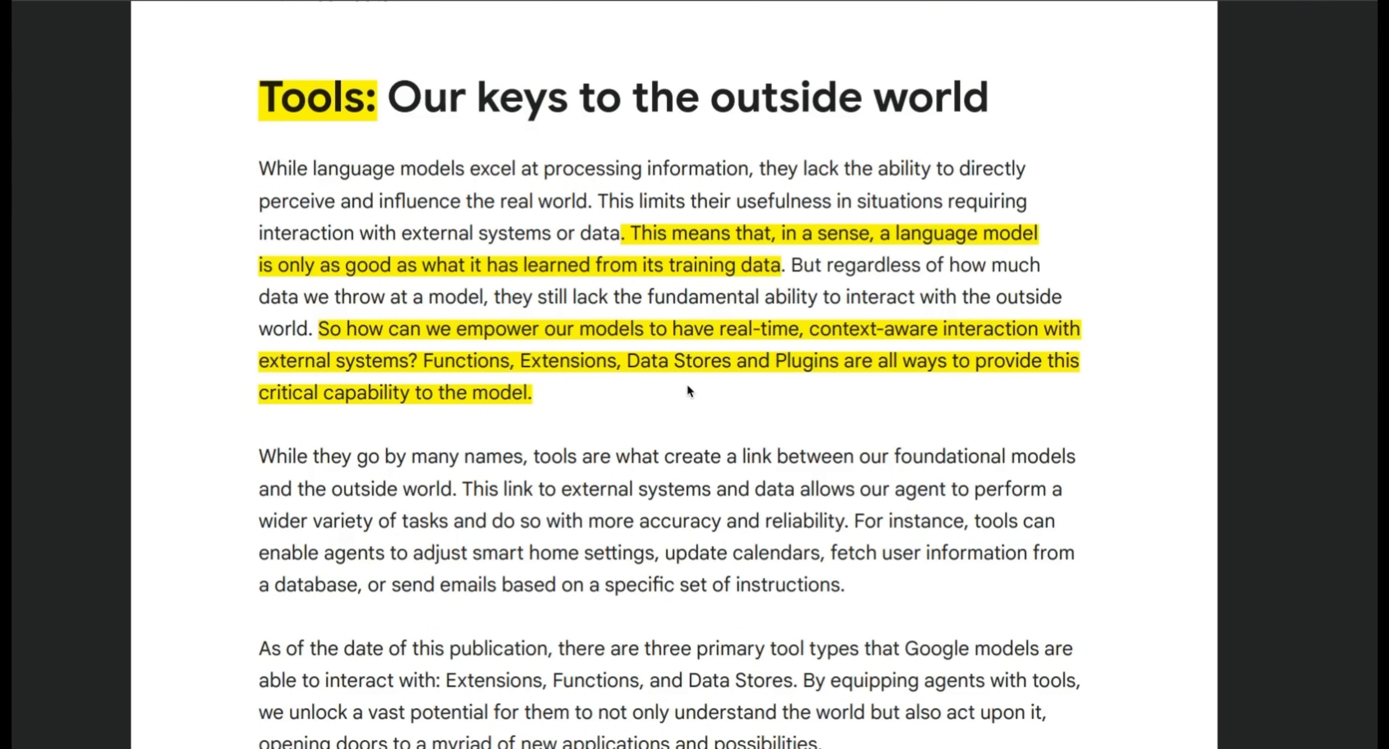
{"action": "left_click", "coordinate": [686, 387]}
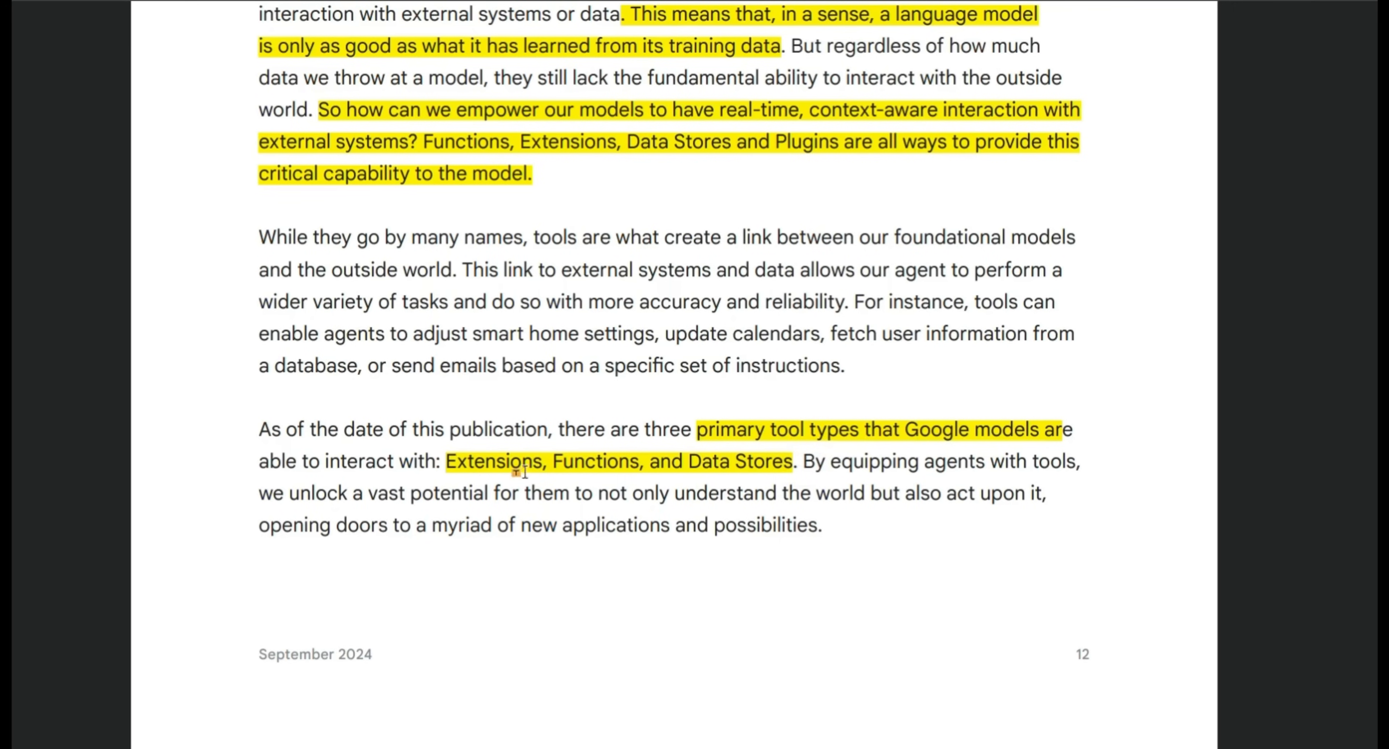
{"action": "mouse_move", "coordinate": [611, 476]}
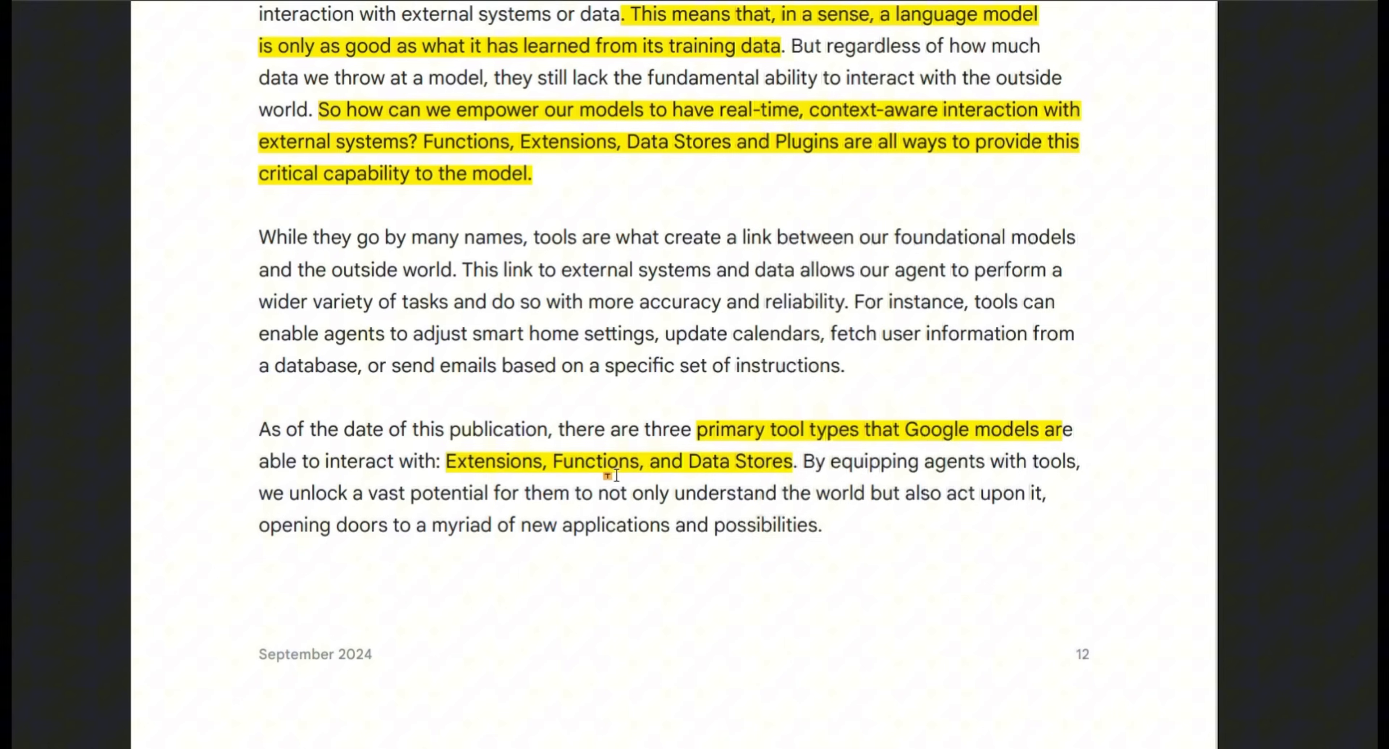
{"action": "mouse_move", "coordinate": [743, 478]}
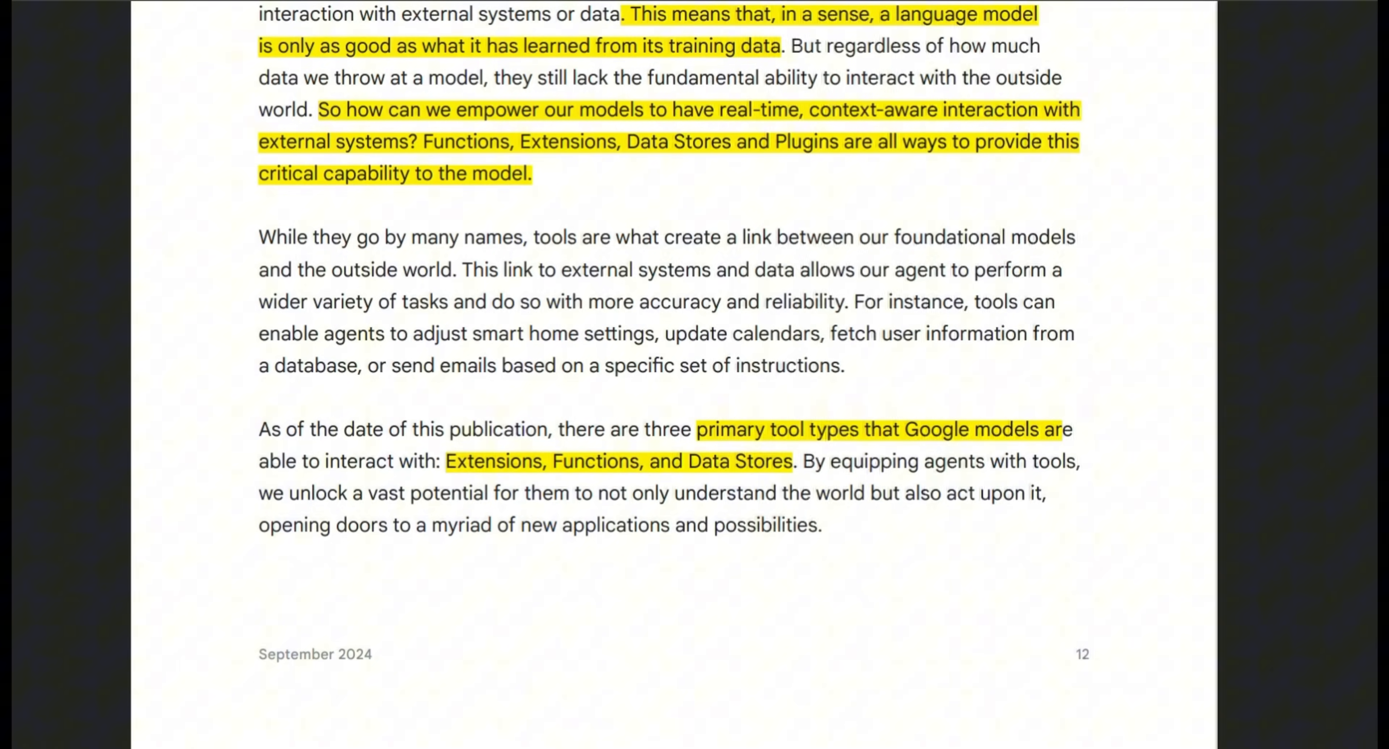
{"action": "scroll", "scroll_direction": "down", "scroll_amount": 3}
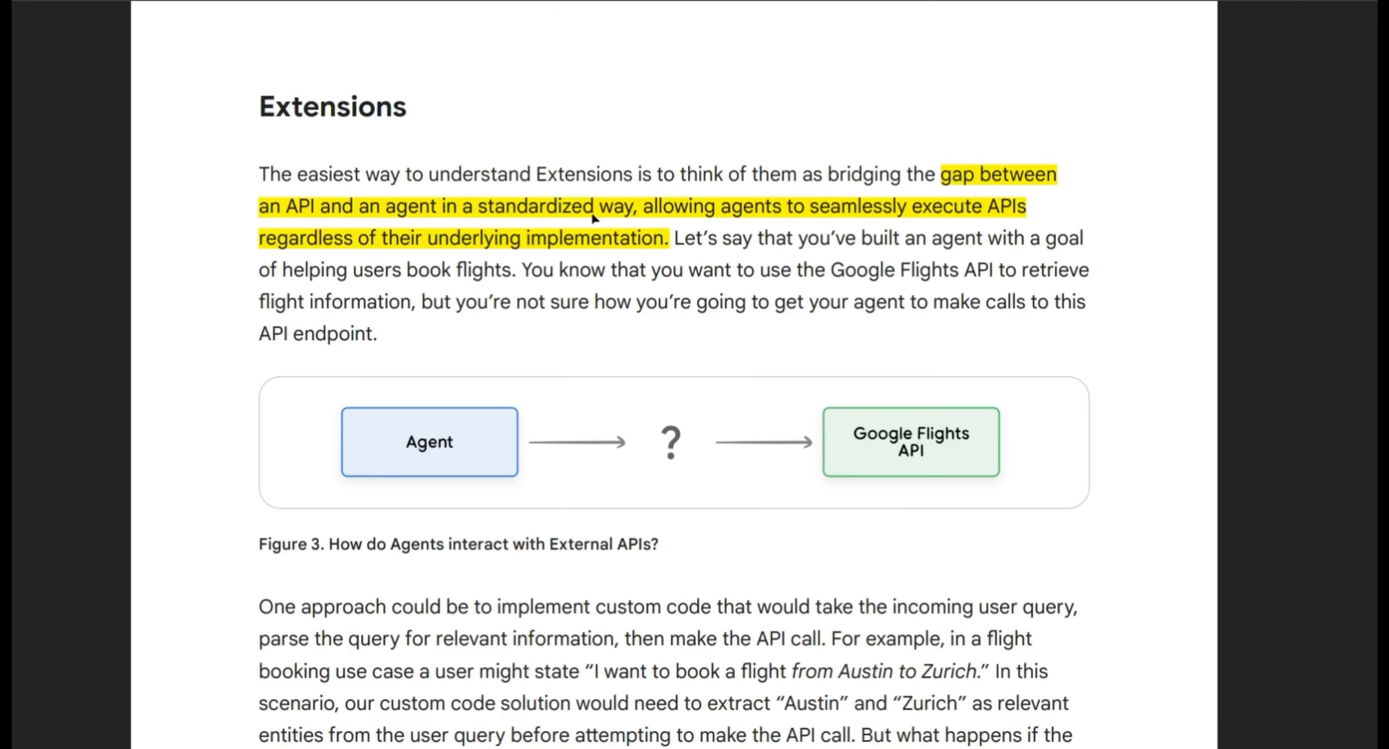
{"action": "mouse_move", "coordinate": [999, 217]}
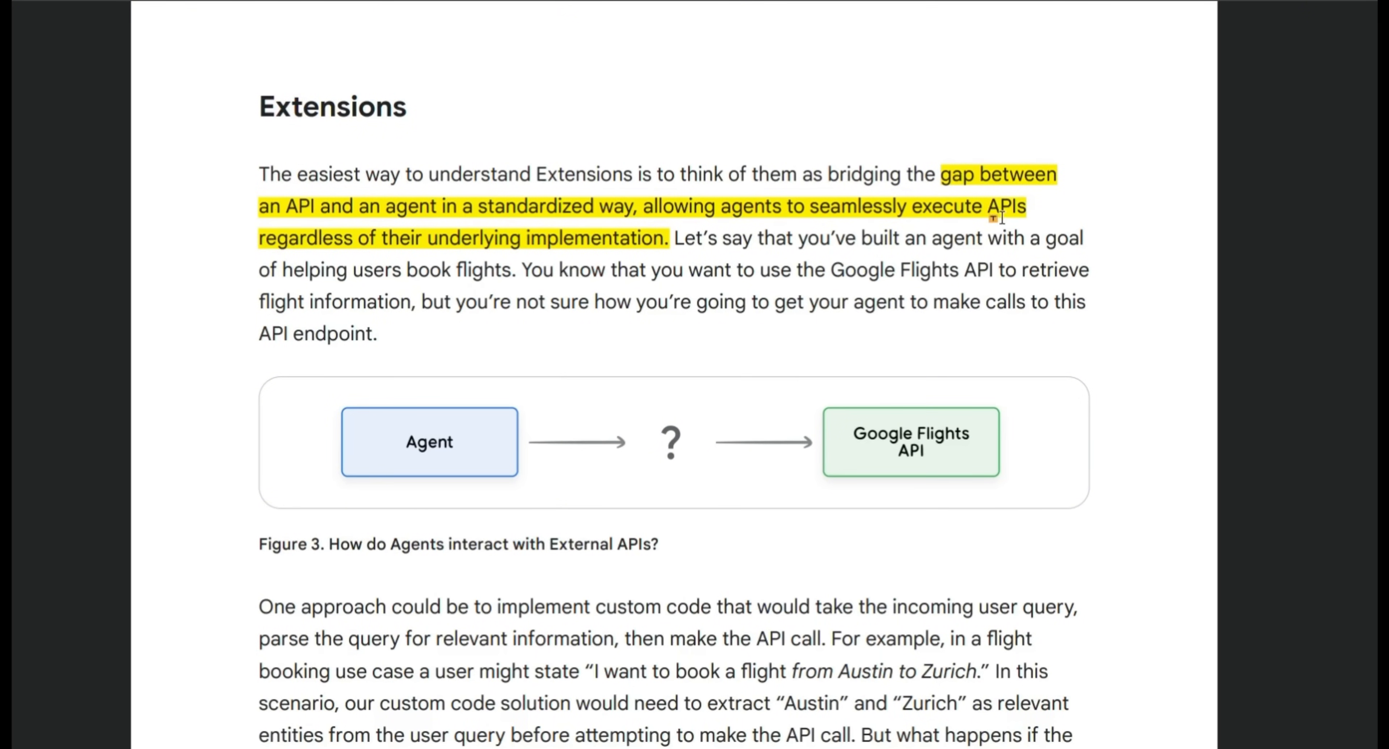
{"action": "mouse_move", "coordinate": [310, 246]}
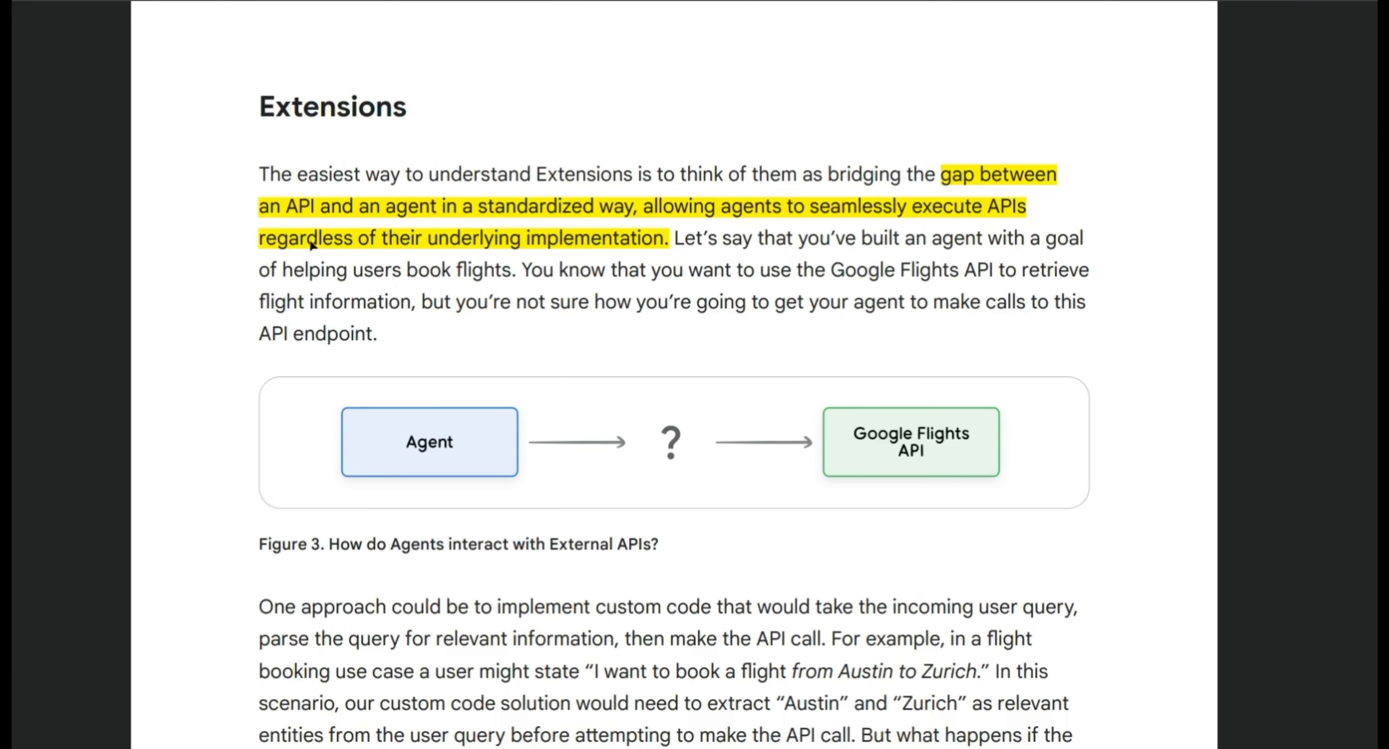
{"action": "mouse_move", "coordinate": [521, 247]}
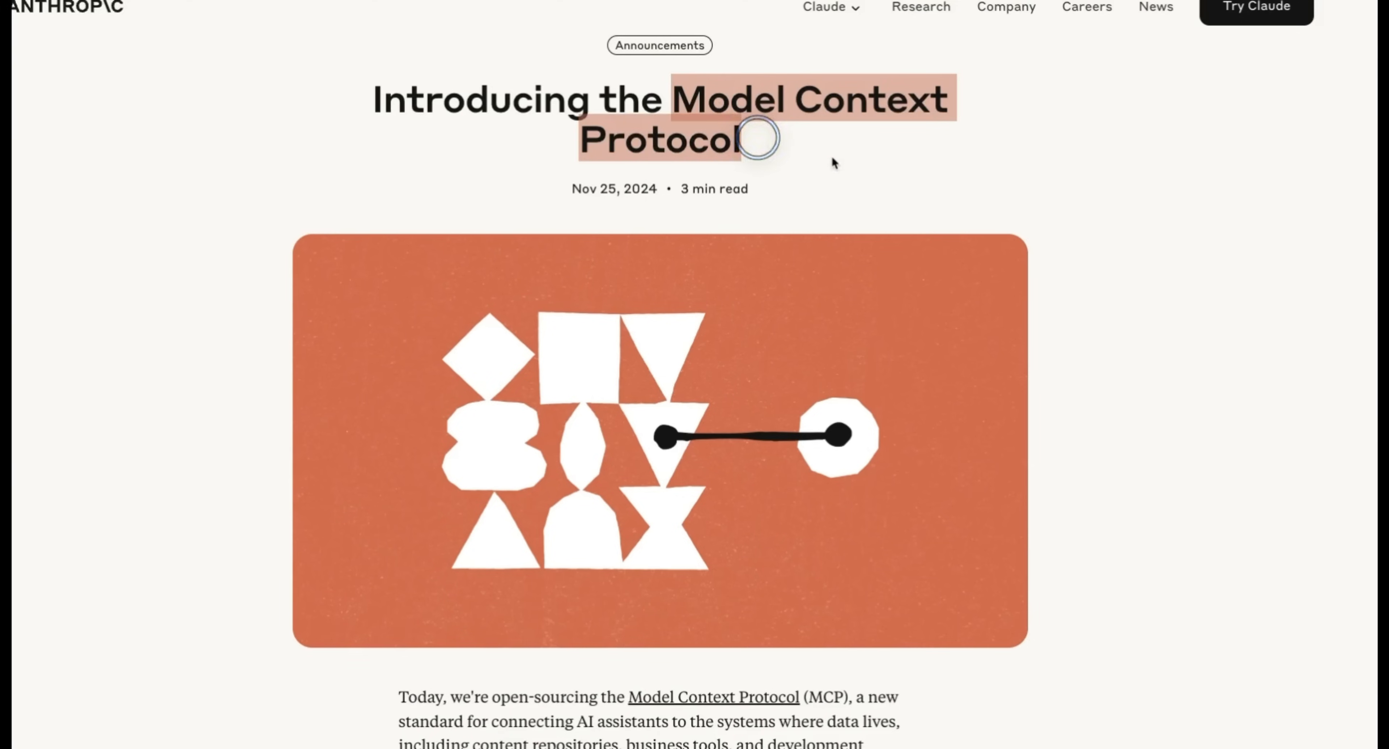
Step: Bring up Anthropic's 'Introducing the Model Context Protocol' announcement page
{"action": "left_click", "coordinate": [757, 138]}
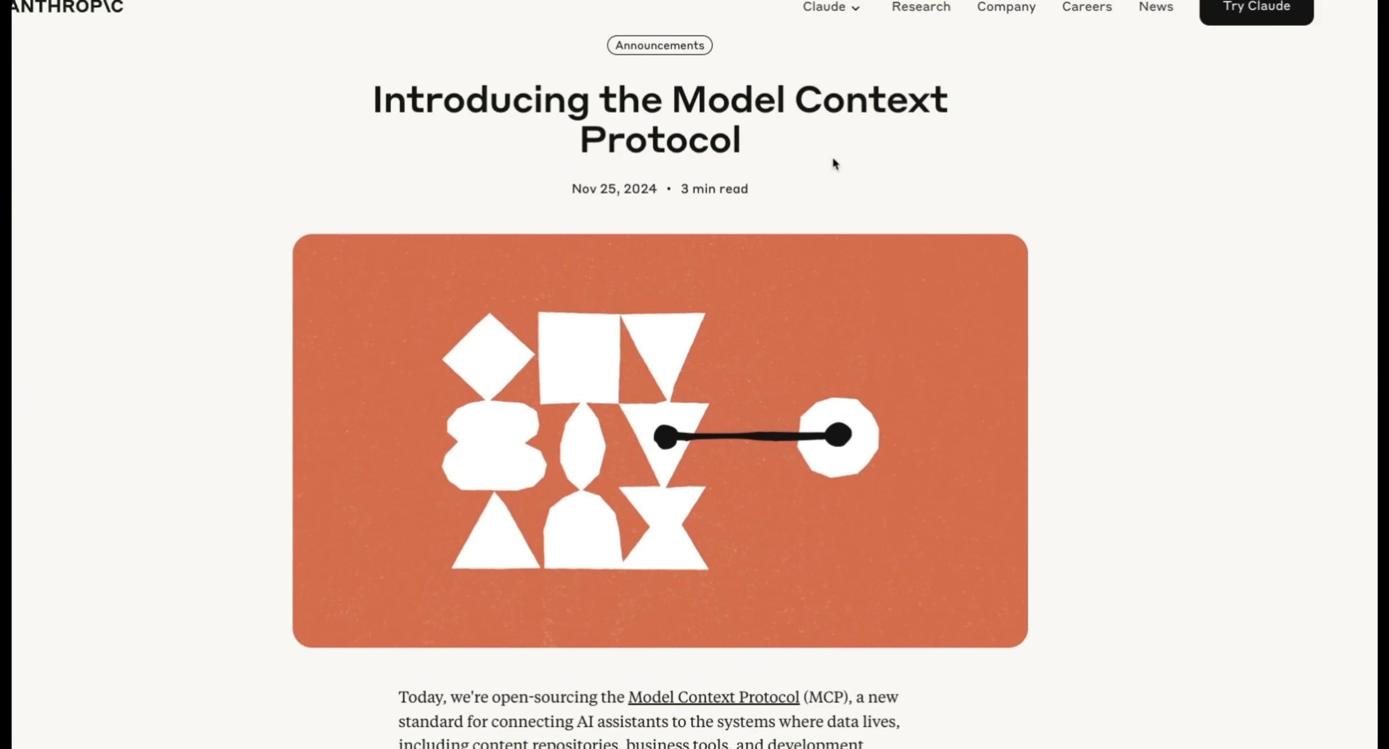
{"action": "scroll", "scroll_direction": "down", "scroll_amount": 3}
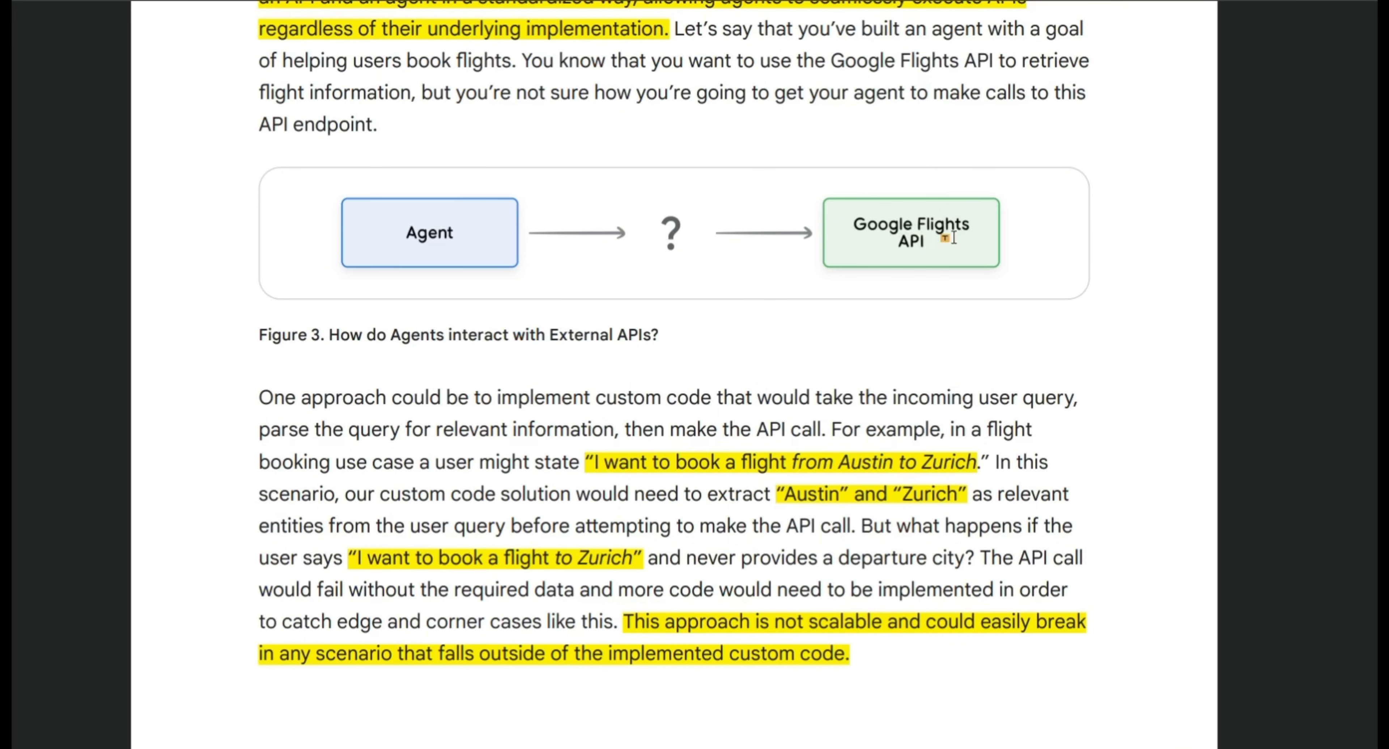
{"action": "mouse_move", "coordinate": [600, 468]}
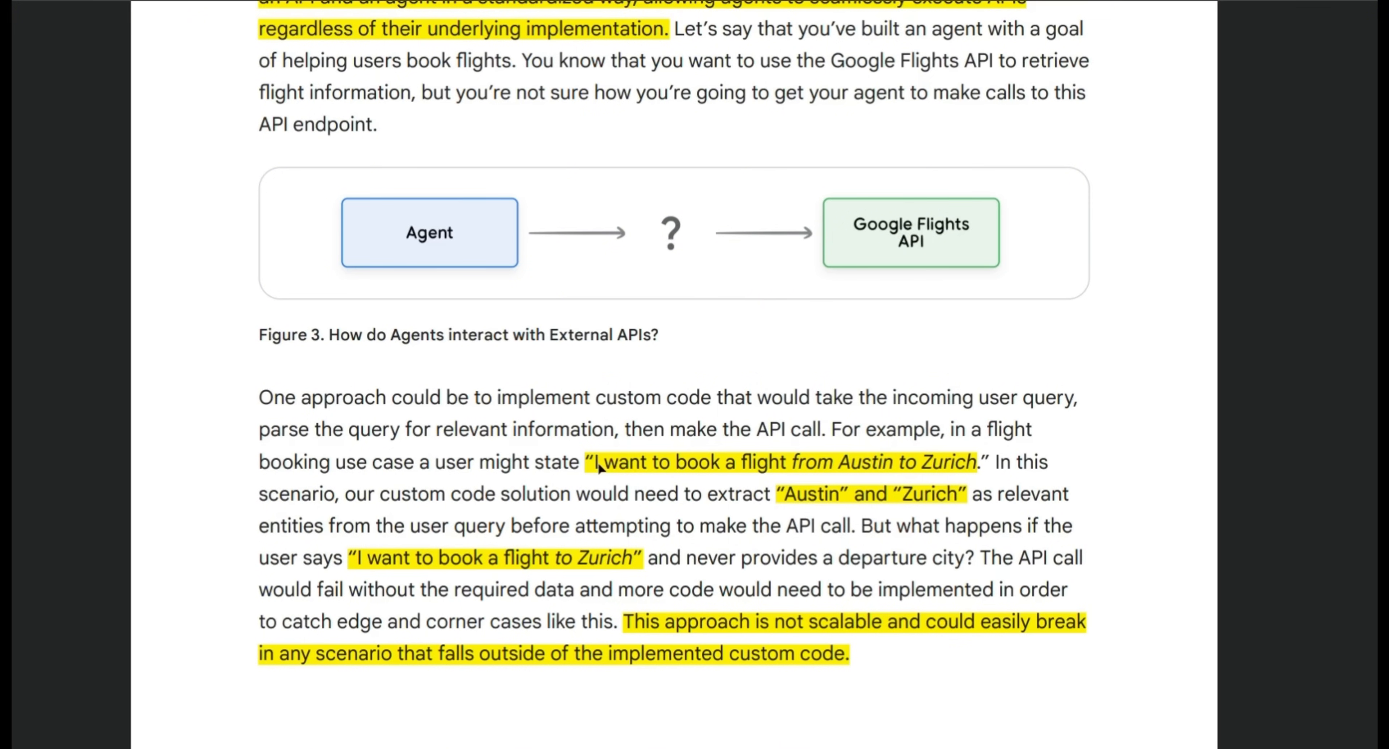
{"action": "mouse_move", "coordinate": [963, 473]}
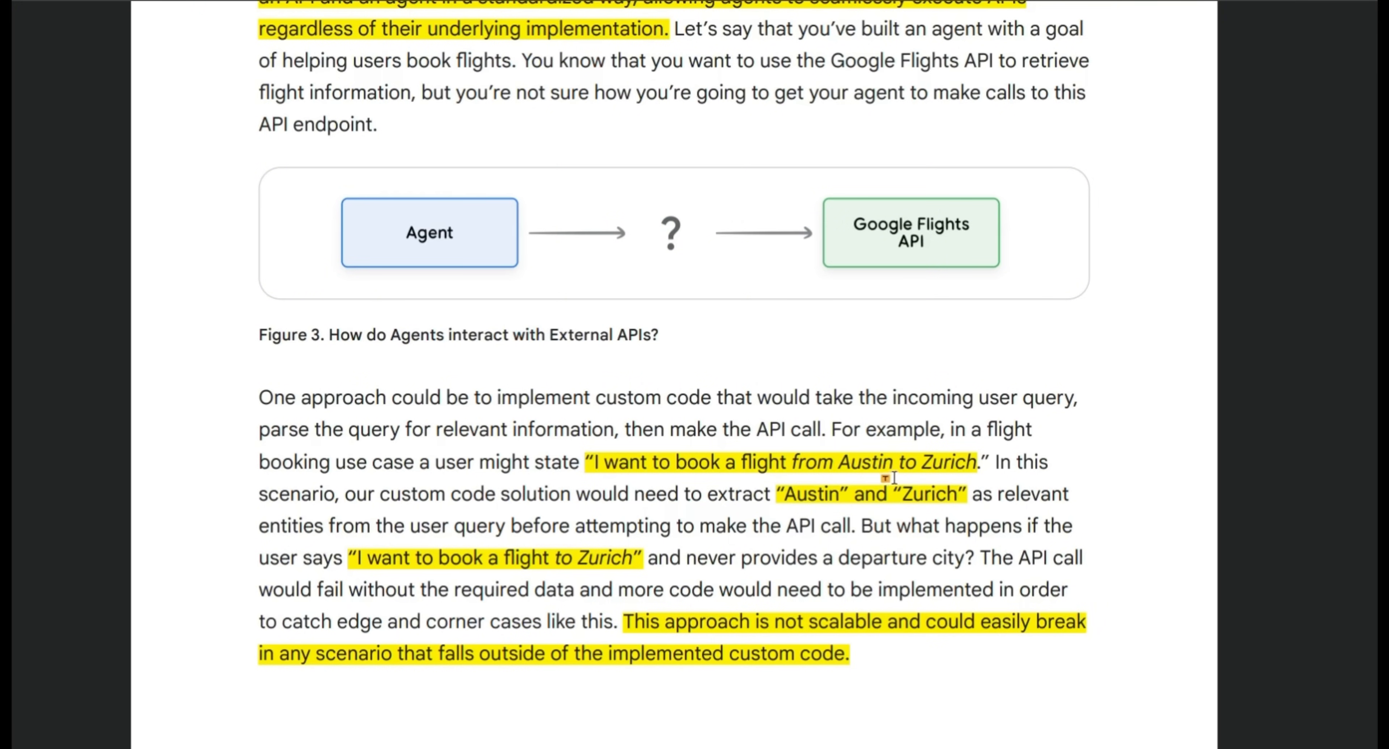
{"action": "mouse_move", "coordinate": [807, 505]}
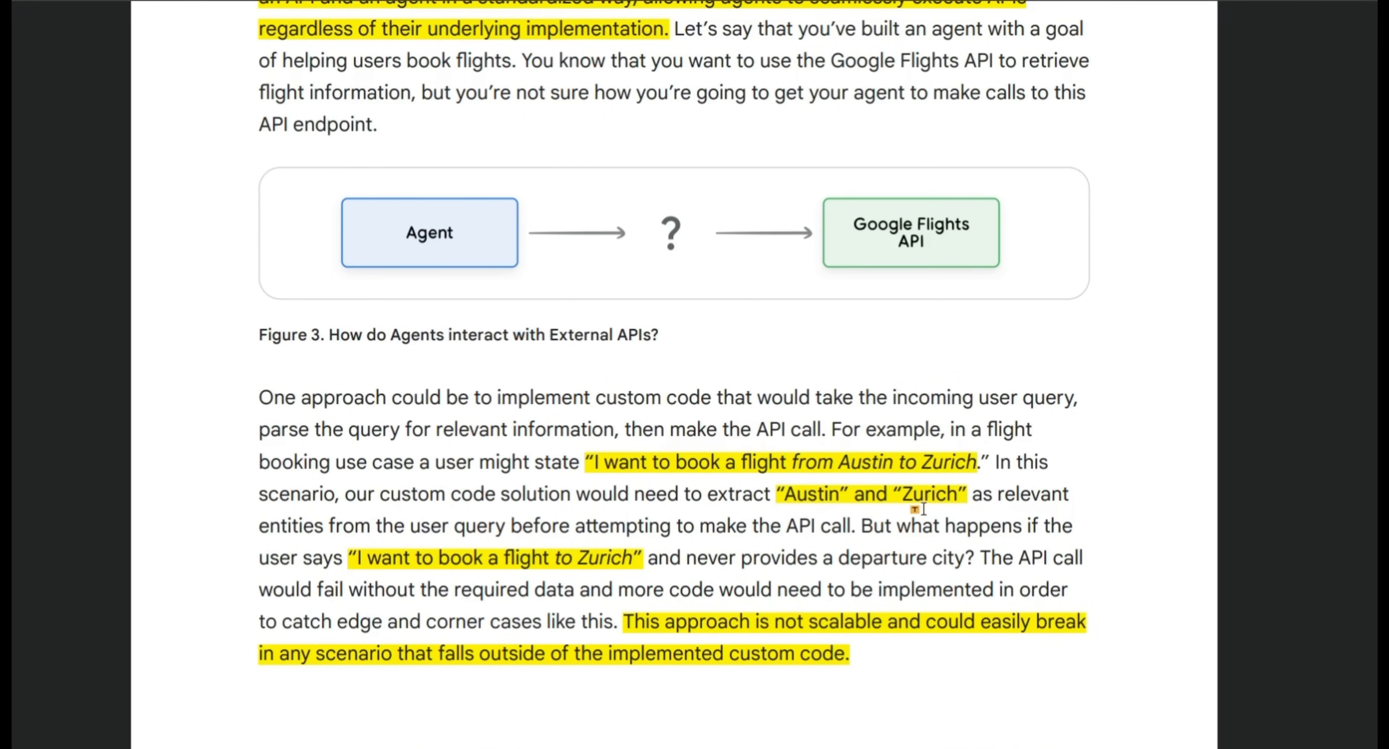
{"action": "mouse_move", "coordinate": [1027, 493]}
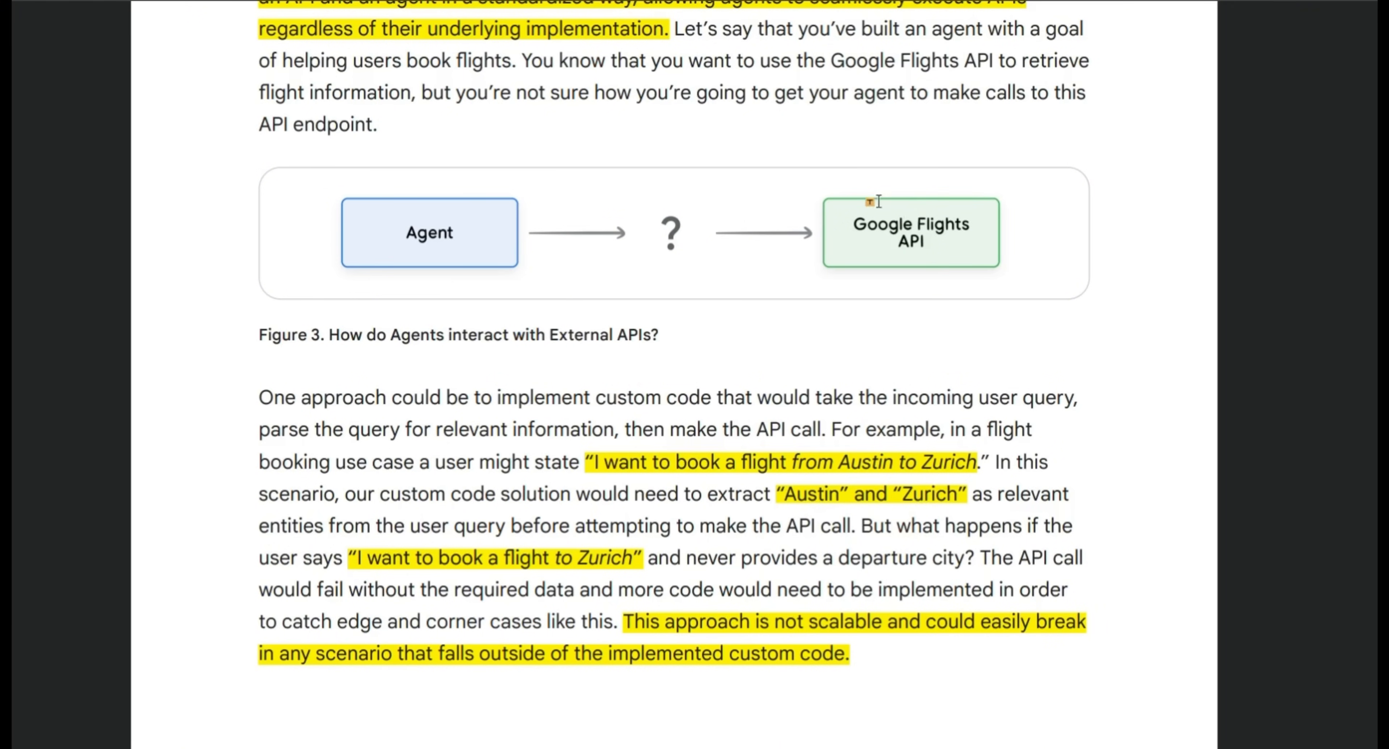
Step: Return to the whitepaper's Figure 3 Google Flights passage and the highlighted 'use an Extension' text
{"action": "left_click", "coordinate": [974, 253]}
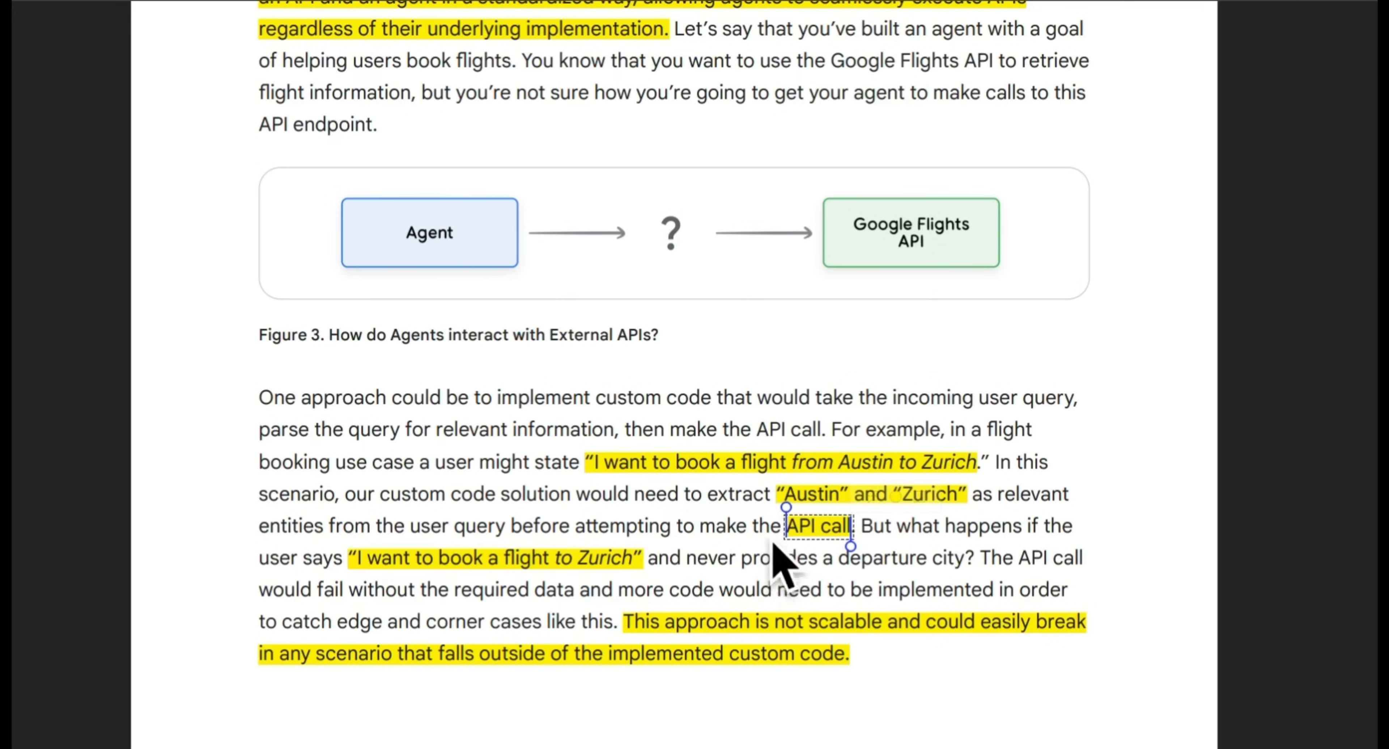
{"action": "scroll", "scroll_direction": "down", "scroll_amount": 3}
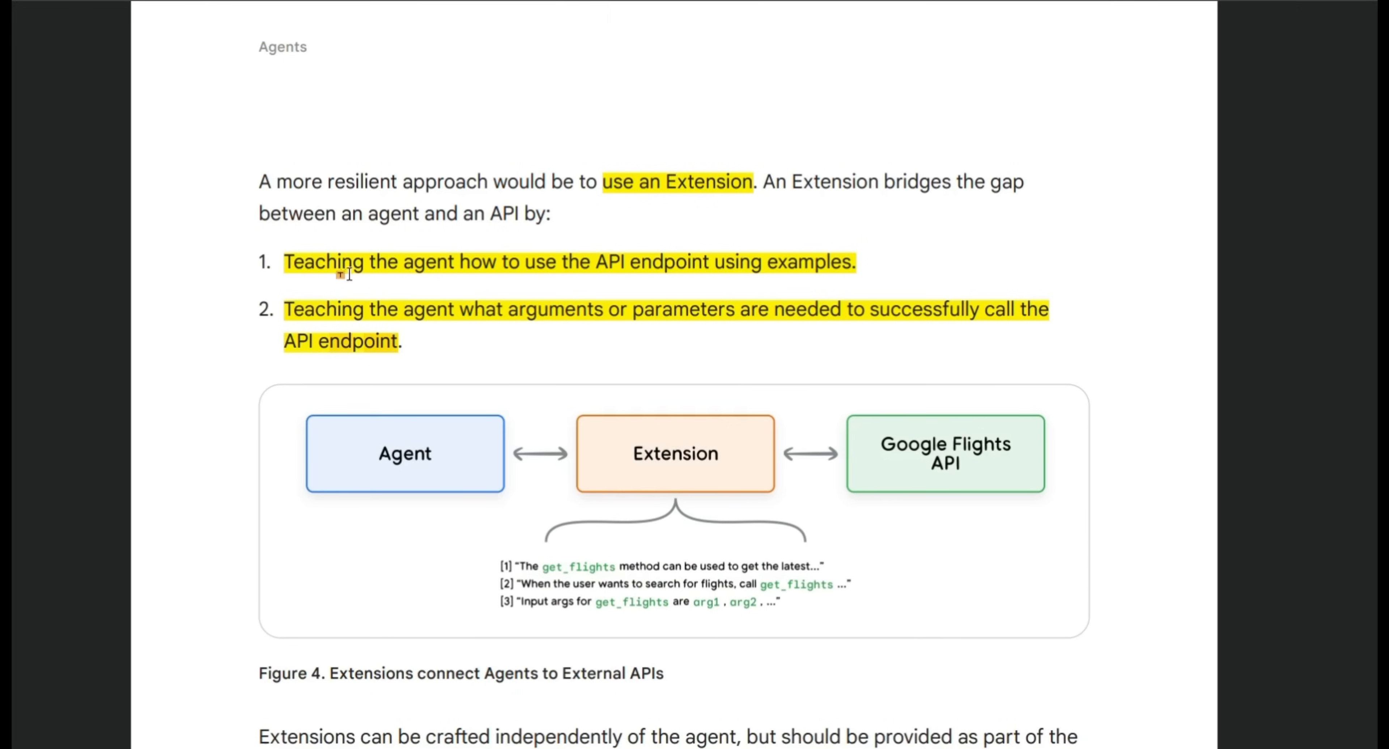
{"action": "mouse_move", "coordinate": [606, 274]}
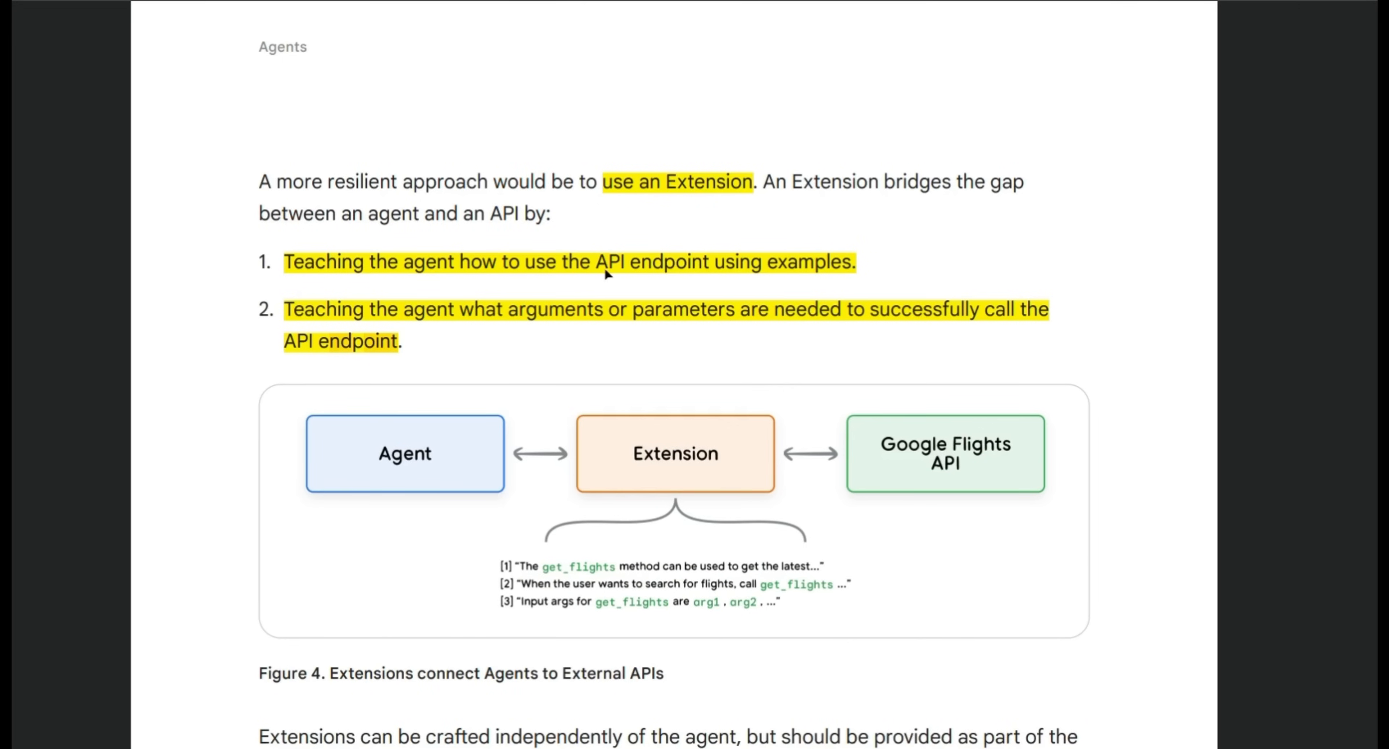
{"action": "mouse_move", "coordinate": [842, 272]}
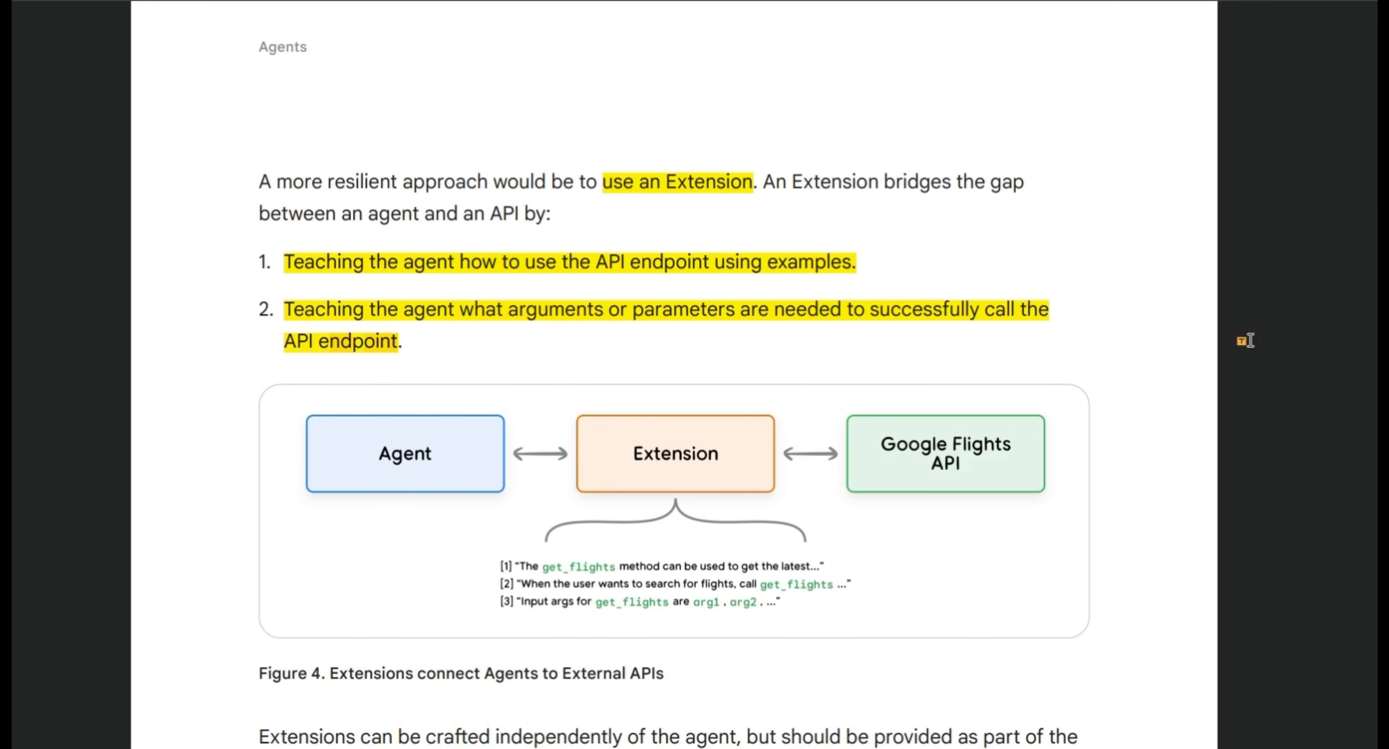
{"action": "mouse_move", "coordinate": [584, 320]}
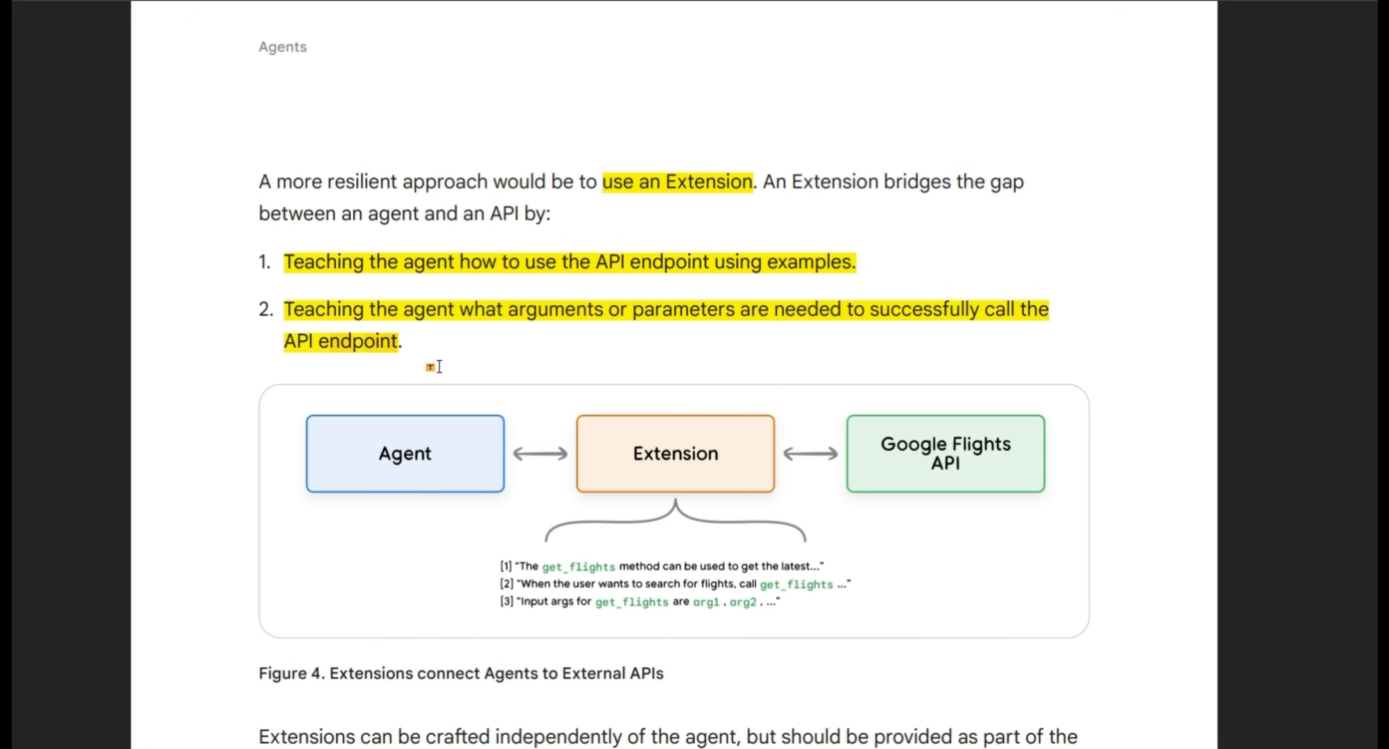
Step: Scroll past Figures 4 and 5 to the highlighted Functions definition and its differences from Extensions
{"action": "scroll", "scroll_direction": "down", "scroll_amount": 3}
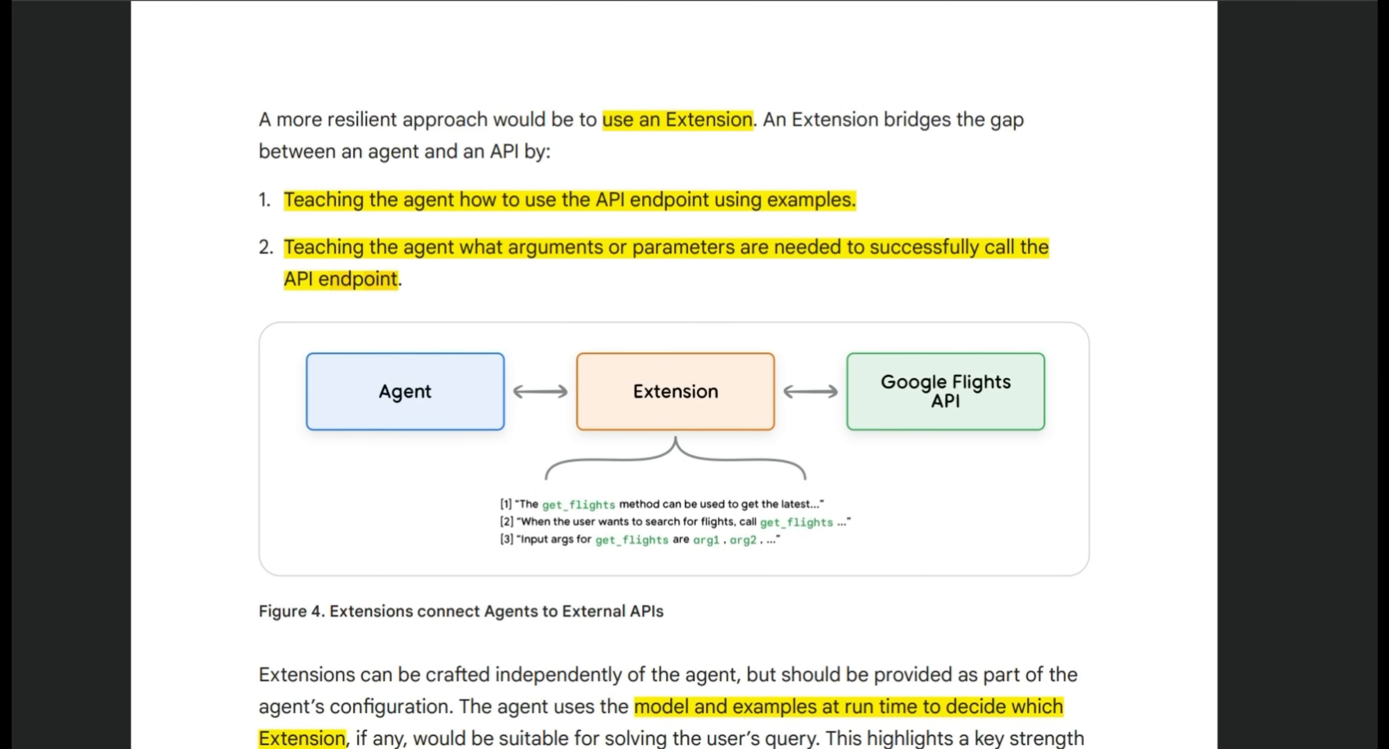
{"action": "scroll", "scroll_direction": "down", "scroll_amount": 3}
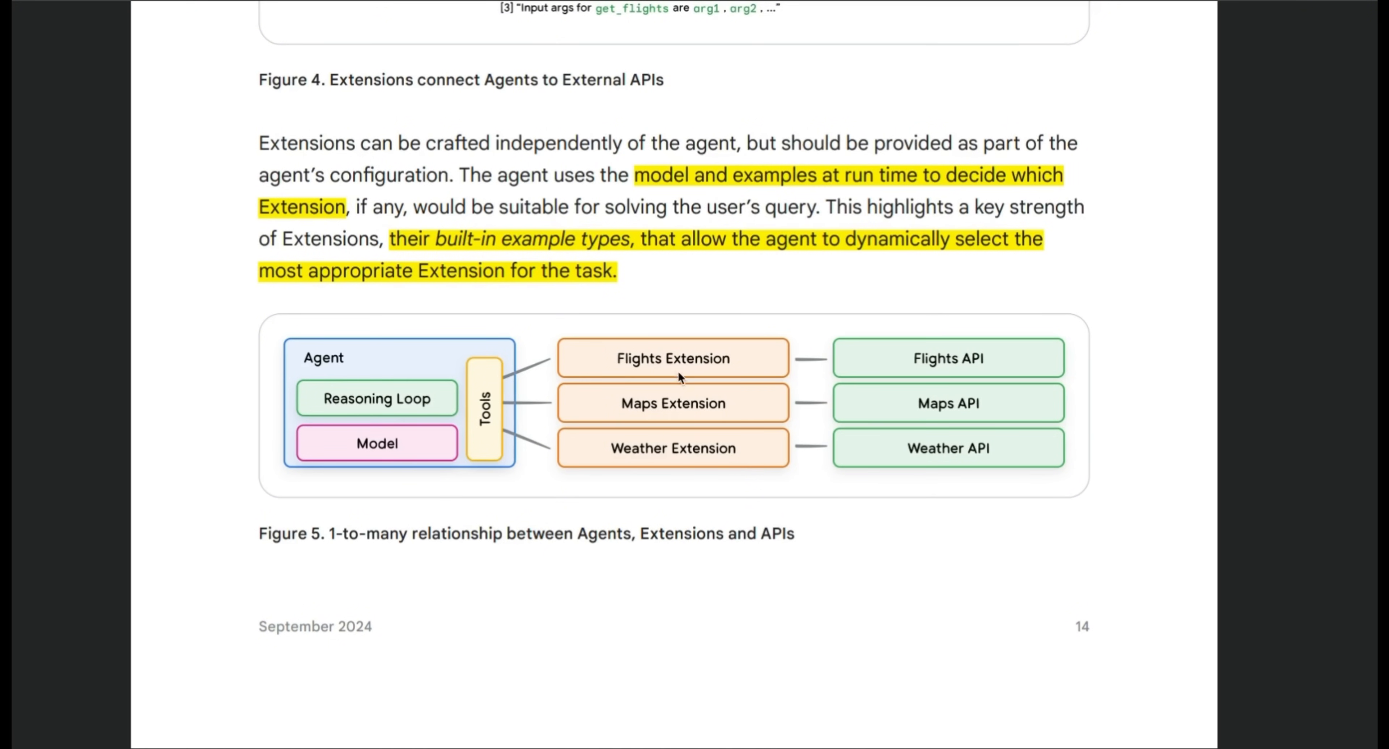
{"action": "mouse_move", "coordinate": [679, 377]}
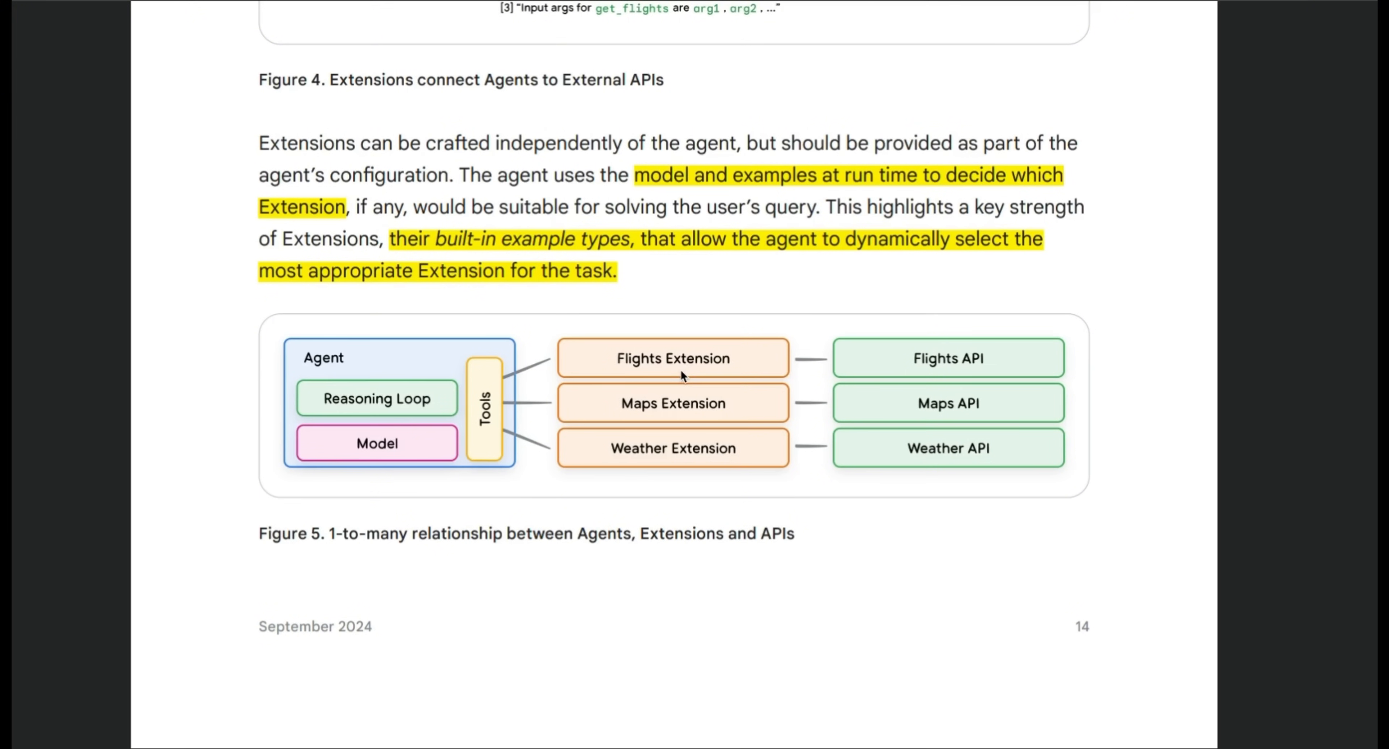
{"action": "scroll", "scroll_direction": "down", "scroll_amount": 3}
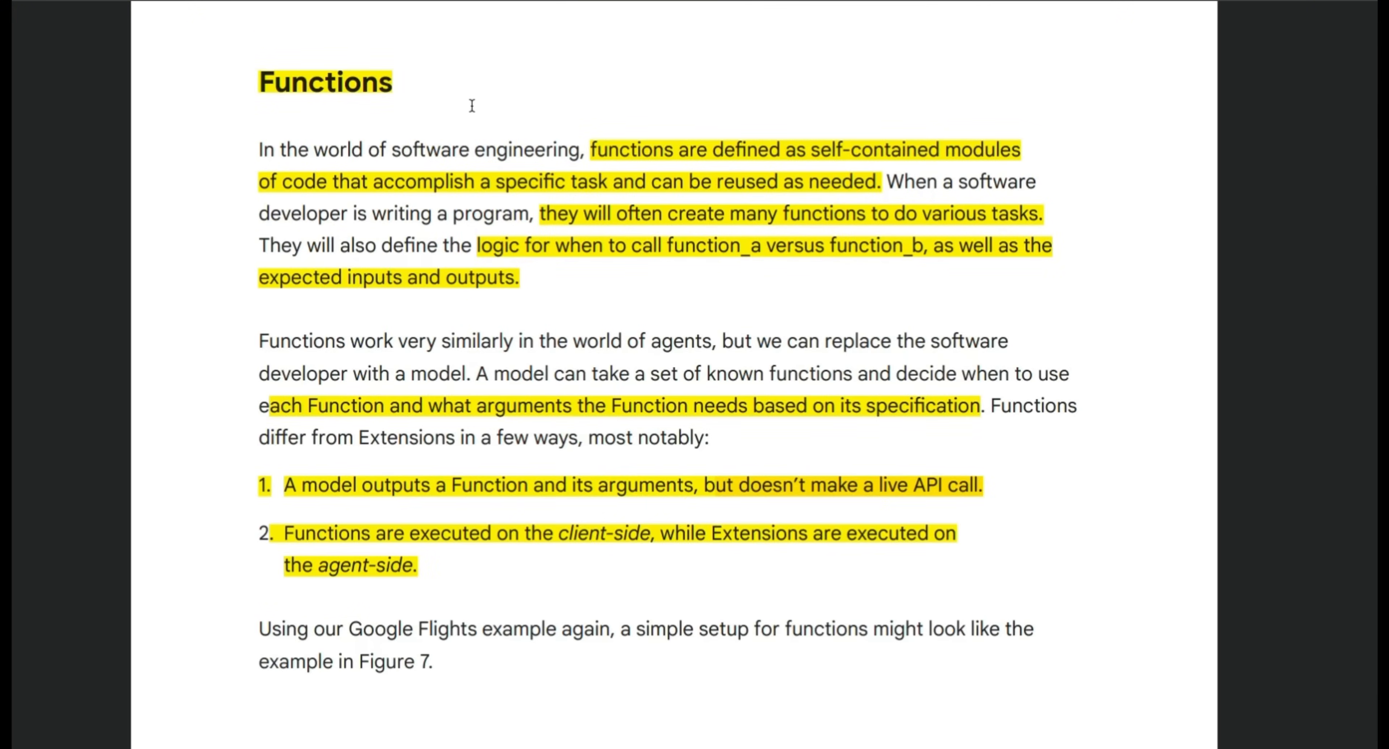
Step: Return from the Functions section toward the Extensions passage near Figure 4
{"action": "left_click", "coordinate": [335, 84]}
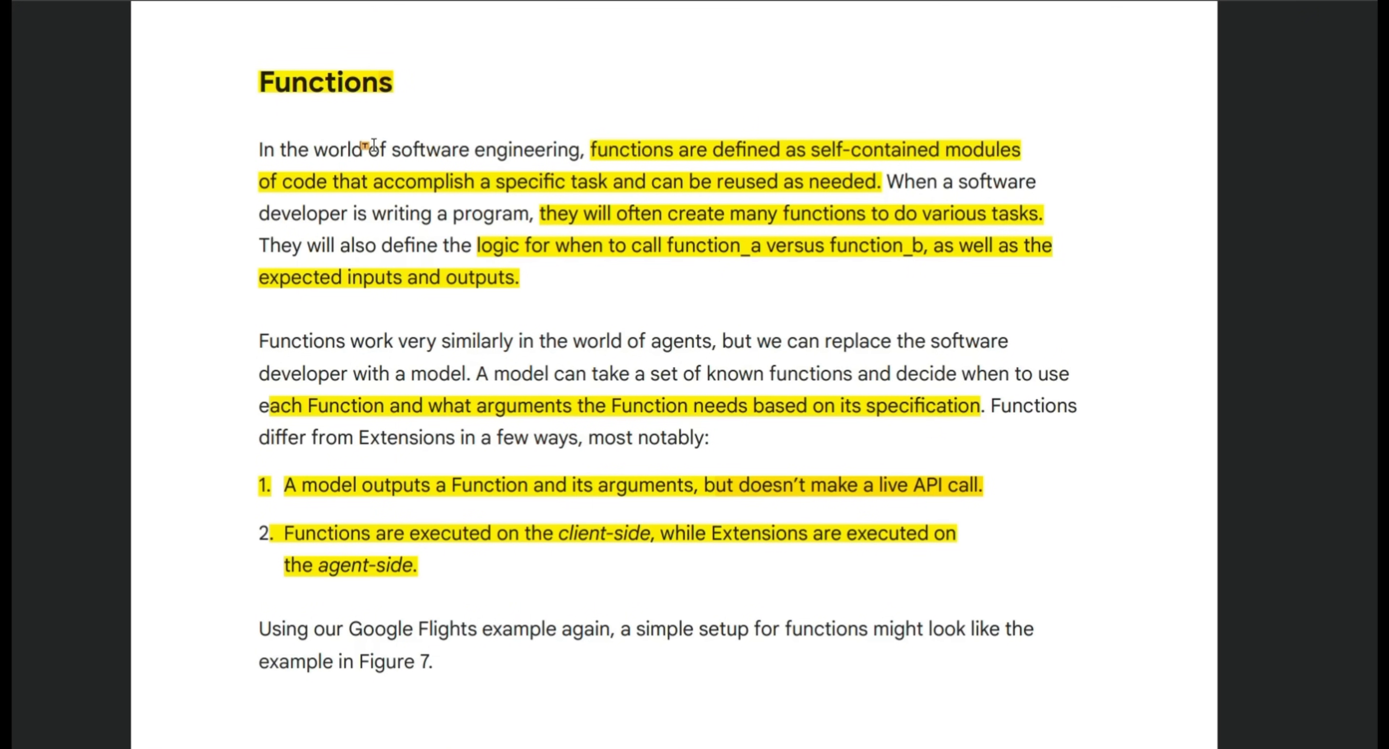
{"action": "mouse_move", "coordinate": [574, 184]}
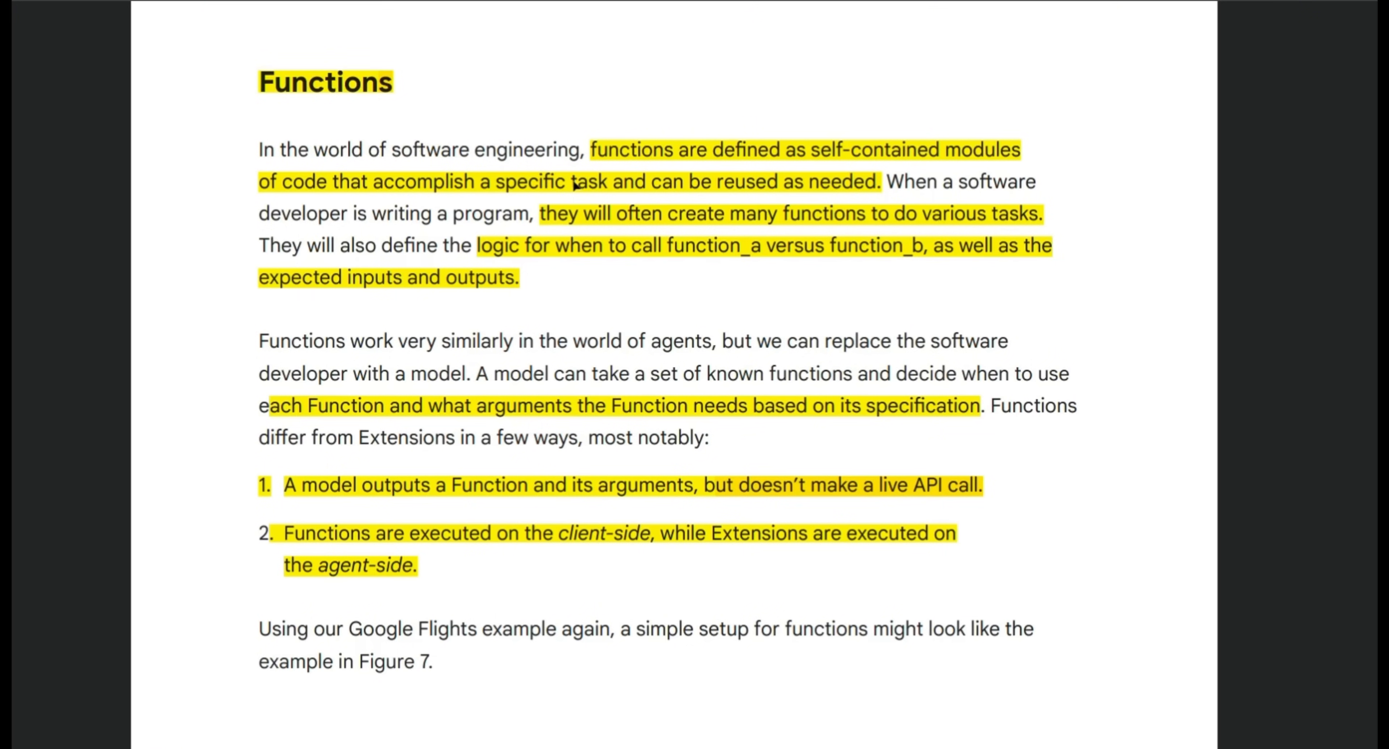
{"action": "mouse_move", "coordinate": [820, 159]}
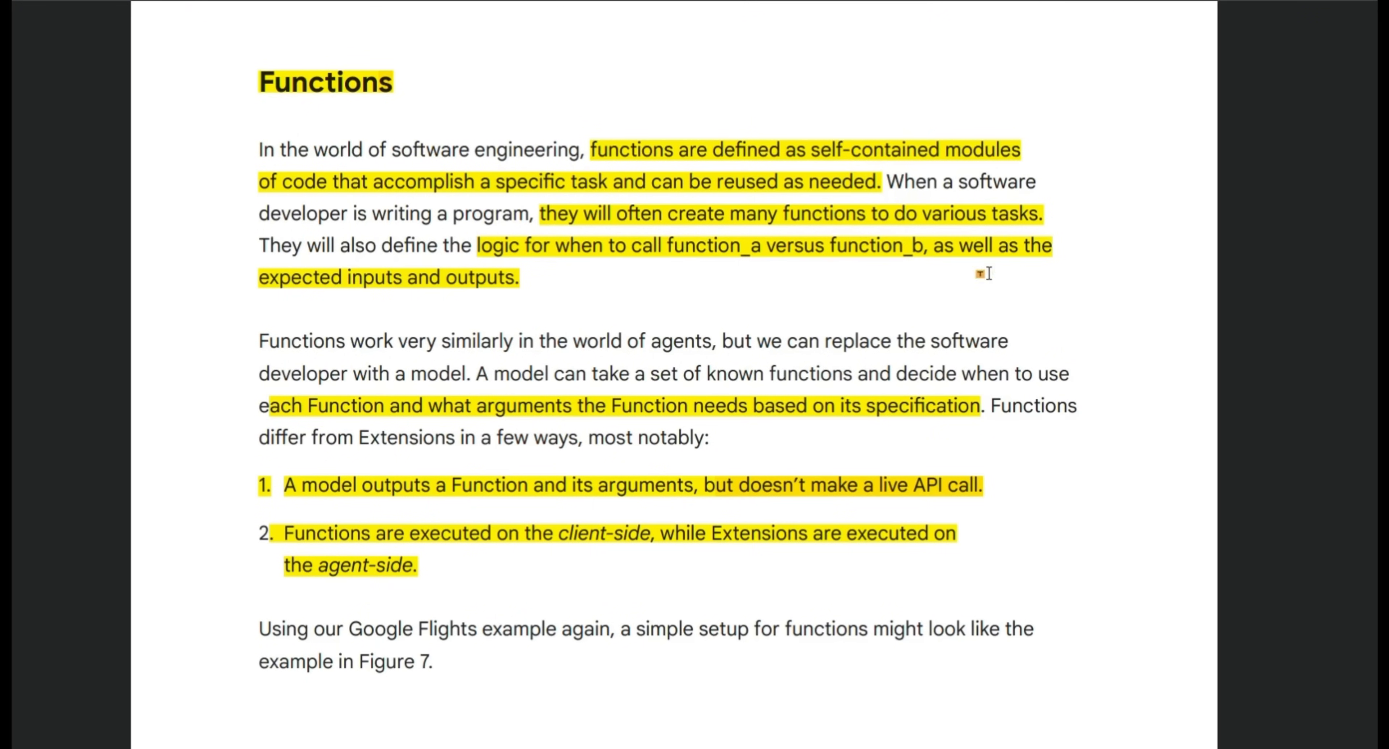
{"action": "mouse_move", "coordinate": [936, 315]}
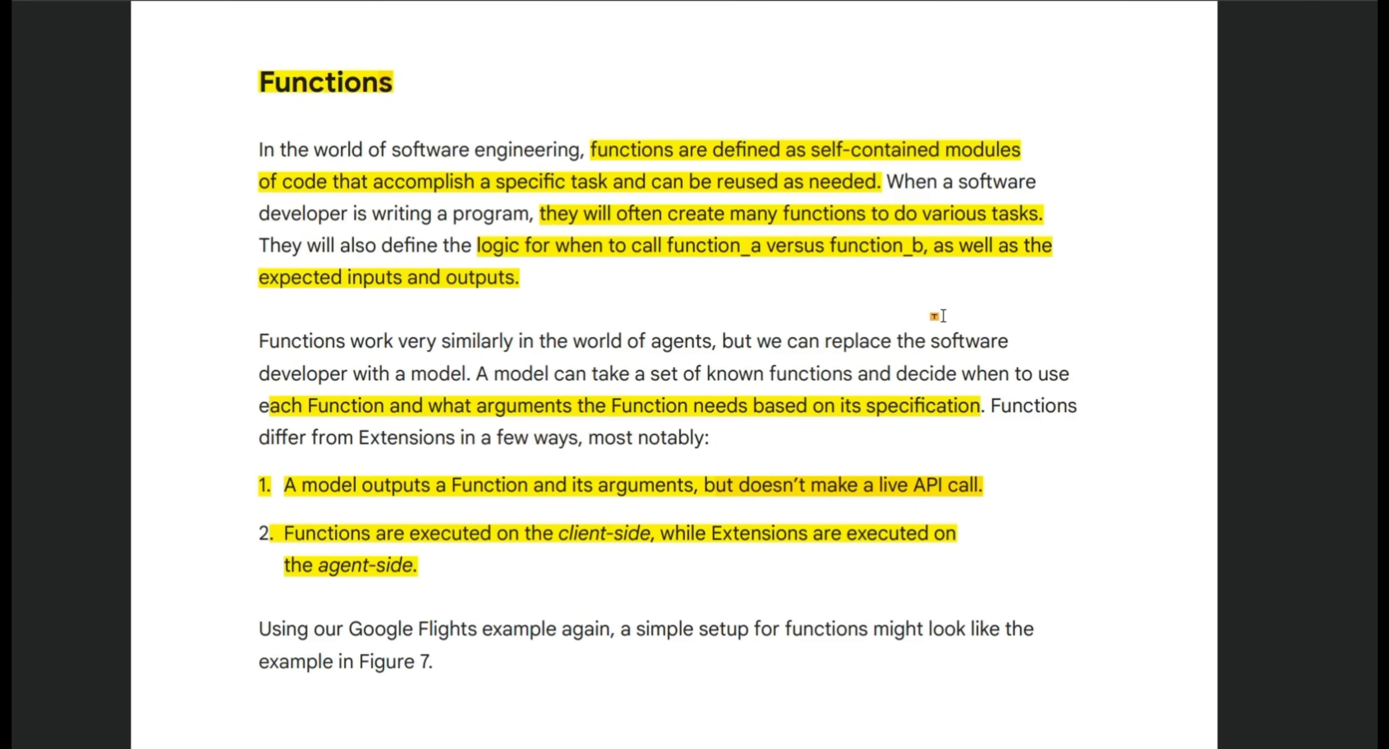
{"action": "mouse_move", "coordinate": [605, 443]}
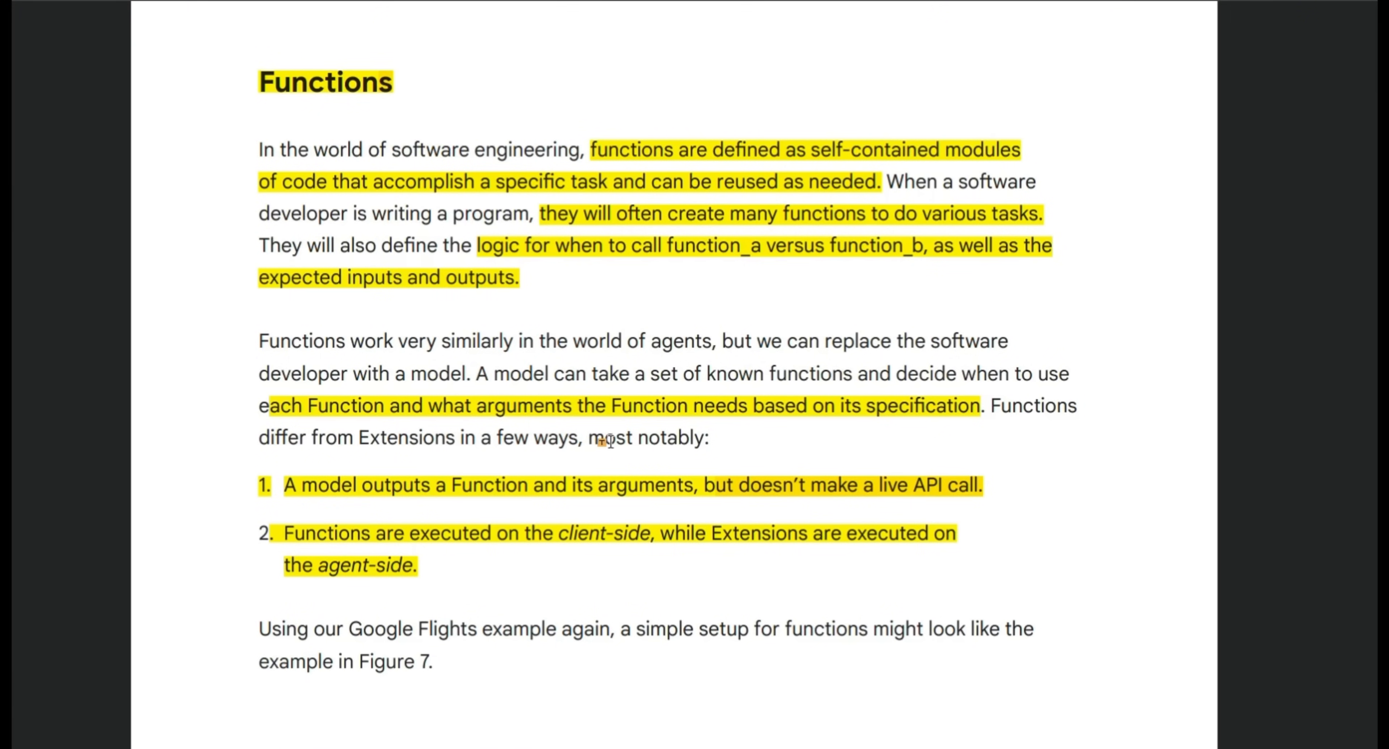
{"action": "mouse_move", "coordinate": [465, 499]}
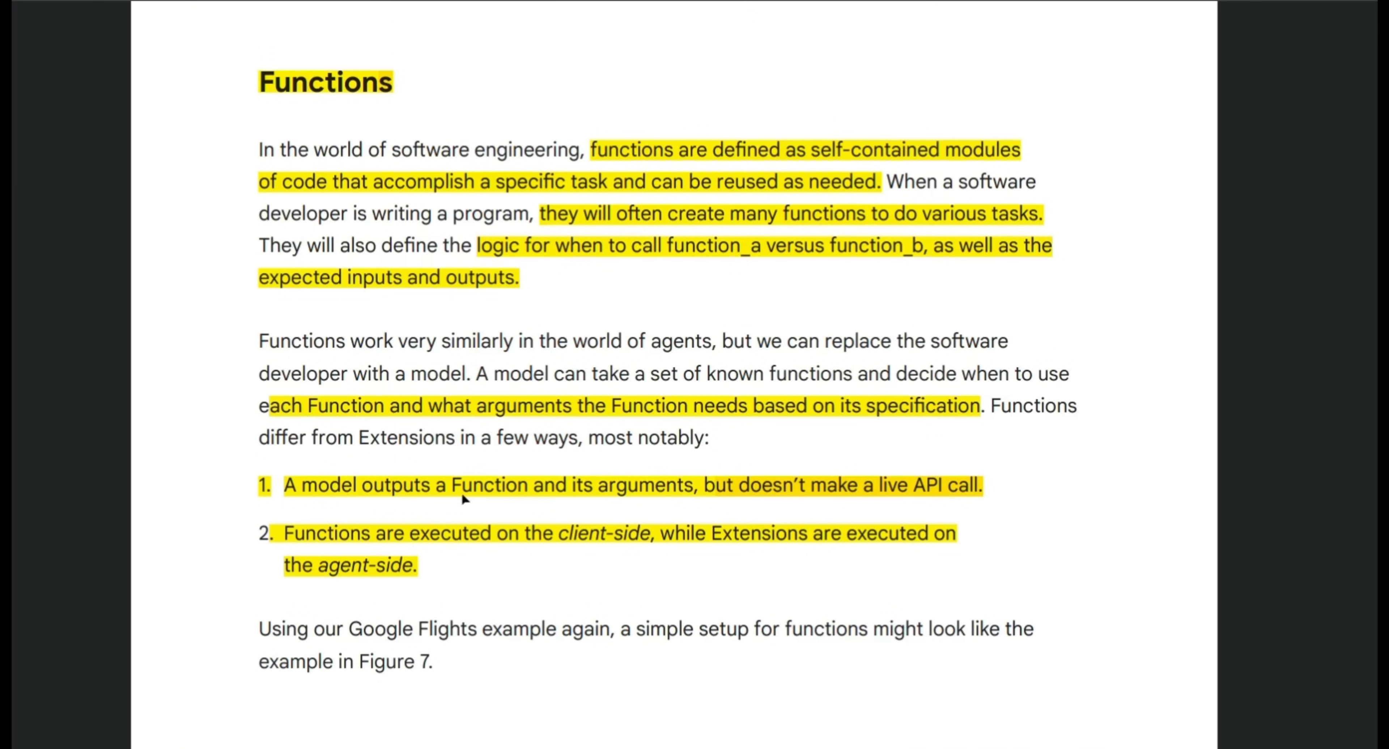
{"action": "mouse_move", "coordinate": [489, 500]}
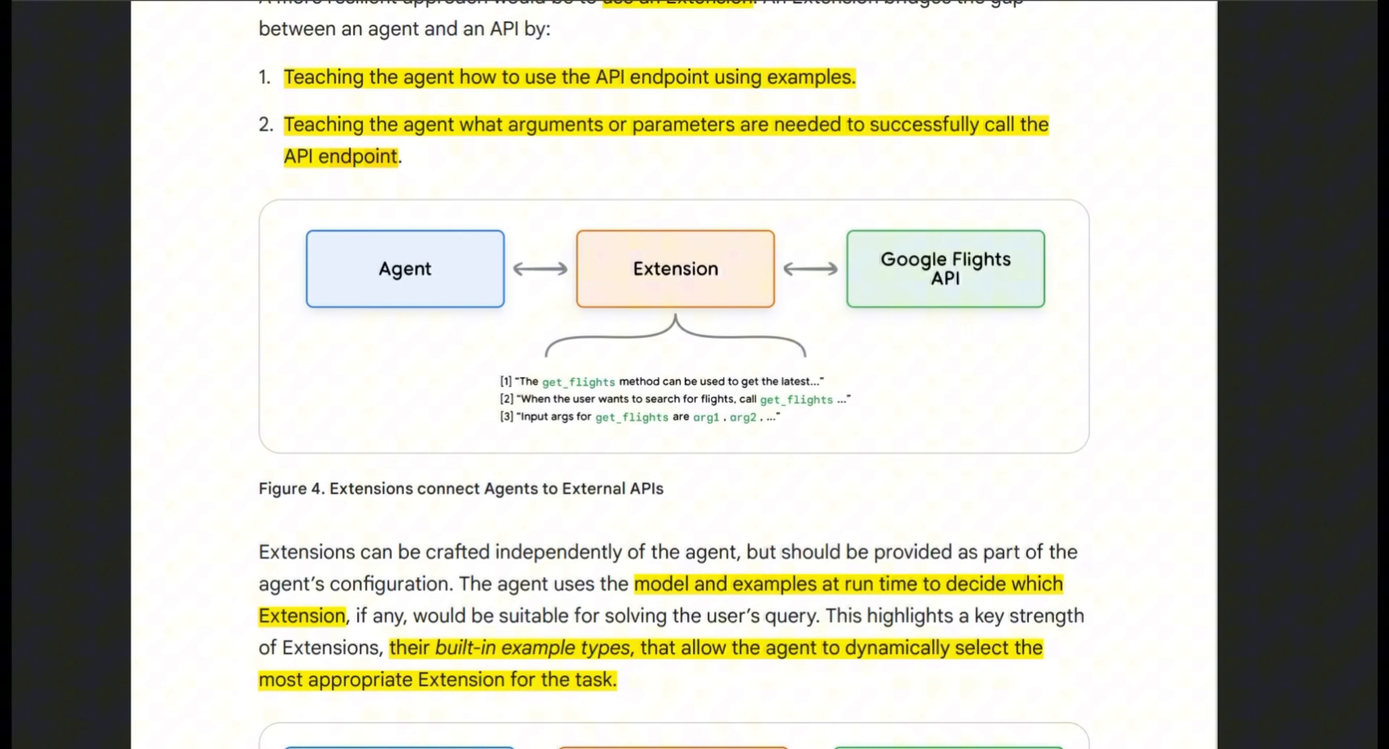
Step: Scroll past Figure 7 and the Figure 8 client-side vs agent-side diagram toward Data stores
{"action": "scroll", "scroll_direction": "down", "scroll_amount": 3}
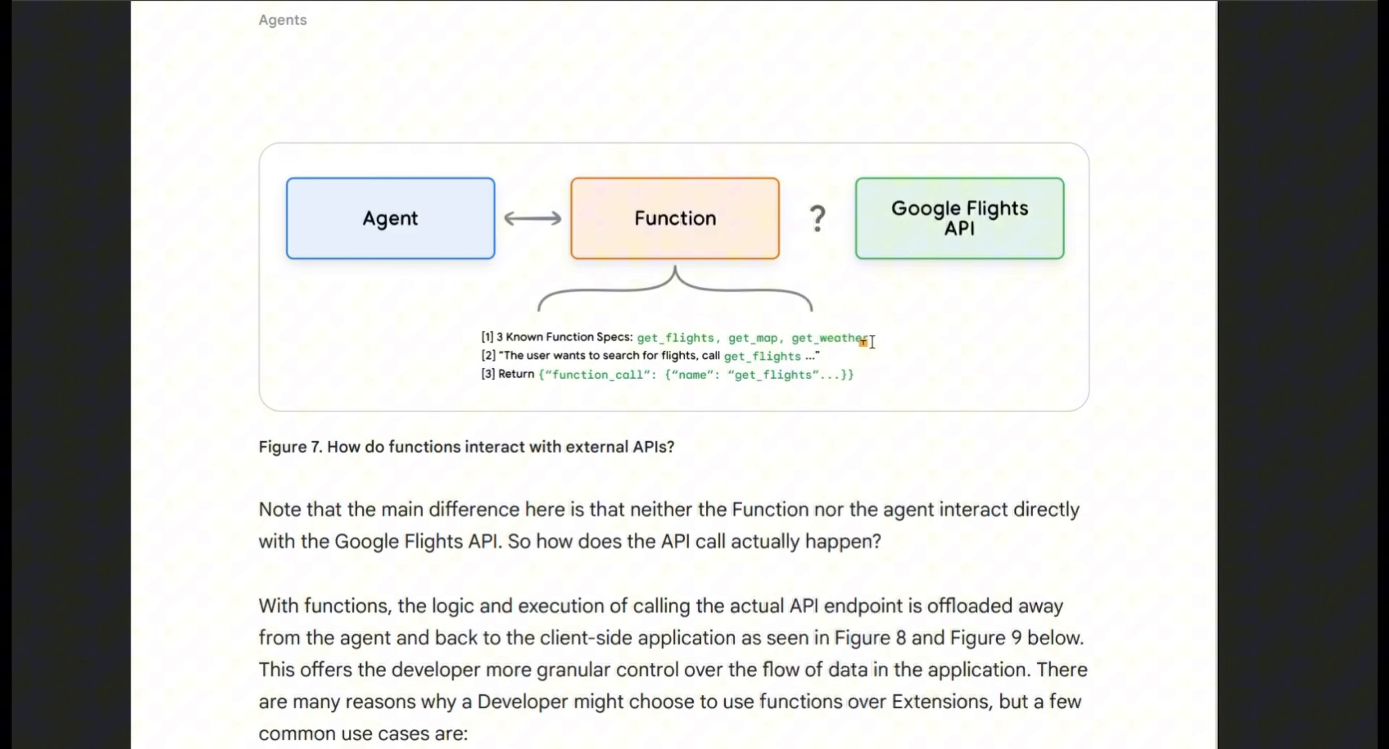
{"action": "scroll", "scroll_direction": "down", "scroll_amount": 3}
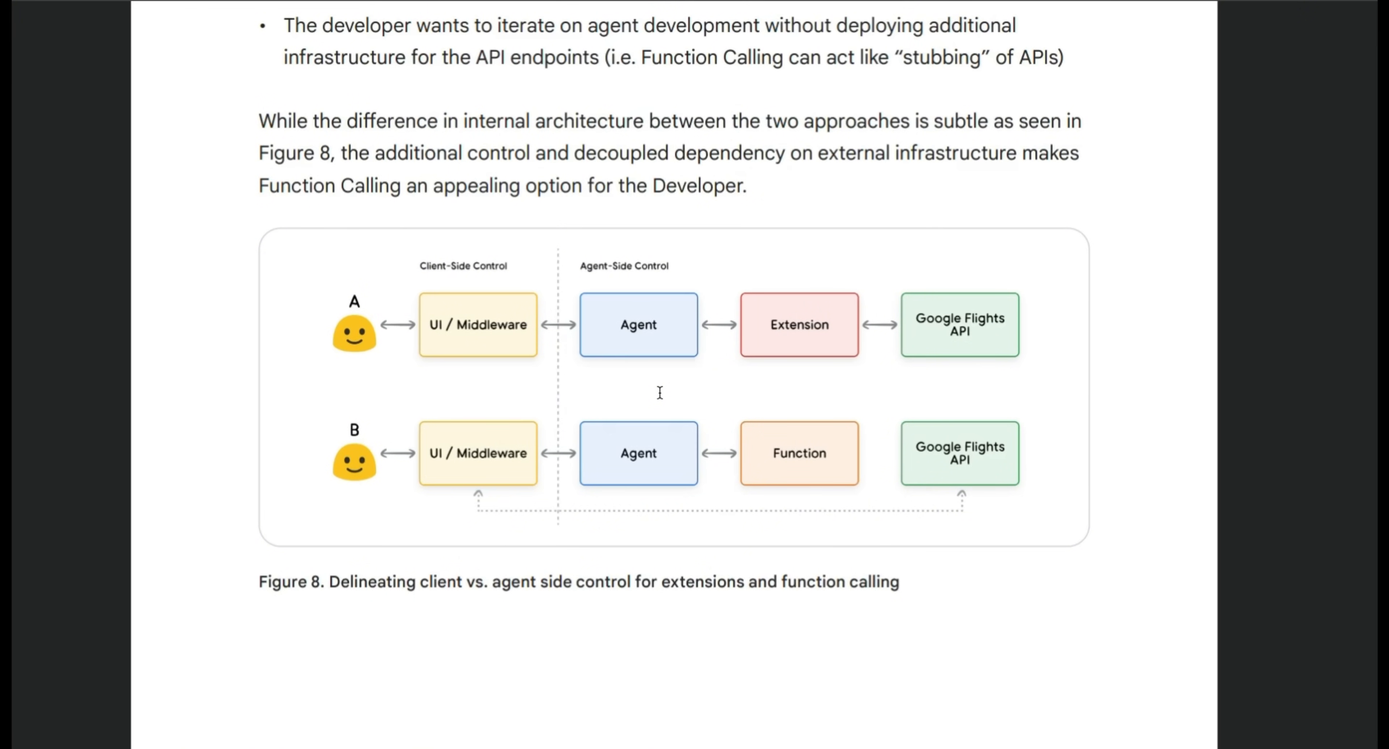
{"action": "scroll", "scroll_direction": "down", "scroll_amount": 3}
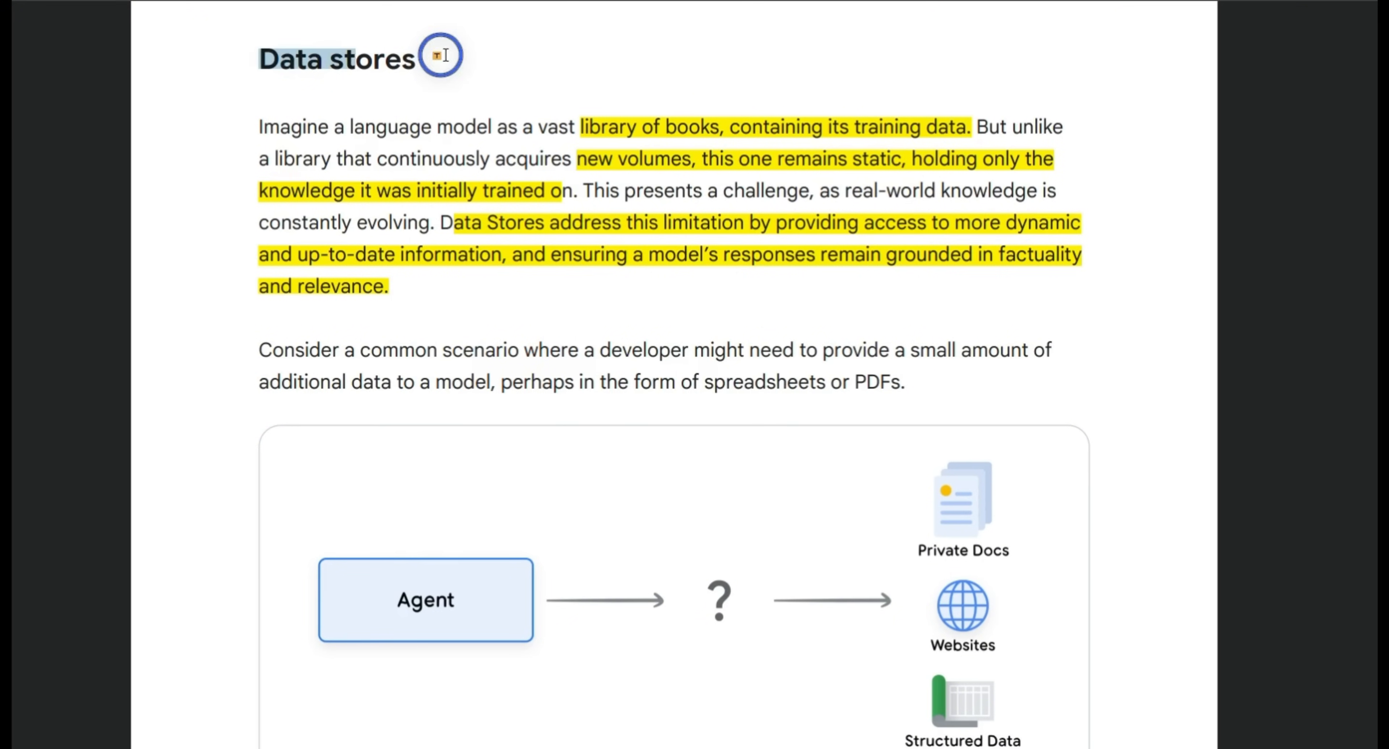
Step: Scroll to the Data Stores passage on vector embeddings above Figure 11
{"action": "scroll", "scroll_direction": "down", "scroll_amount": 3}
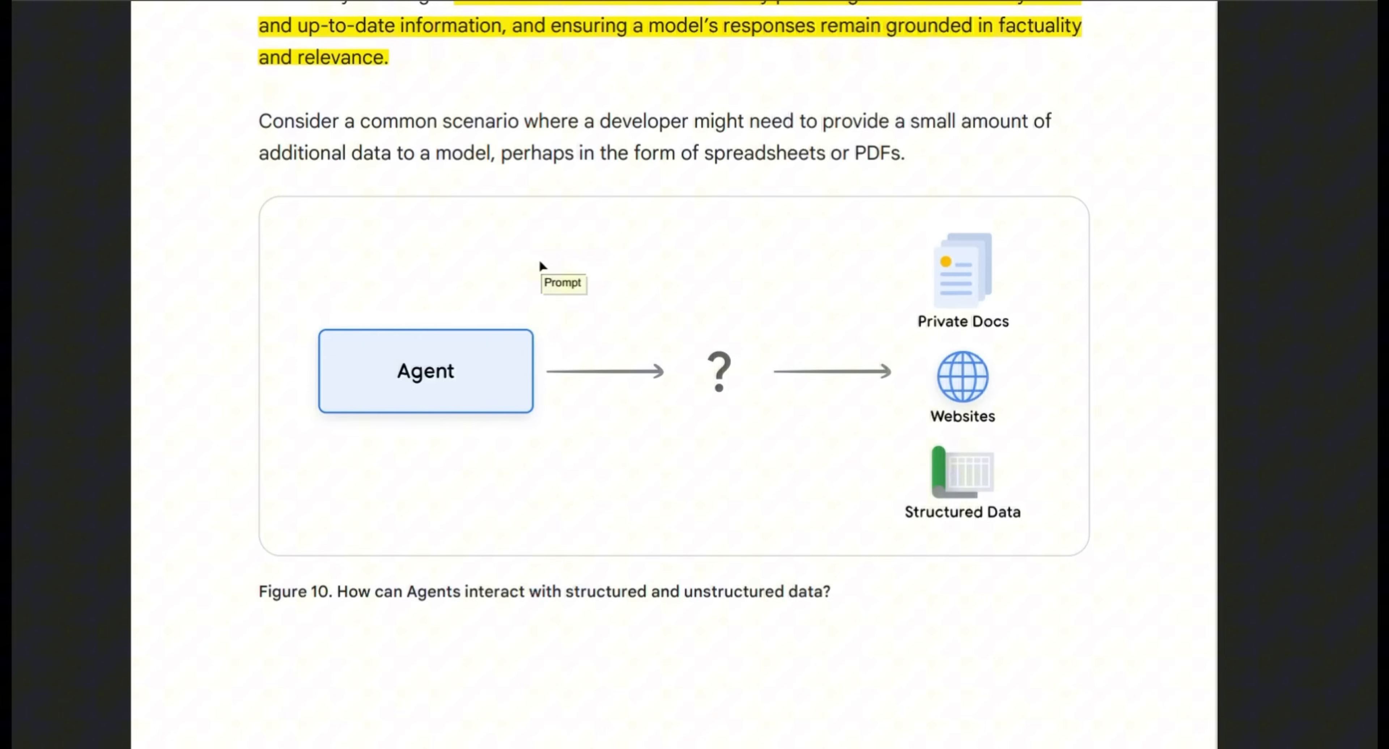
{"action": "scroll", "scroll_direction": "down", "scroll_amount": 3}
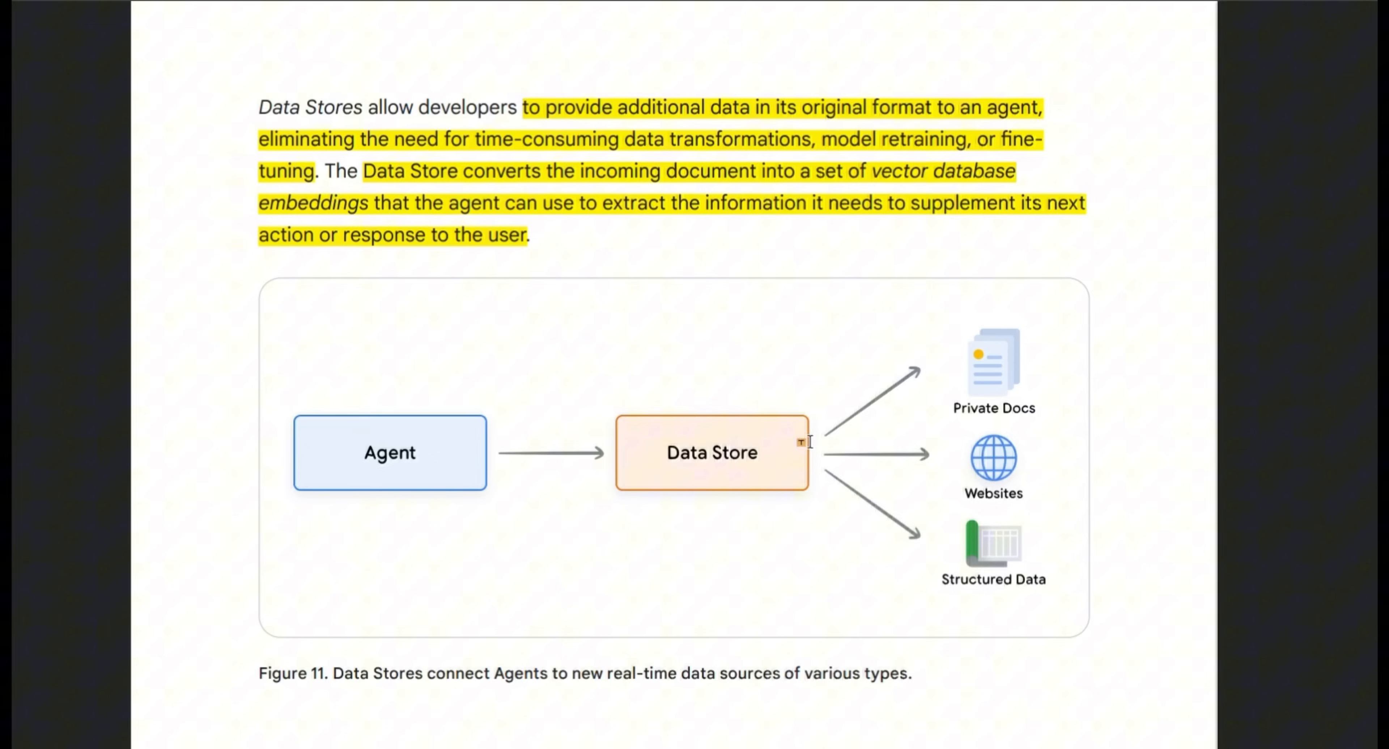
{"action": "mouse_move", "coordinate": [1058, 343]}
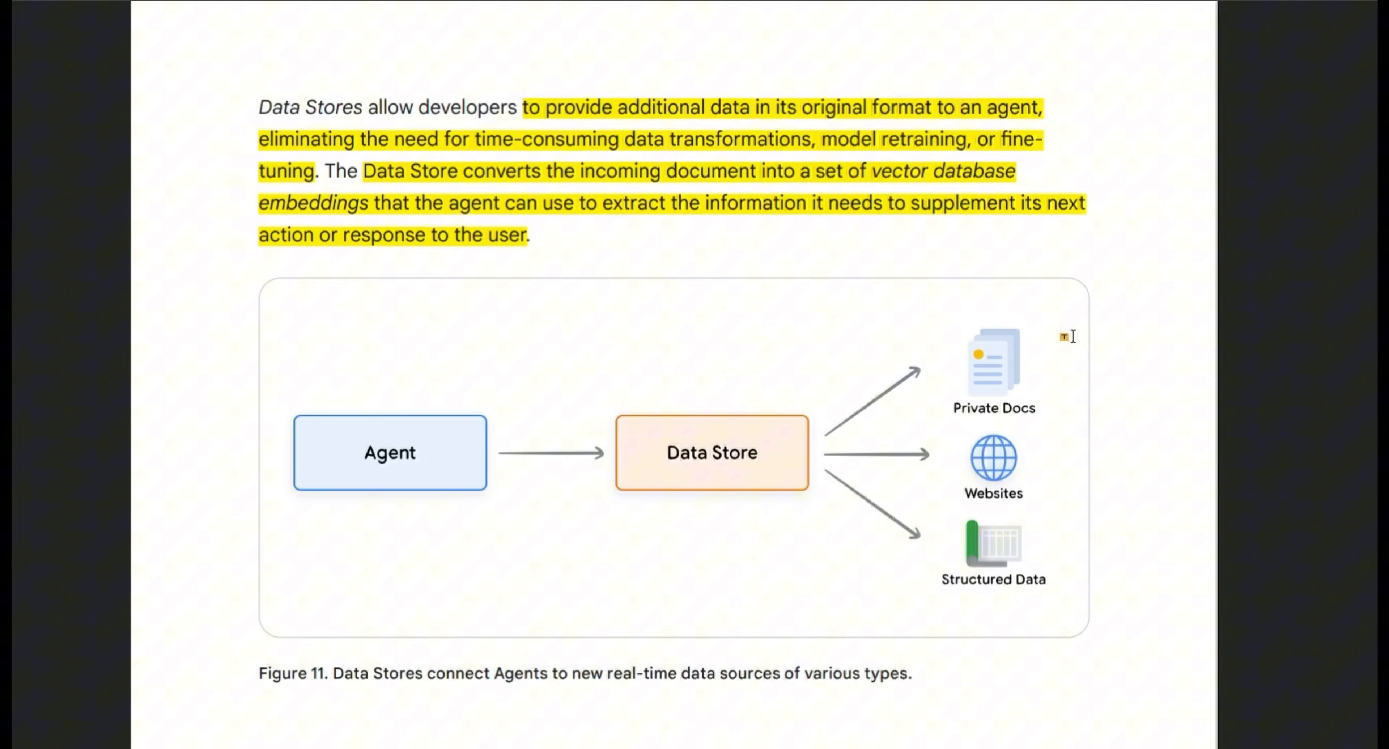
{"action": "mouse_move", "coordinate": [1079, 458]}
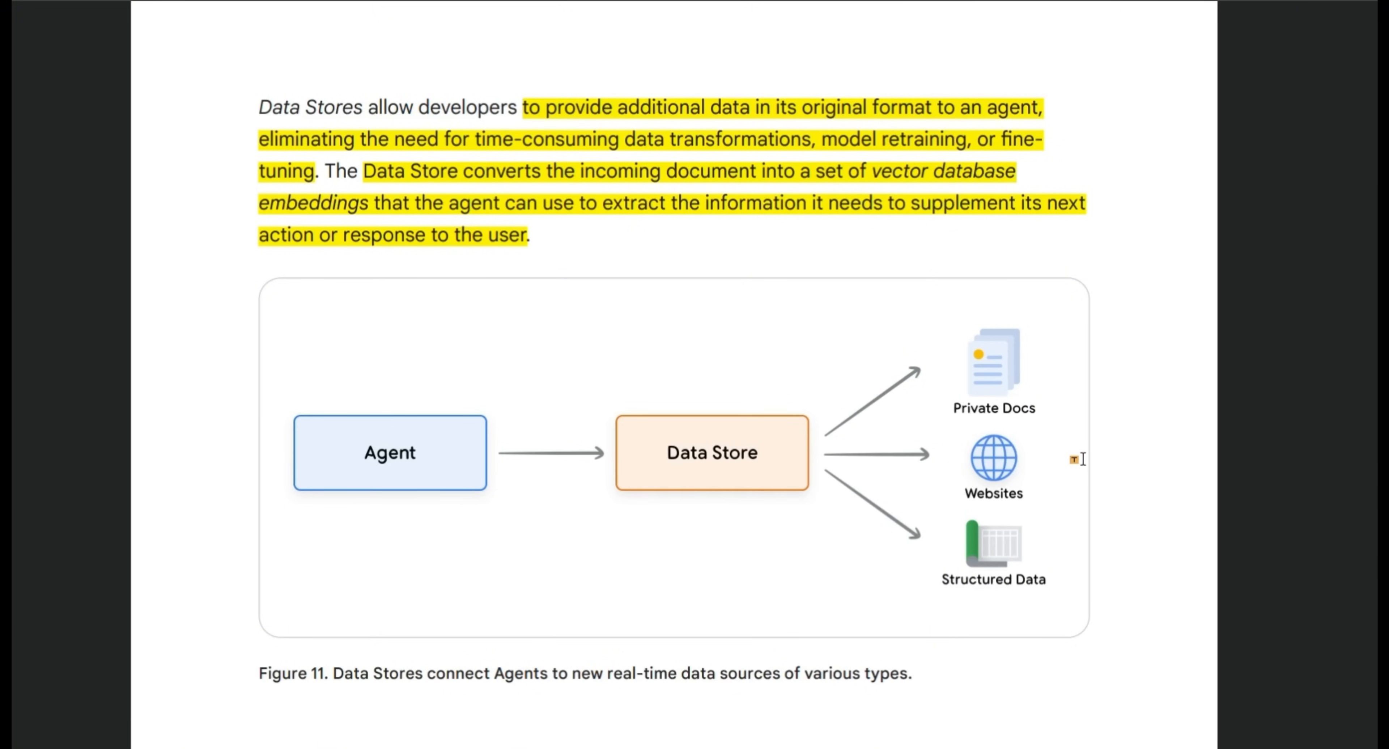
{"action": "mouse_move", "coordinate": [658, 467]}
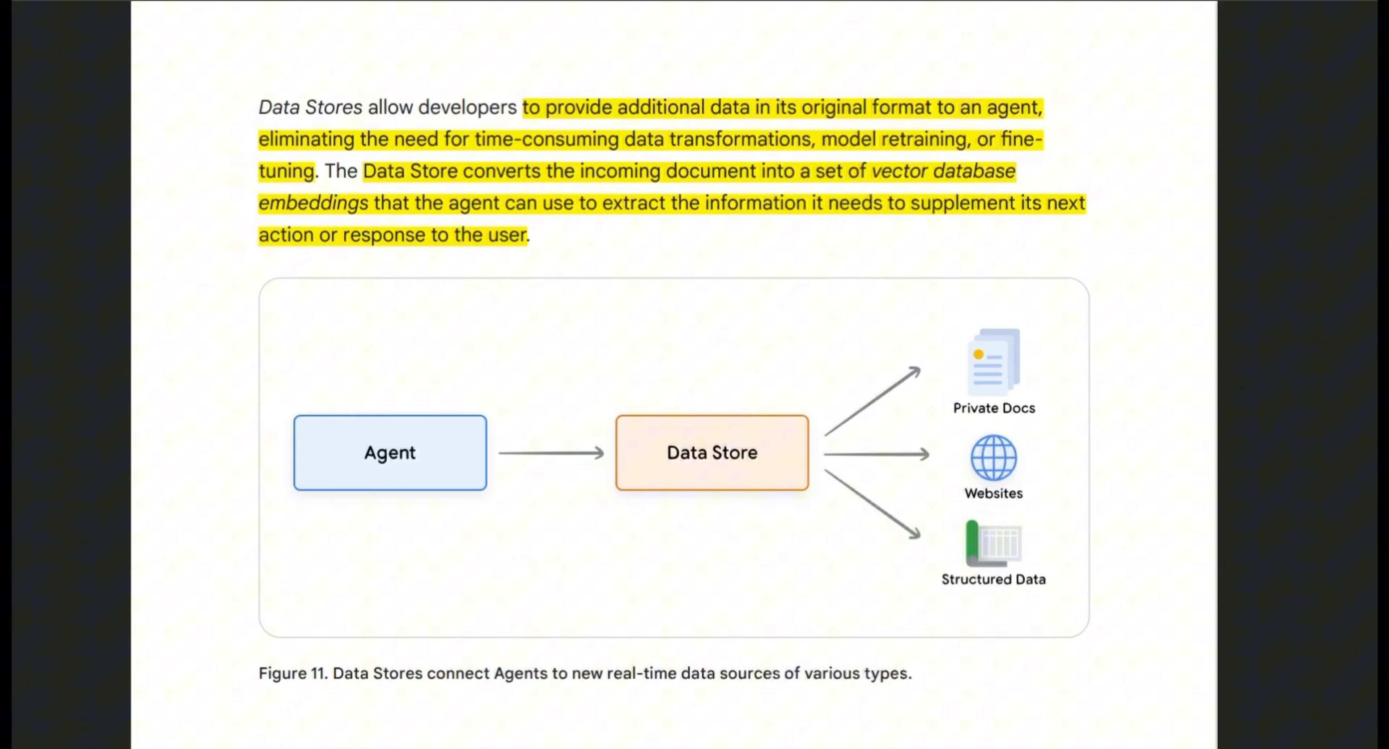
Step: Scroll down toward the tool comparison table past the Figure 13 RAG lifecycle diagram
{"action": "scroll", "scroll_direction": "down", "scroll_amount": 3}
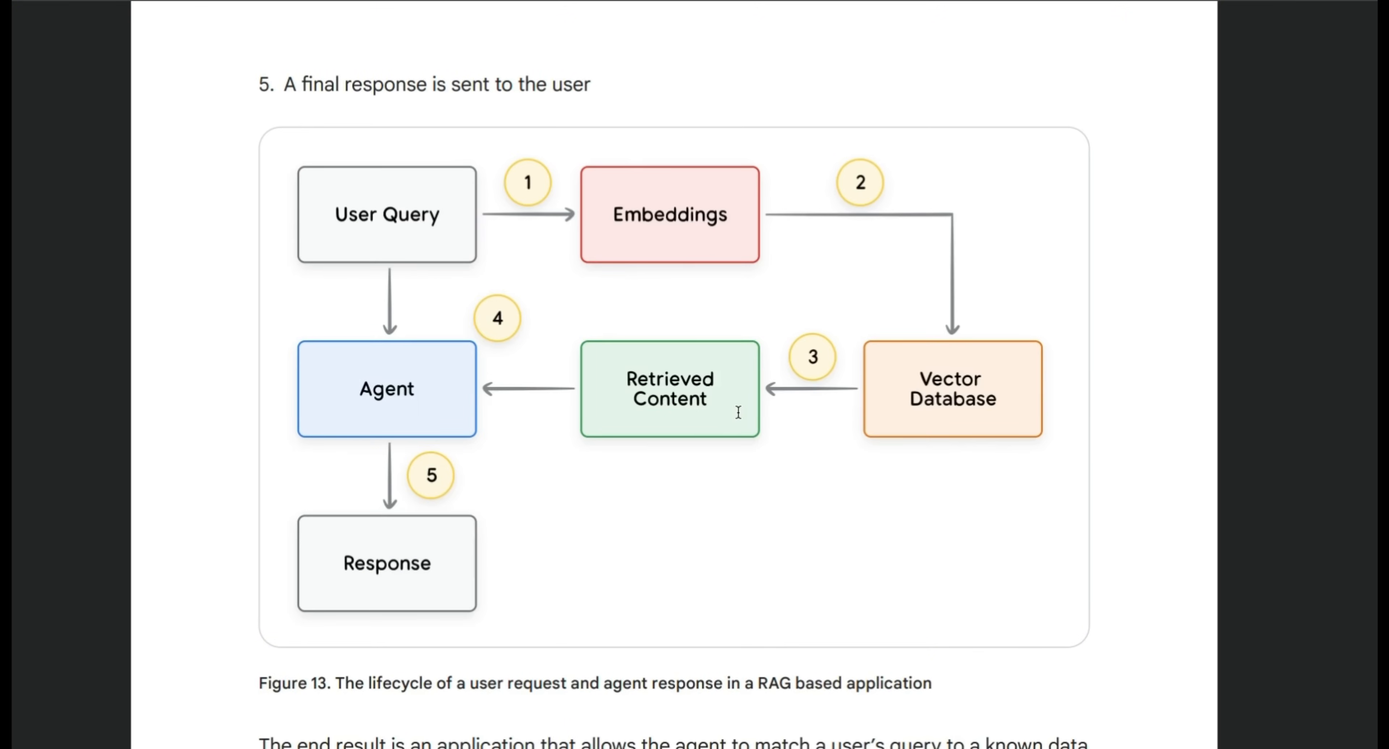
{"action": "mouse_move", "coordinate": [625, 221]}
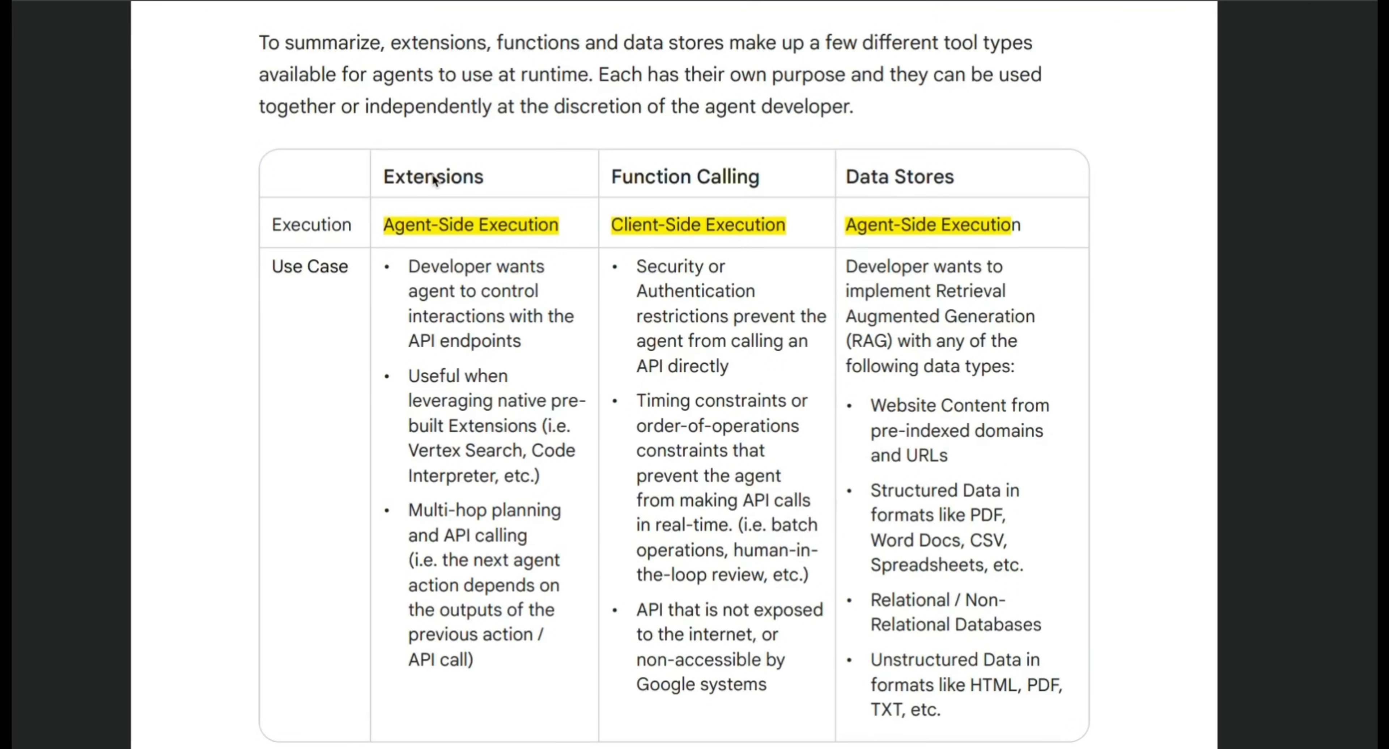
Step: Highlight the API-endpoint use case, 'Vertex Search, Code Interpreter' and the Extensions heading in yellow
{"action": "left_click_drag", "start_coordinate": [408, 265], "coordinate": [532, 315]}
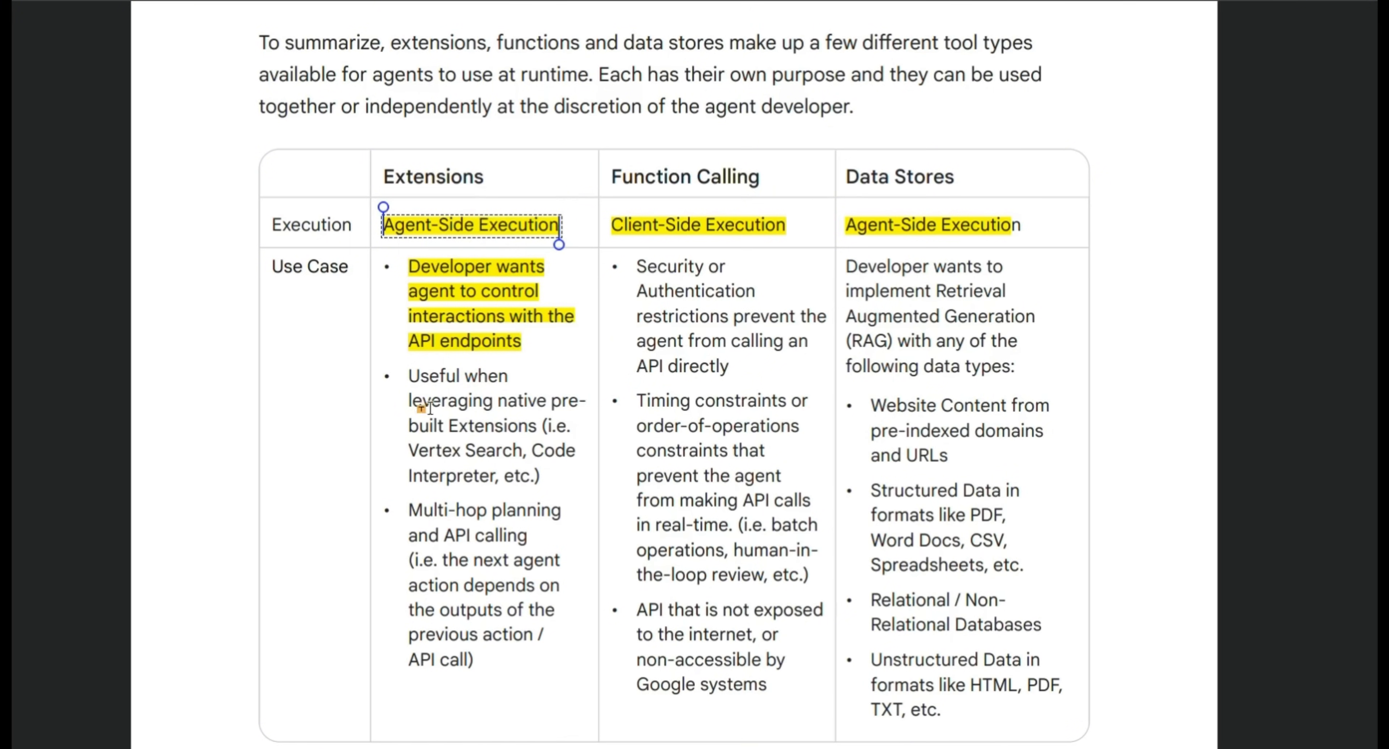
{"action": "mouse_move", "coordinate": [426, 426]}
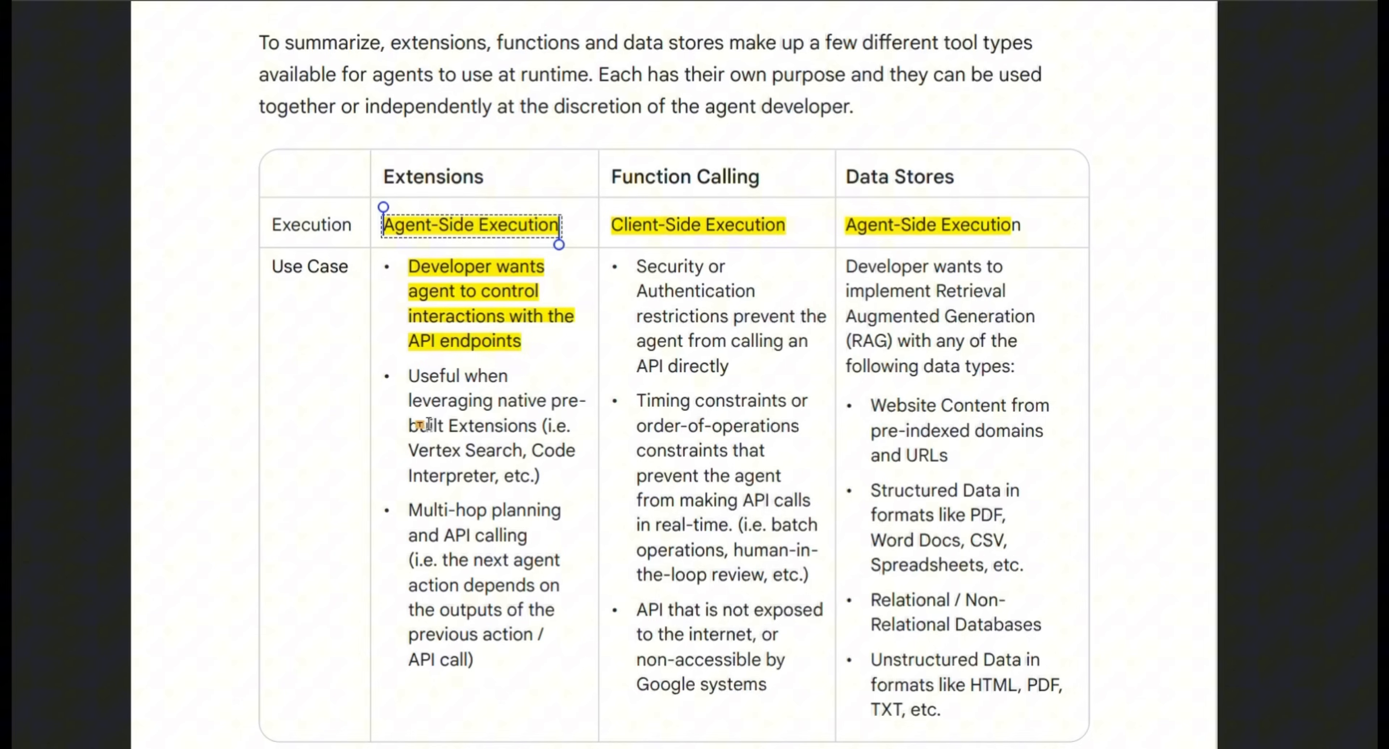
{"action": "double_click", "coordinate": [464, 450]}
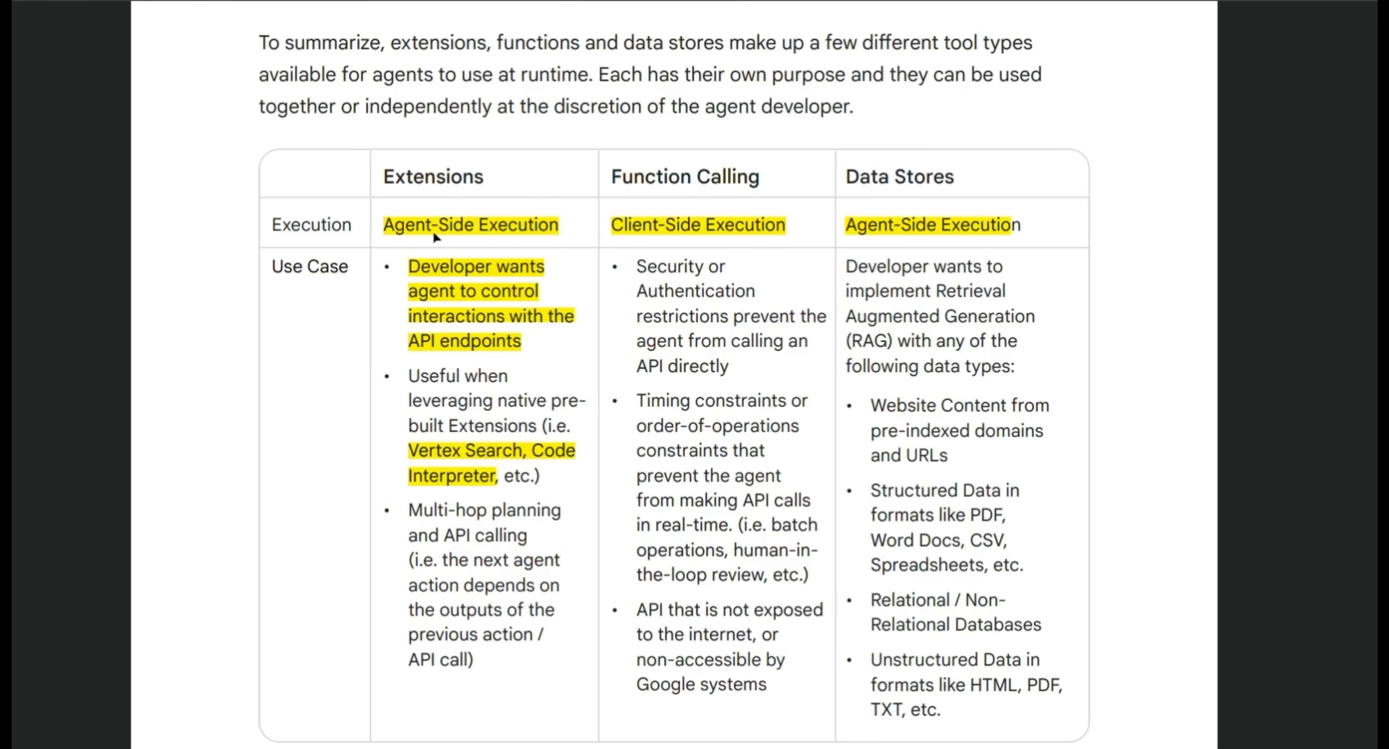
{"action": "double_click", "coordinate": [434, 176]}
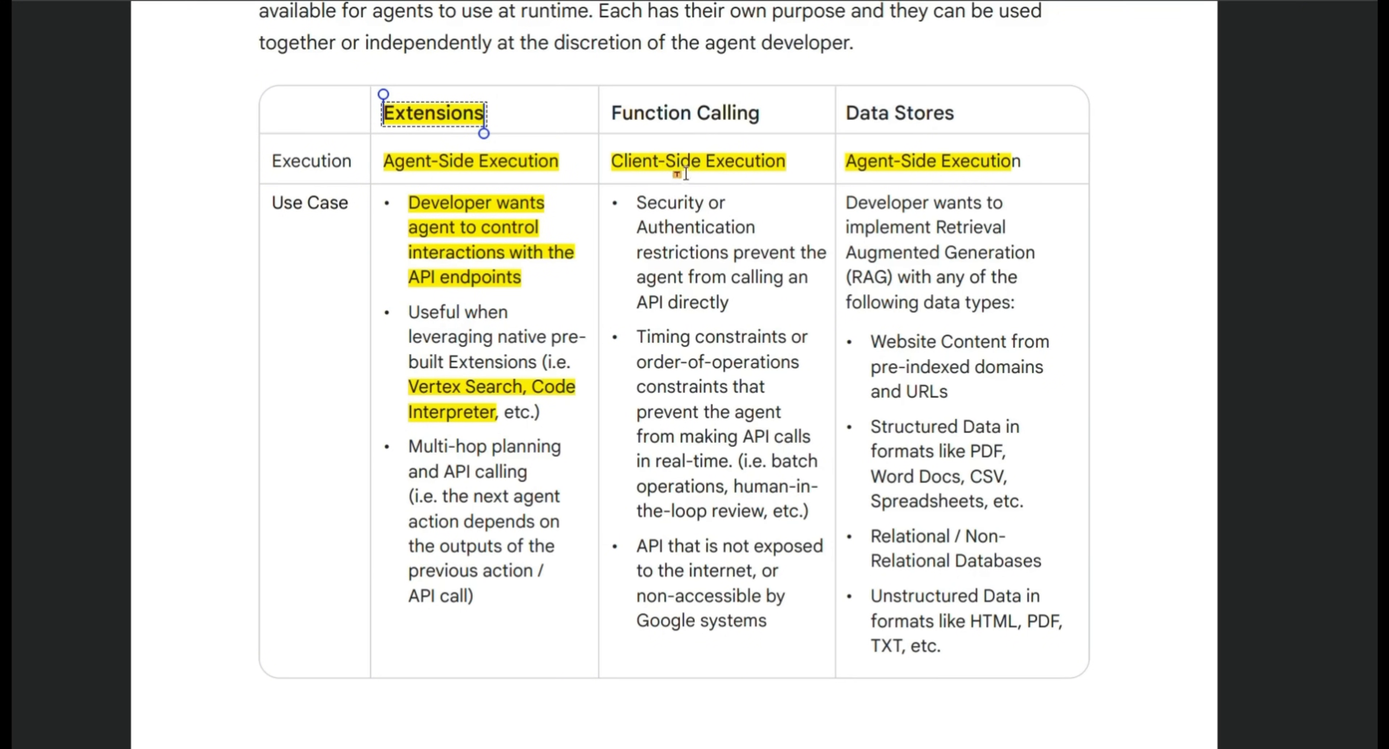
Step: Highlight 'Security or Authentication restrictions' and 'Timing constraints' in the Function Calling column
{"action": "left_click_drag", "start_coordinate": [635, 202], "coordinate": [745, 226]}
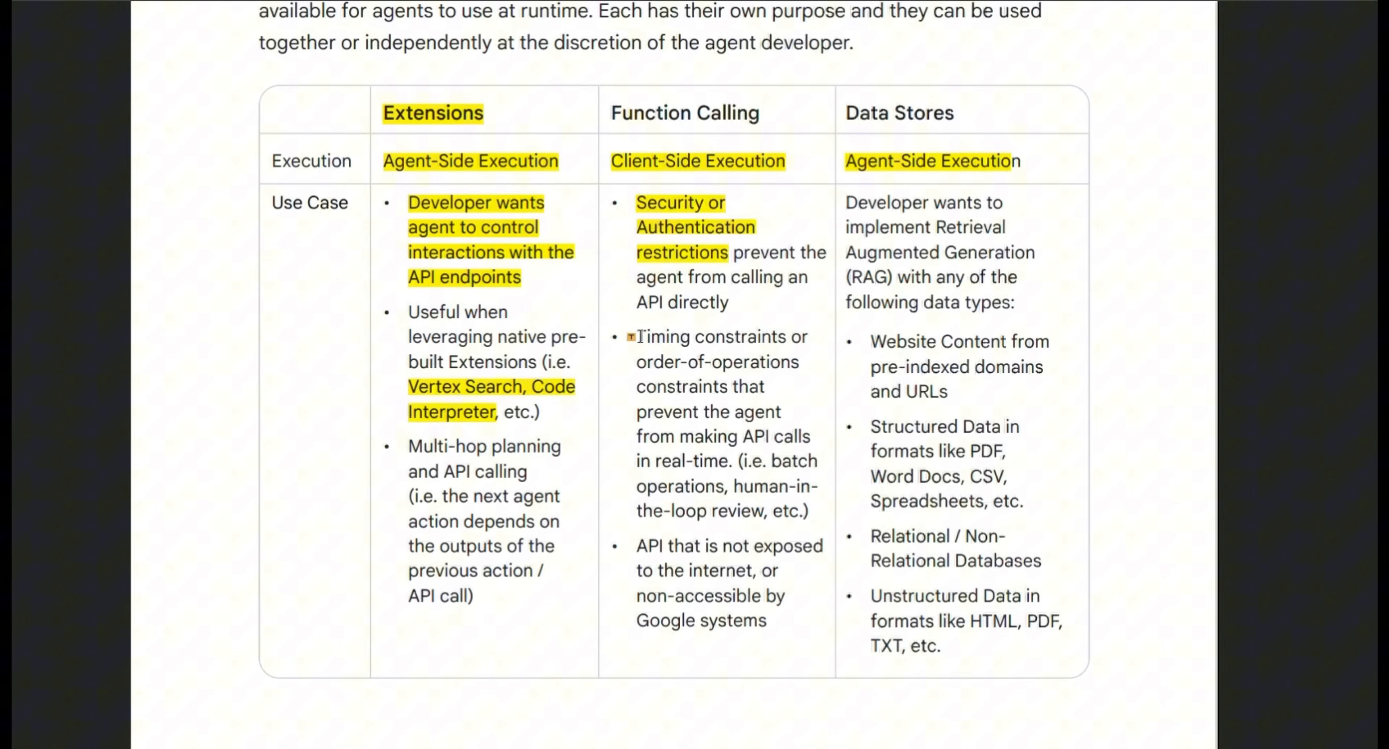
{"action": "double_click", "coordinate": [690, 336]}
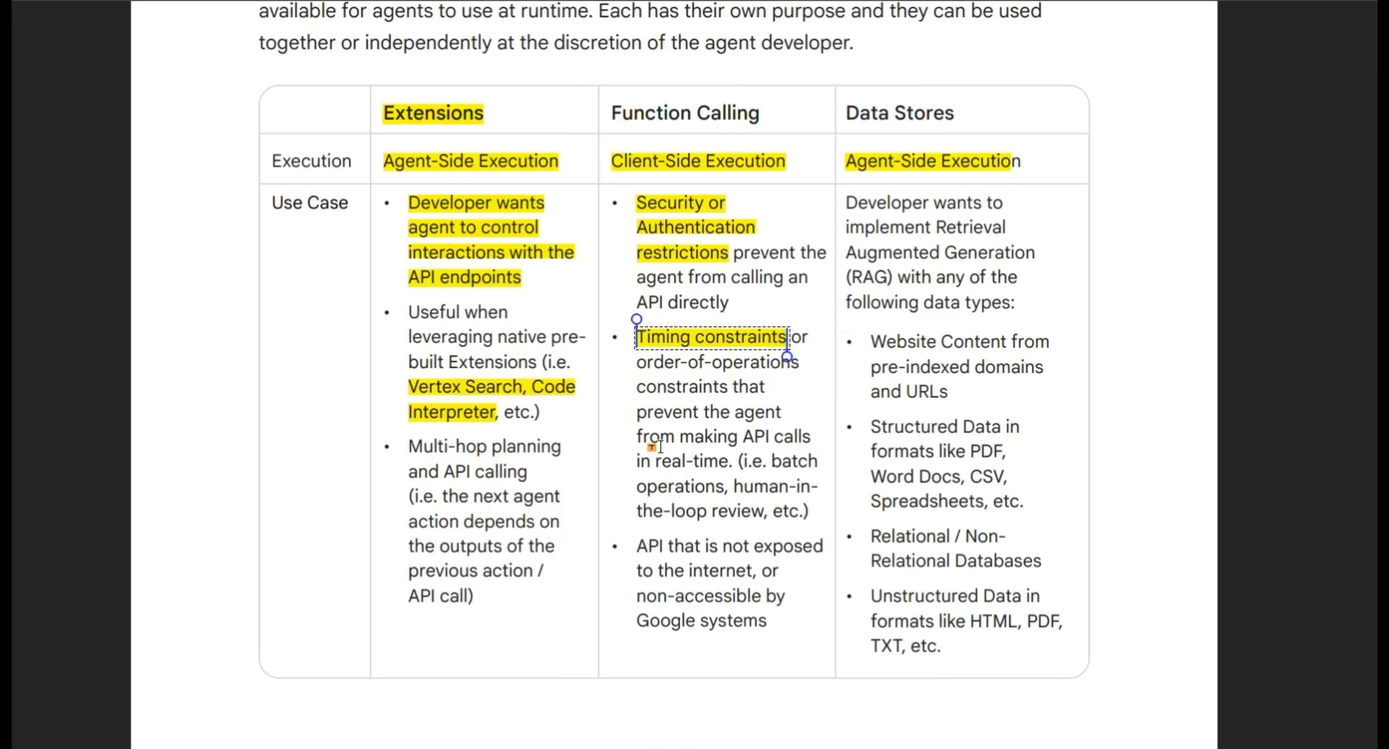
{"action": "mouse_move", "coordinate": [1249, 452]}
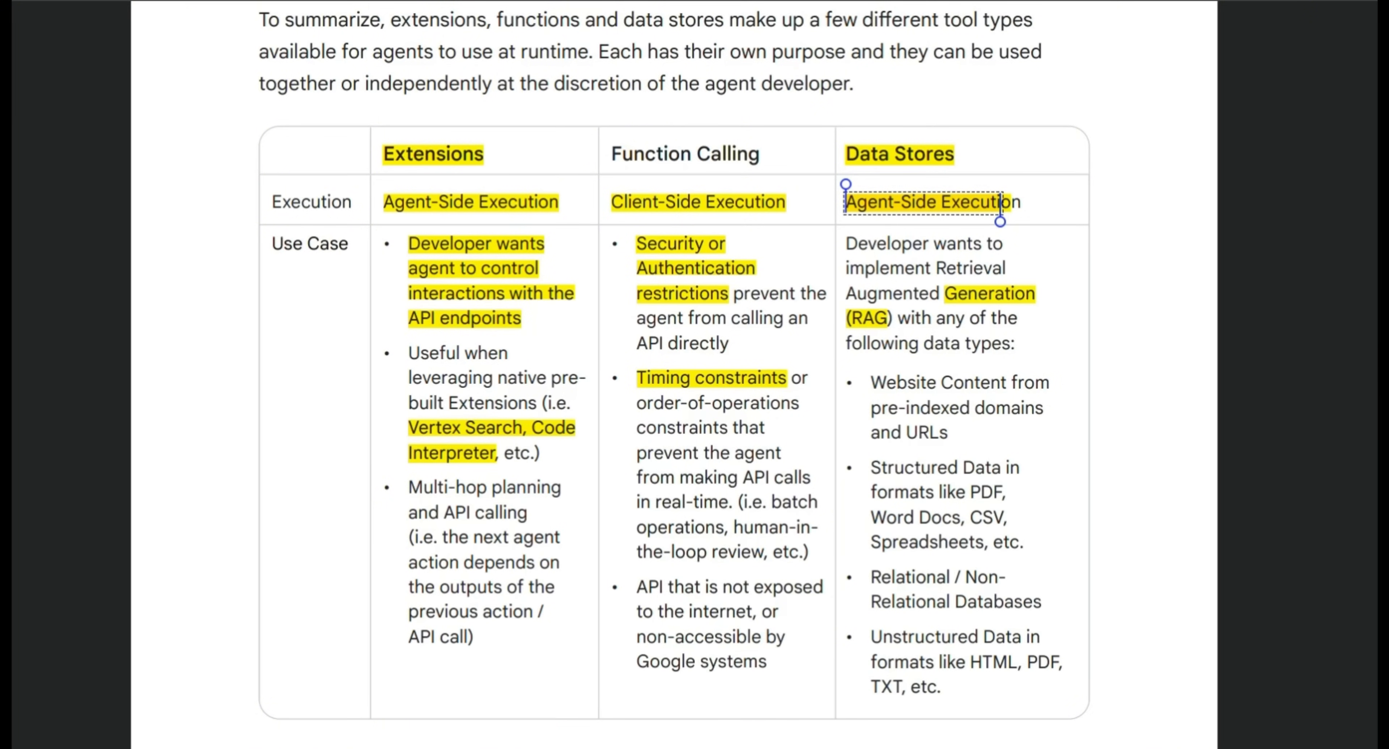
{"action": "scroll", "scroll_direction": "down", "scroll_amount": 3}
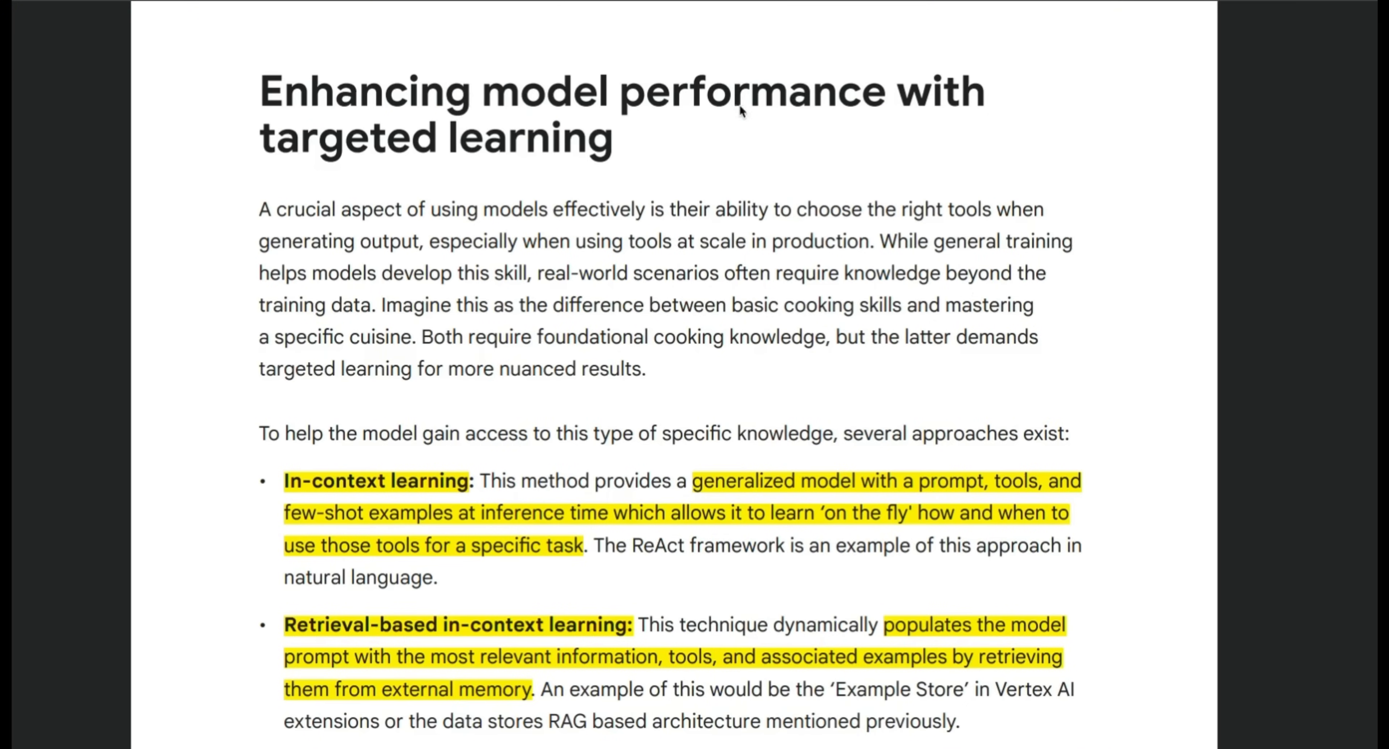
Step: Select 'targeted learning' in the section heading and move down to the learning approaches
{"action": "left_click_drag", "start_coordinate": [259, 138], "coordinate": [611, 138]}
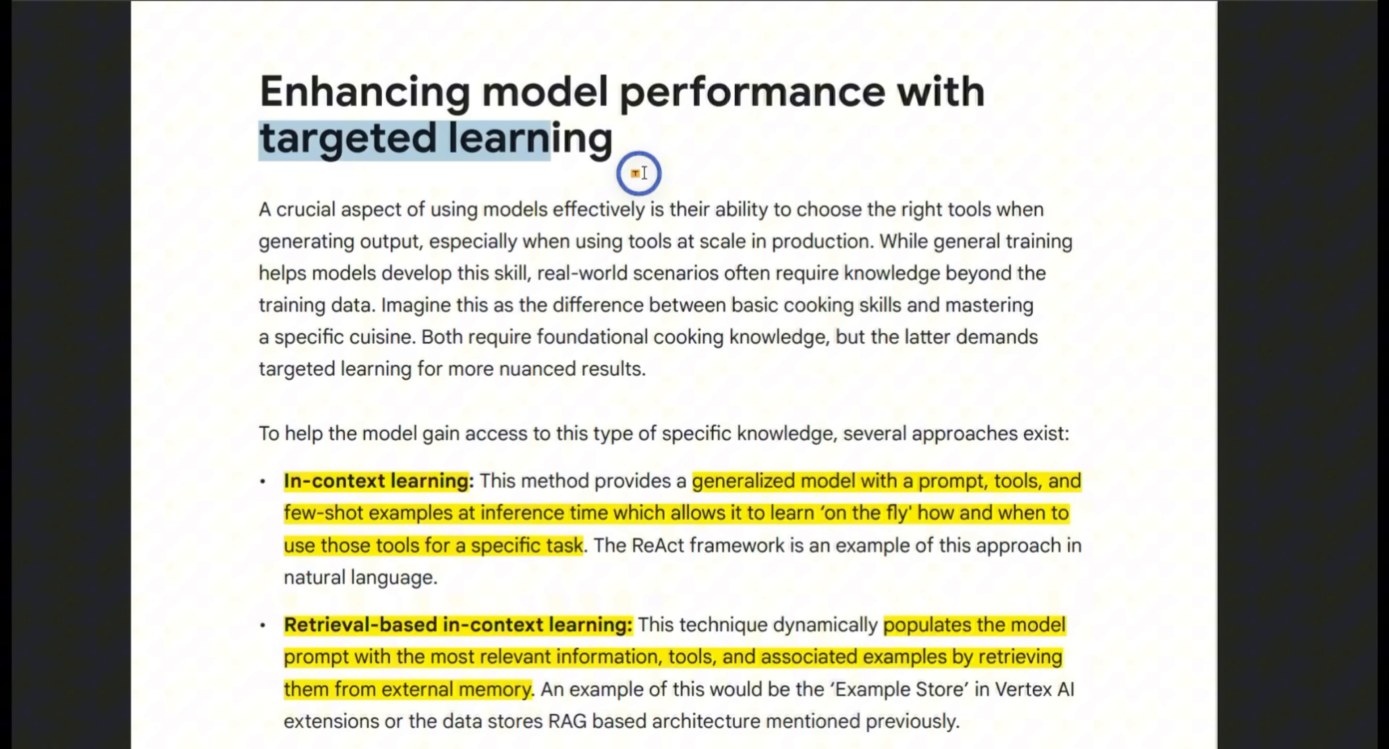
{"action": "scroll", "scroll_direction": "down", "scroll_amount": 3}
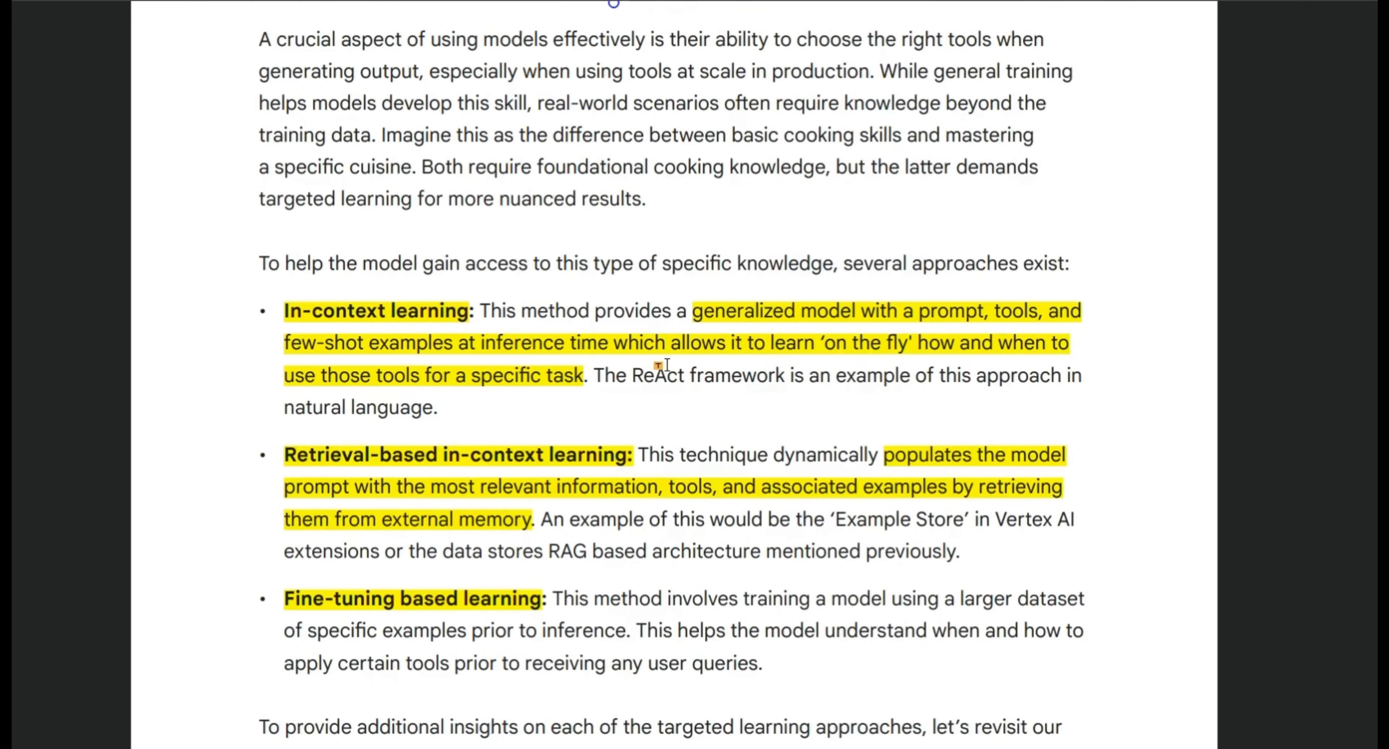
{"action": "scroll", "scroll_direction": "down", "scroll_amount": 3}
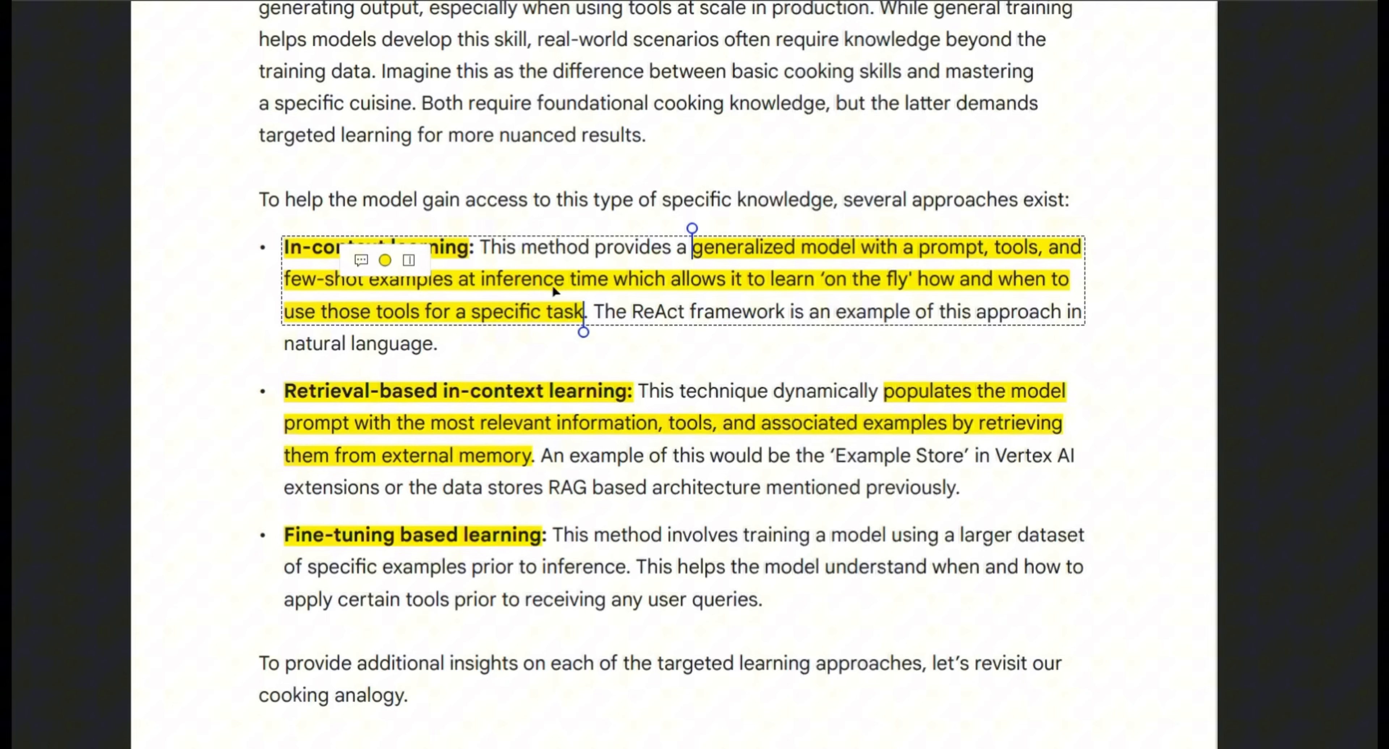
{"action": "mouse_move", "coordinate": [784, 291]}
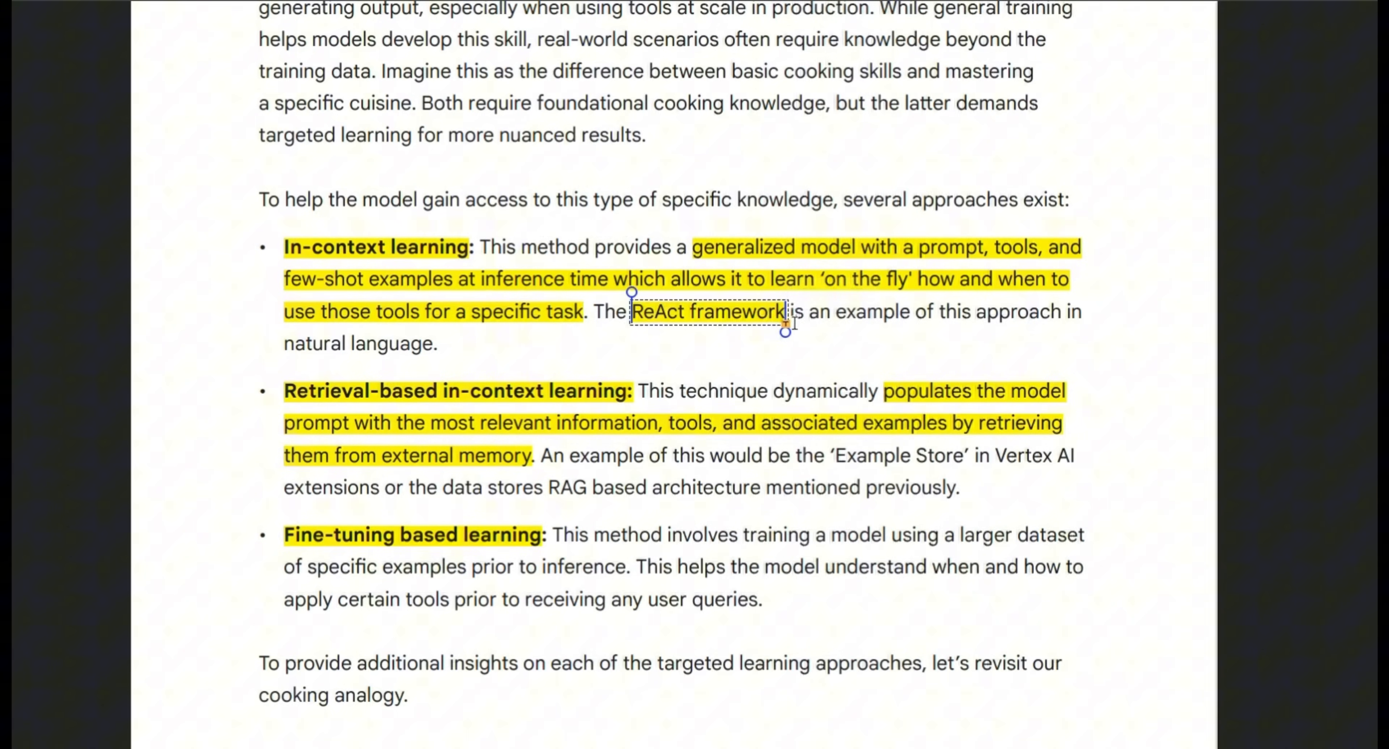
{"action": "scroll", "scroll_direction": "down", "scroll_amount": 3}
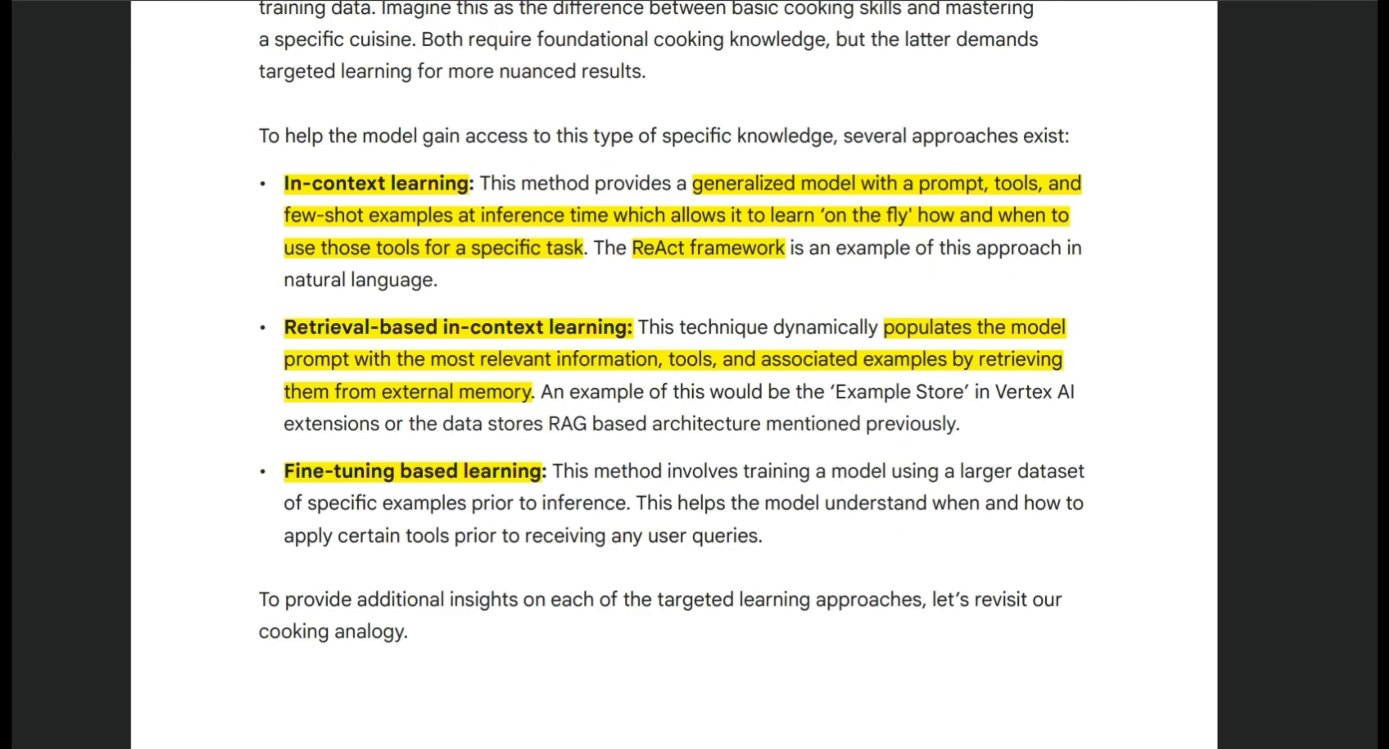
{"action": "mouse_move", "coordinate": [757, 370]}
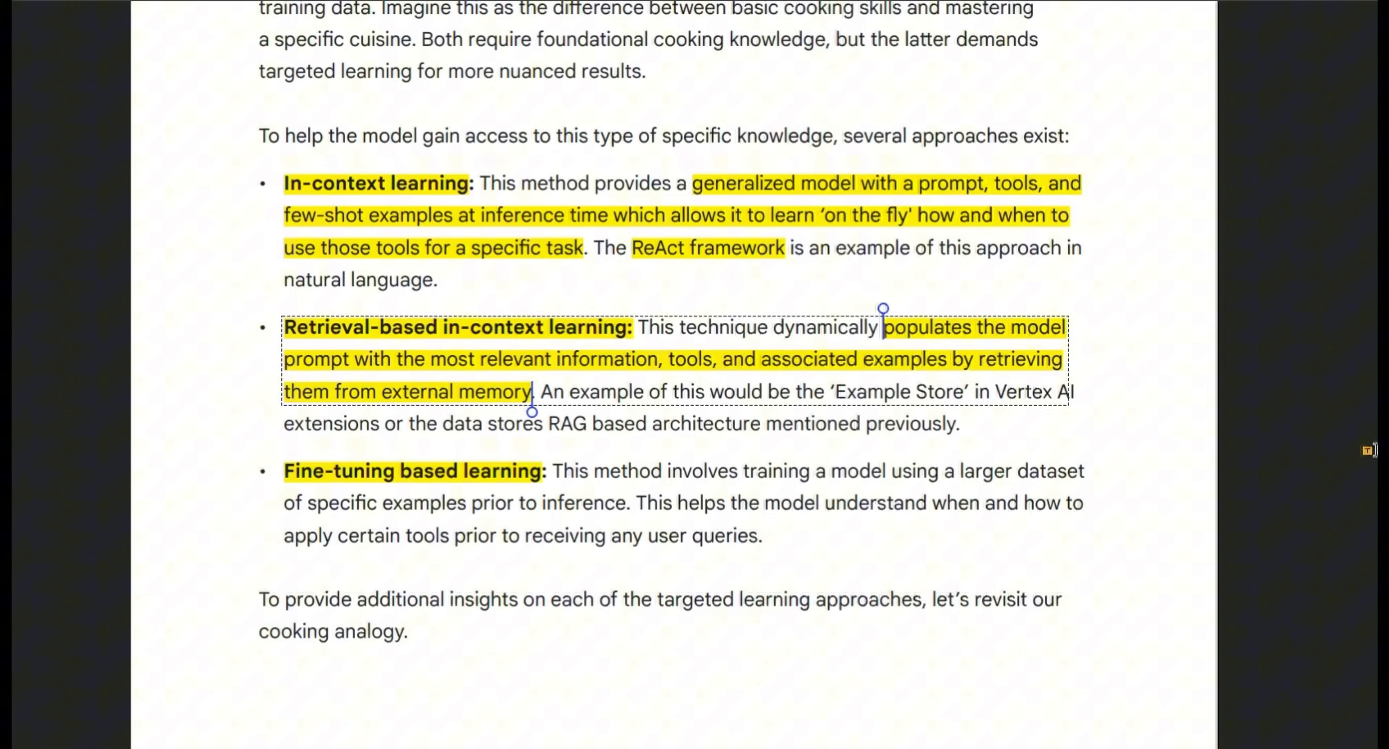
Step: Finish the ReAct framework and fine-tuning highlights, clearing the selections afterward
{"action": "left_click", "coordinate": [666, 339]}
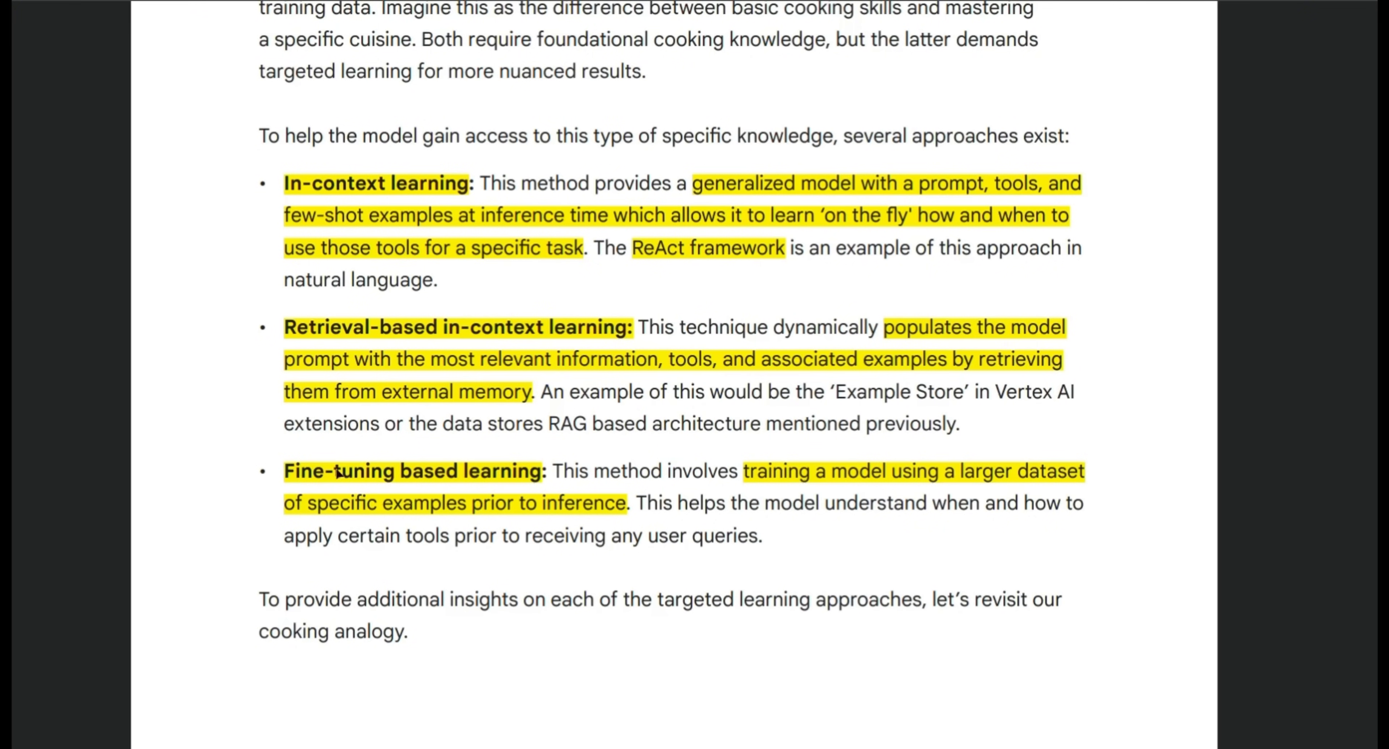
{"action": "mouse_move", "coordinate": [536, 483]}
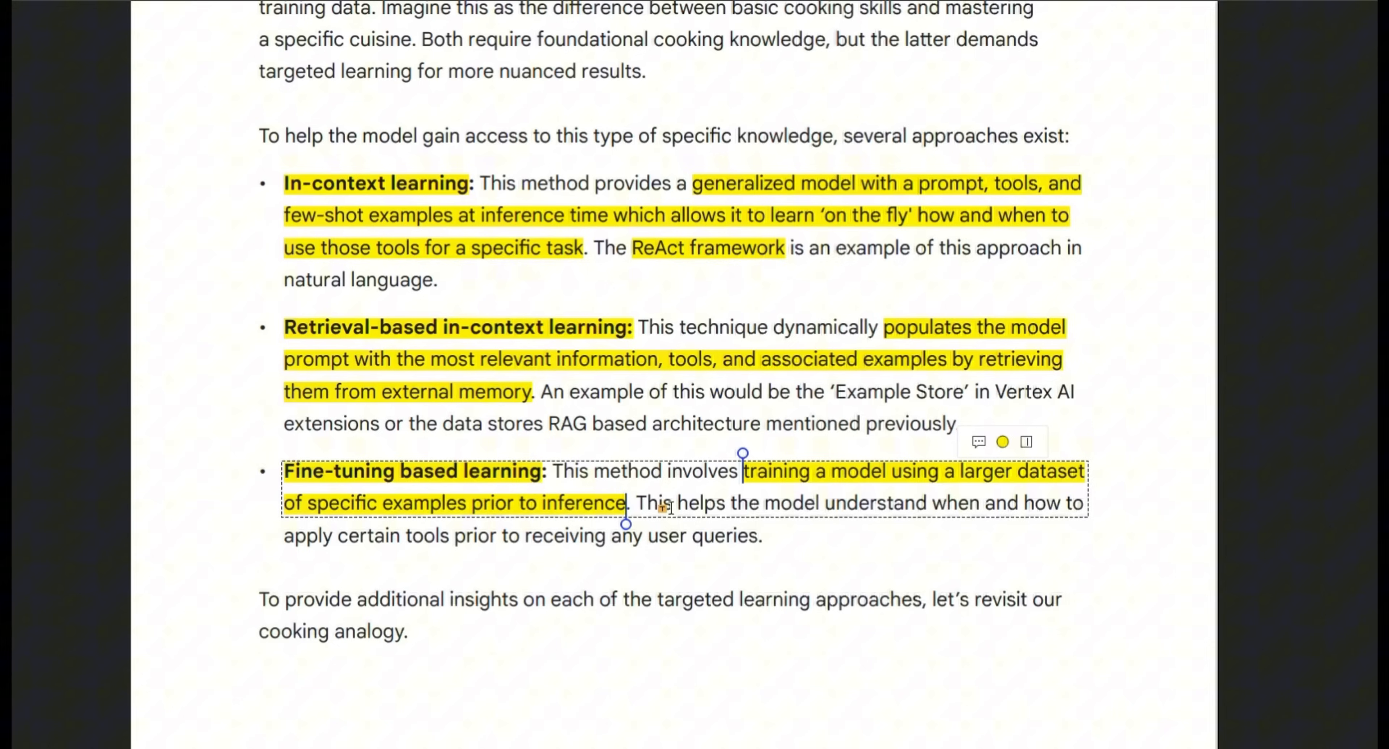
{"action": "left_click", "coordinate": [682, 502]}
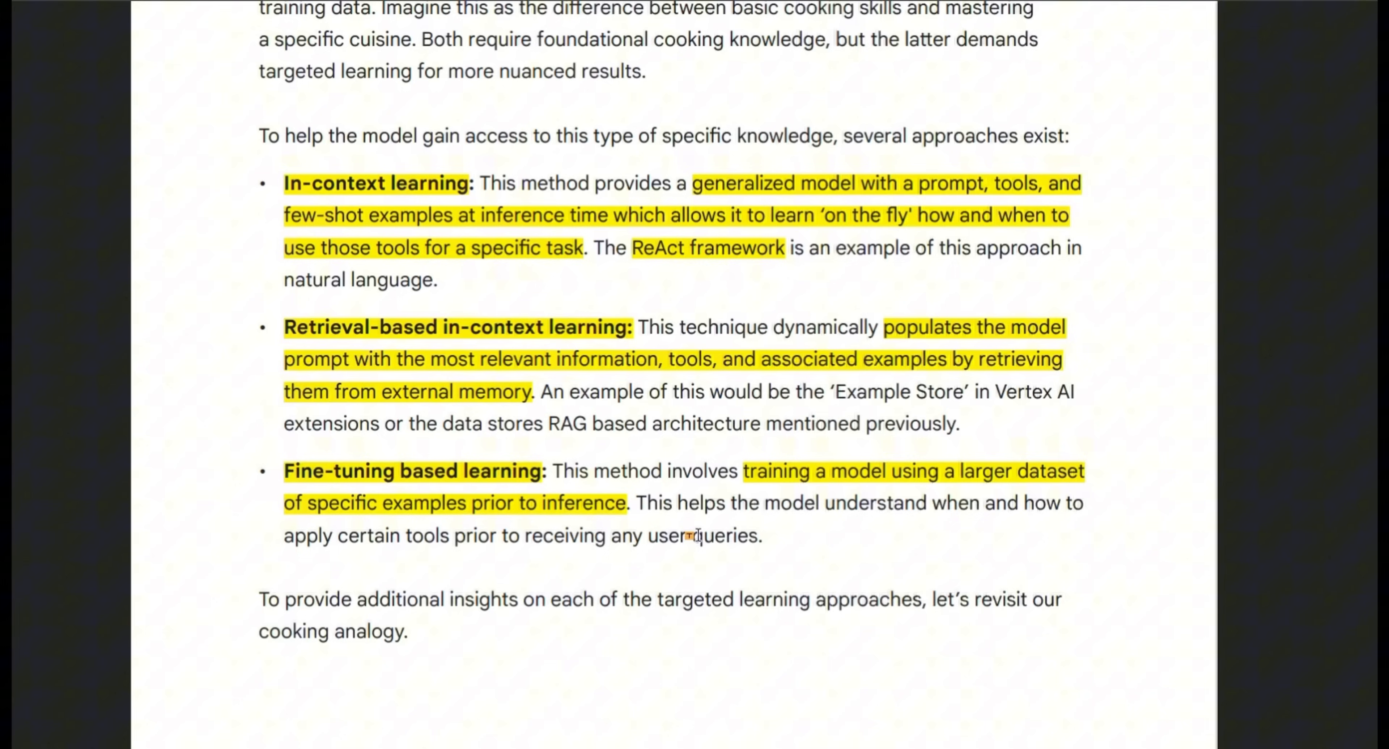
{"action": "mouse_move", "coordinate": [669, 432]}
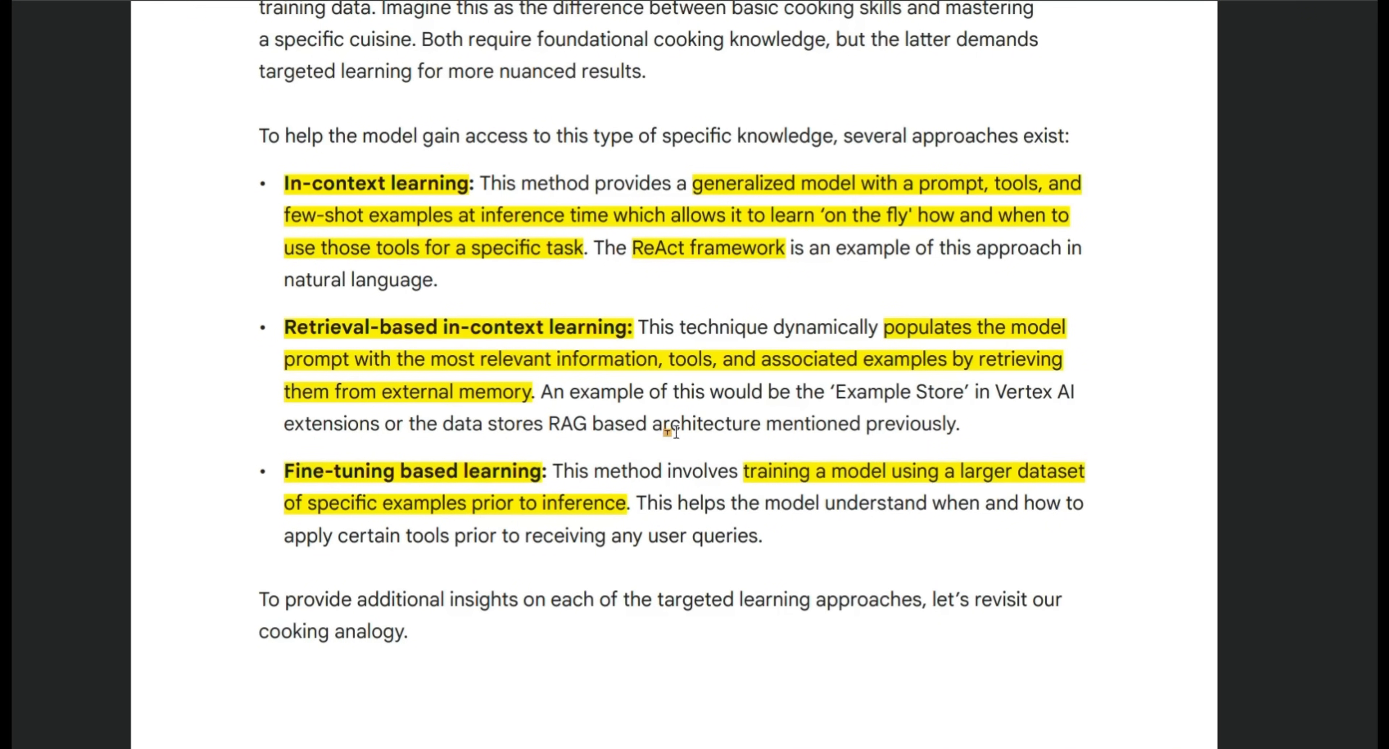
{"action": "mouse_move", "coordinate": [1327, 426]}
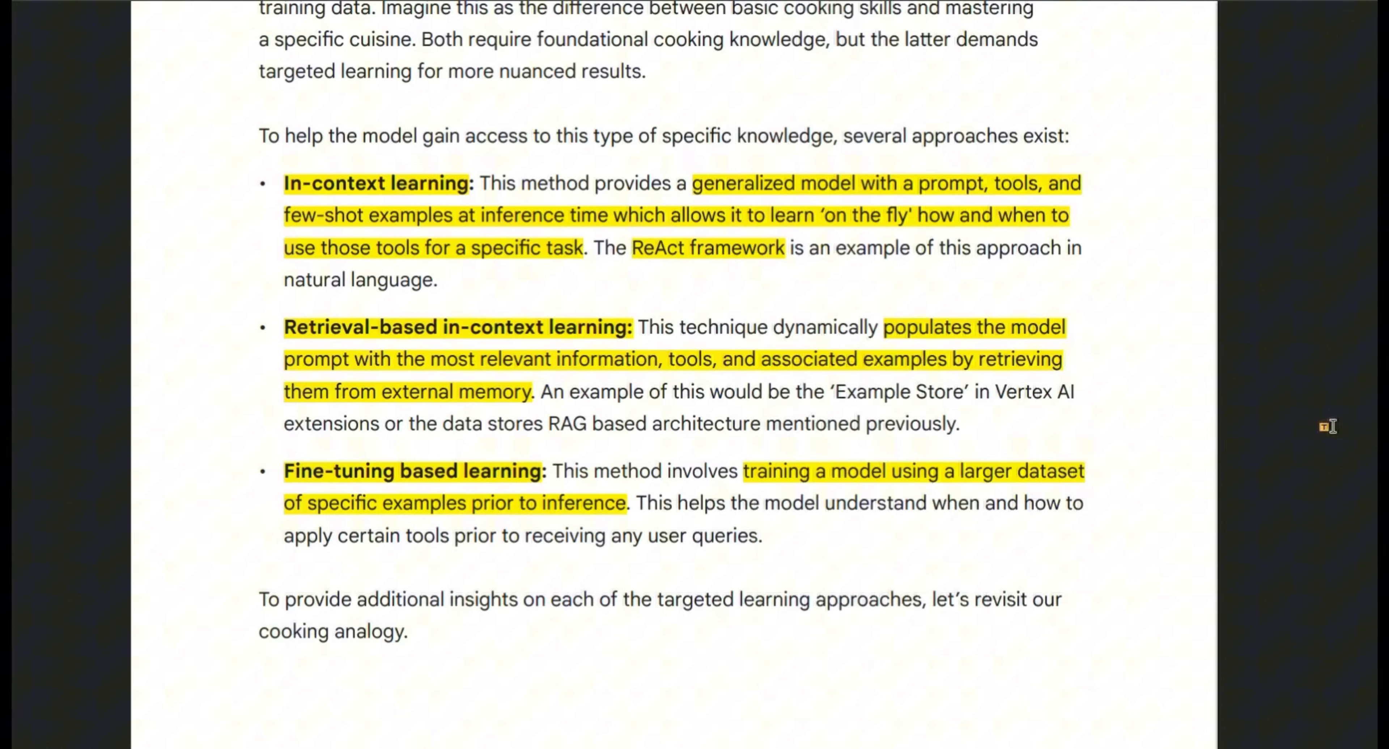
{"action": "mouse_move", "coordinate": [806, 506]}
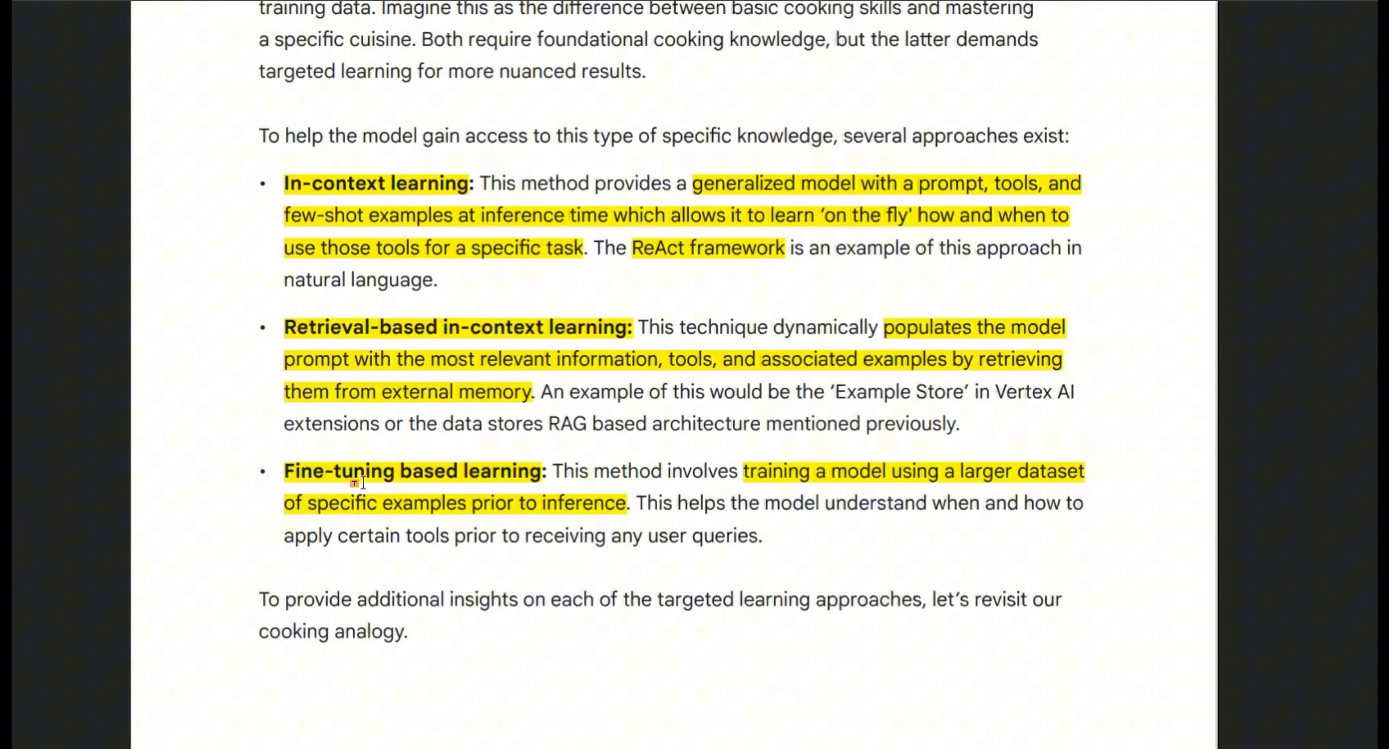
{"action": "mouse_move", "coordinate": [1063, 460]}
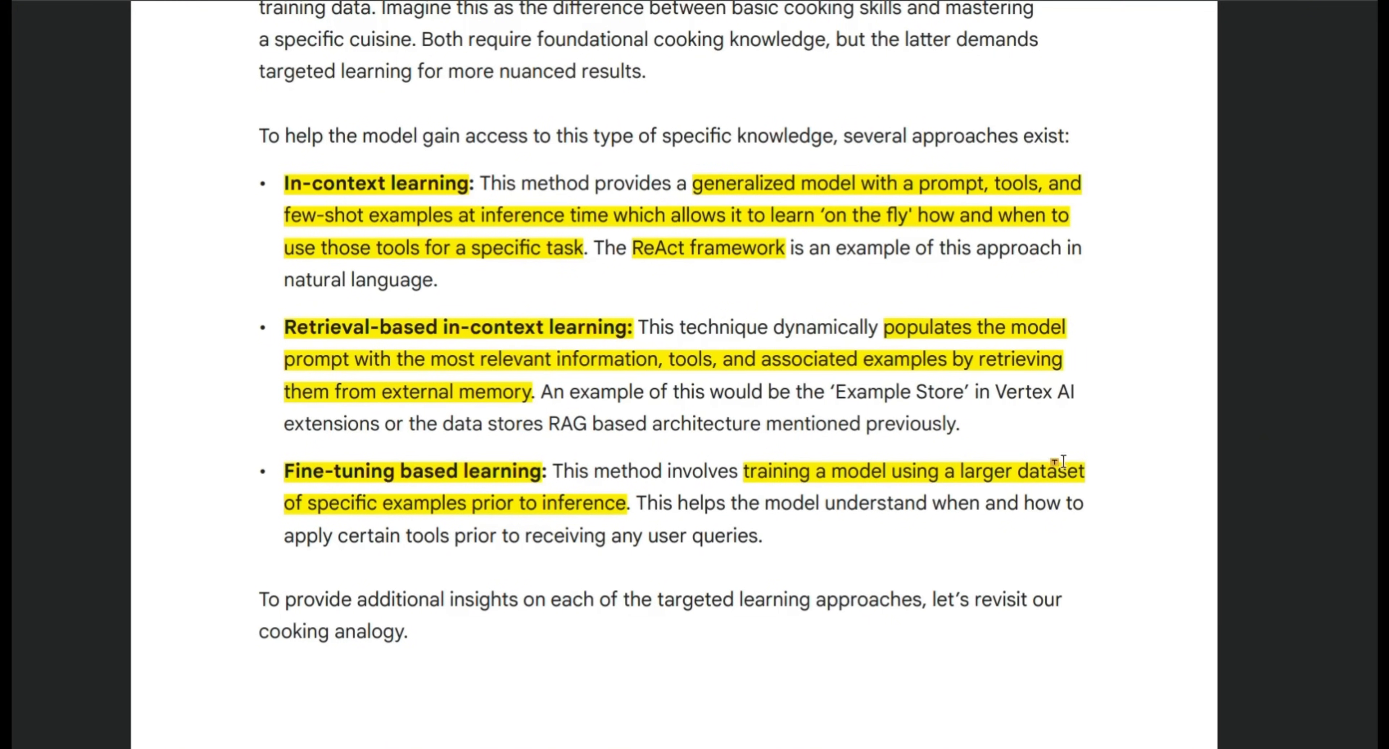